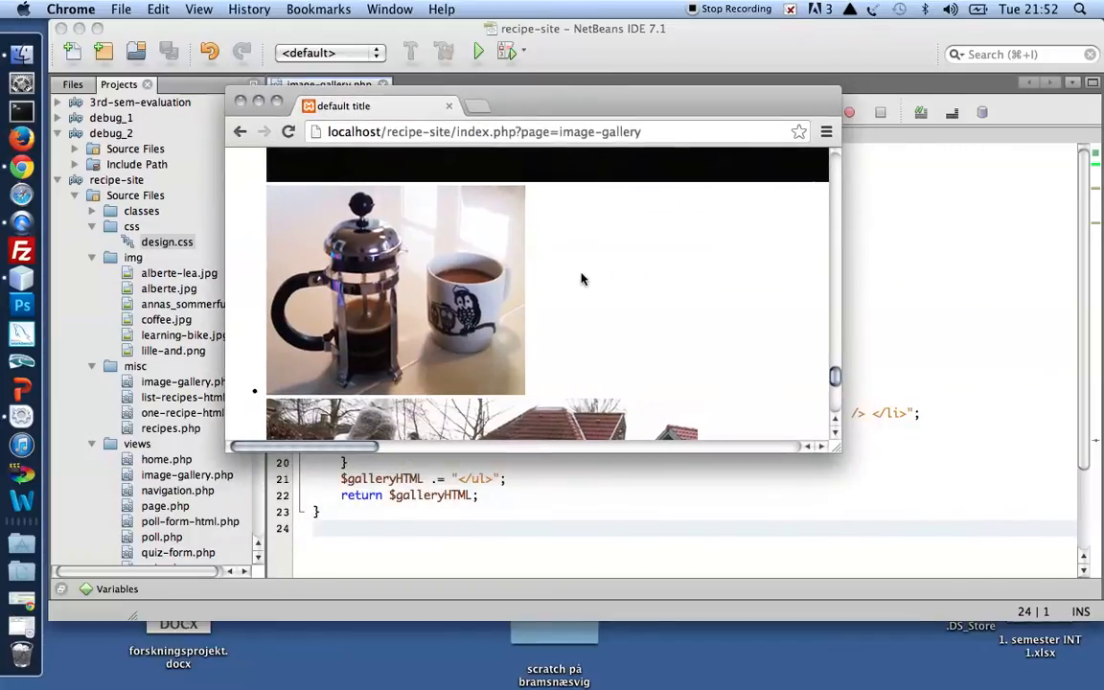
Scroll through the gallery's full-size photos in Chrome and enlarge the browser window
{"action": "scroll", "scroll_direction": "down", "scroll_amount": 3}
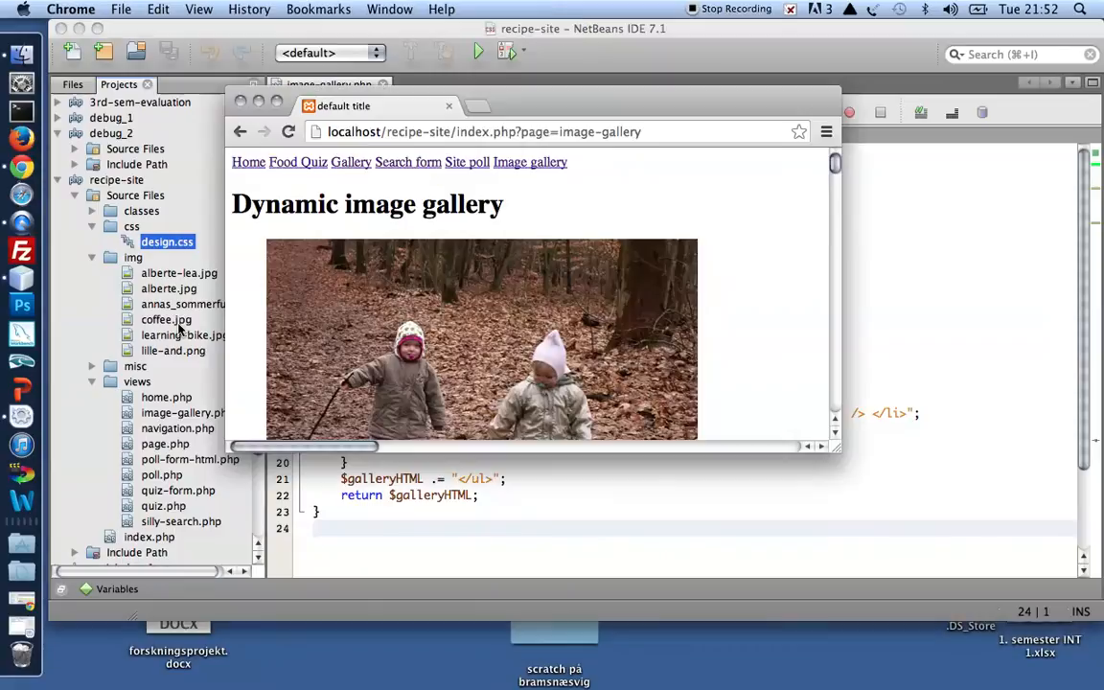
{"action": "scroll", "scroll_direction": "down", "scroll_amount": 3}
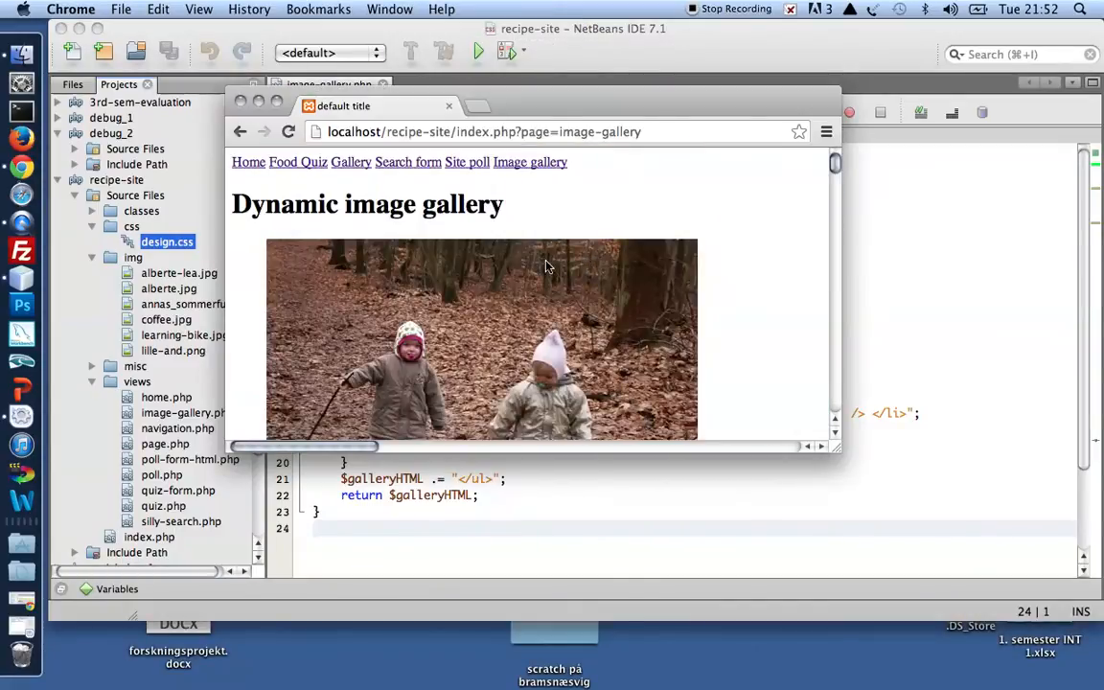
{"action": "mouse_move", "coordinate": [326, 359]}
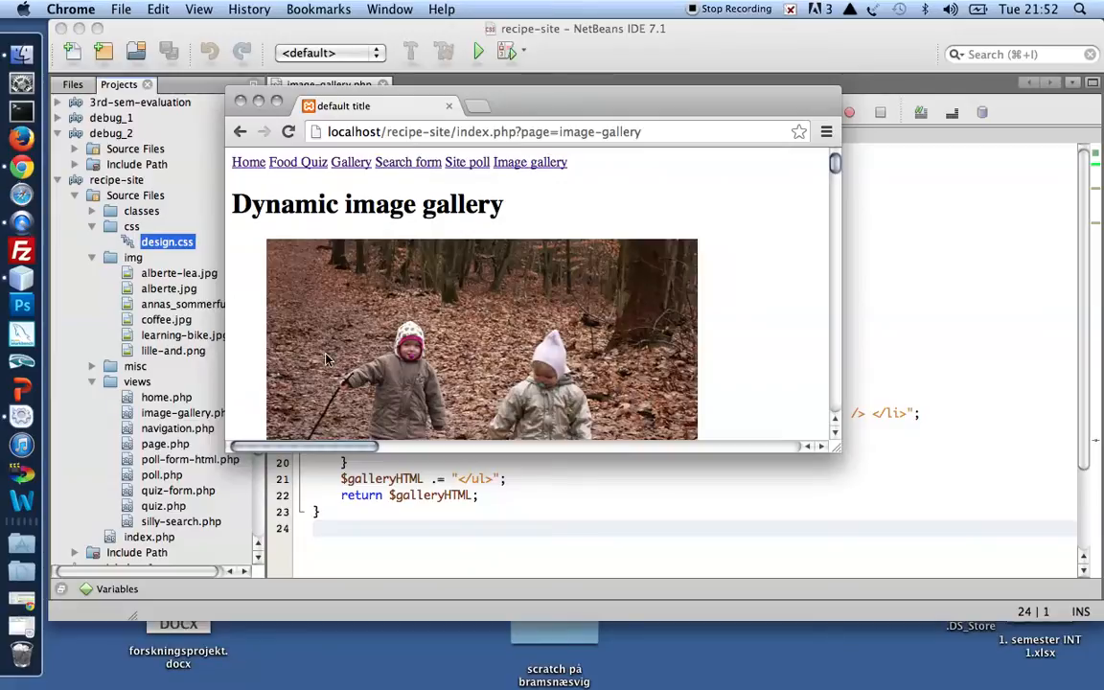
{"action": "mouse_move", "coordinate": [327, 274]}
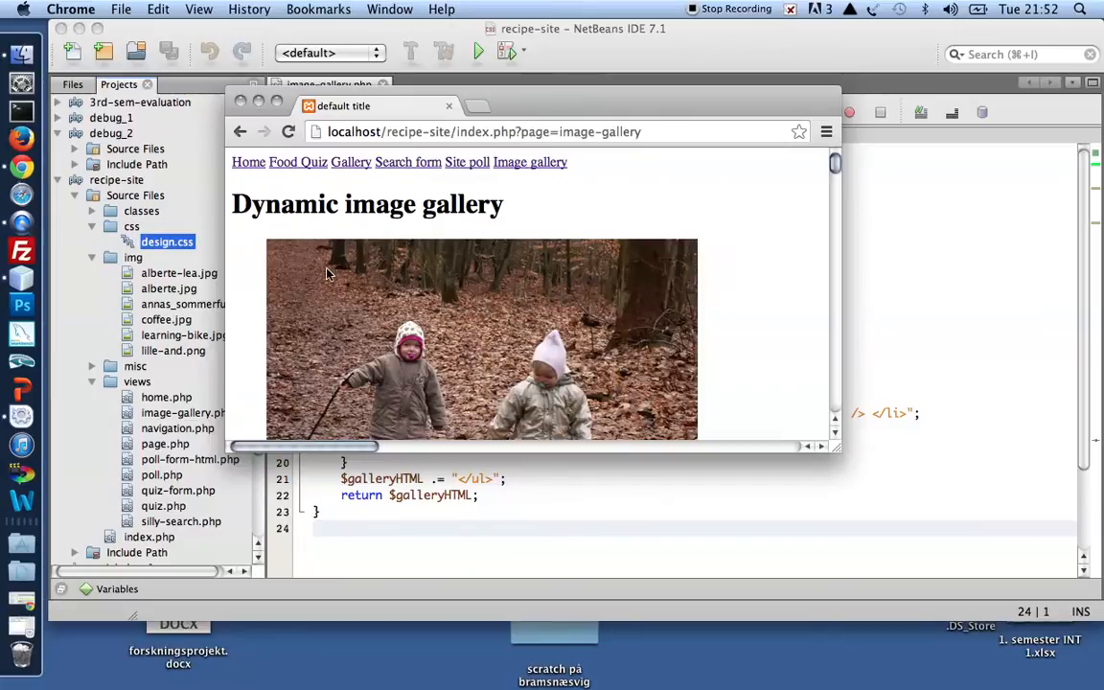
{"action": "scroll", "scroll_direction": "down", "scroll_amount": 3}
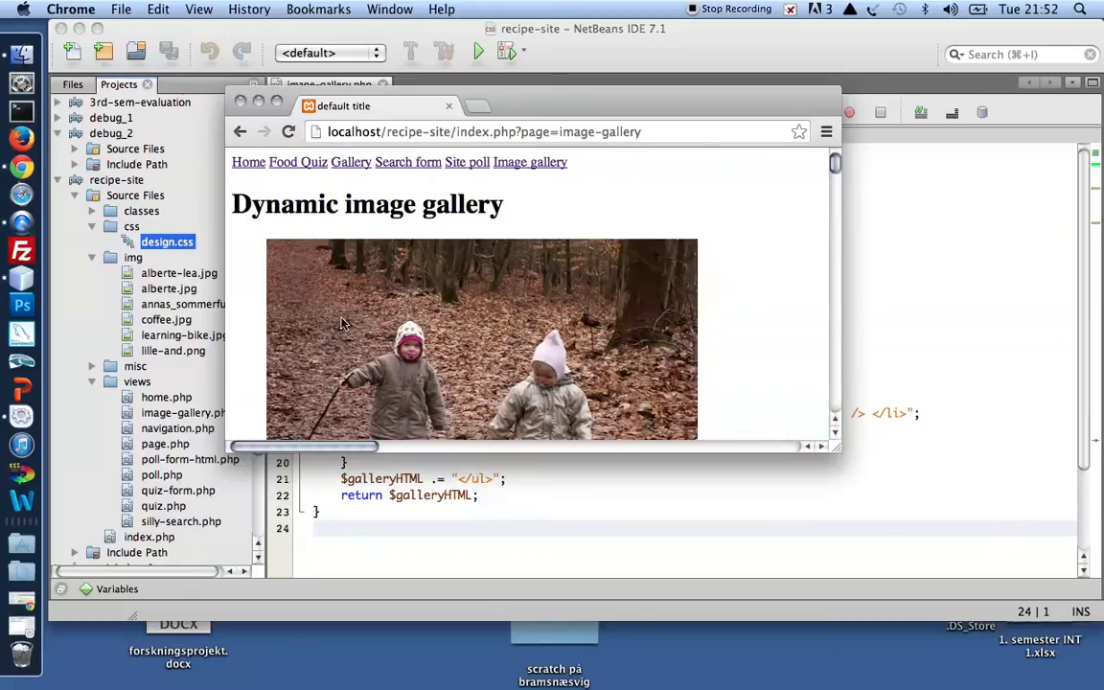
{"action": "mouse_move", "coordinate": [298, 290]}
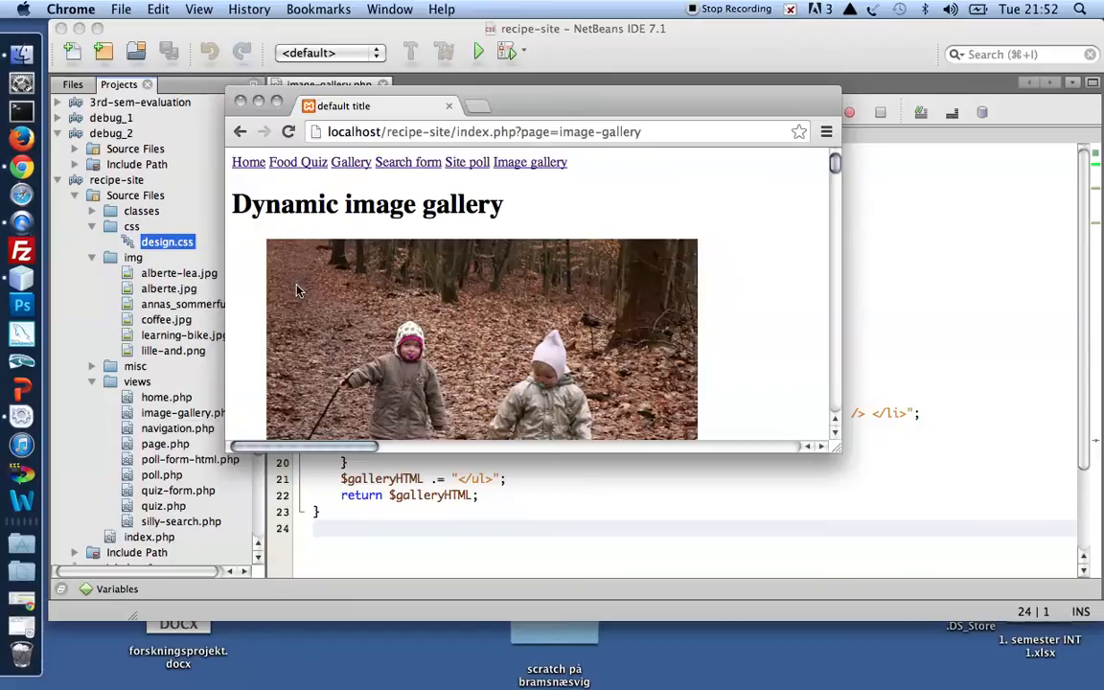
{"action": "mouse_move", "coordinate": [539, 403]}
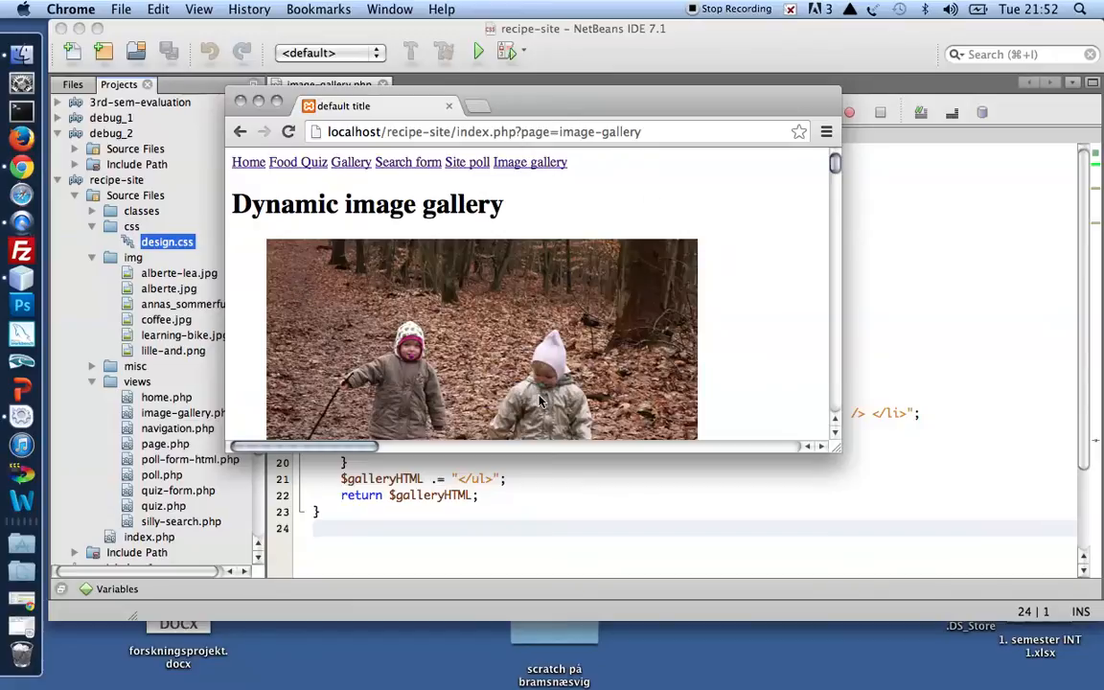
{"action": "mouse_move", "coordinate": [317, 290]}
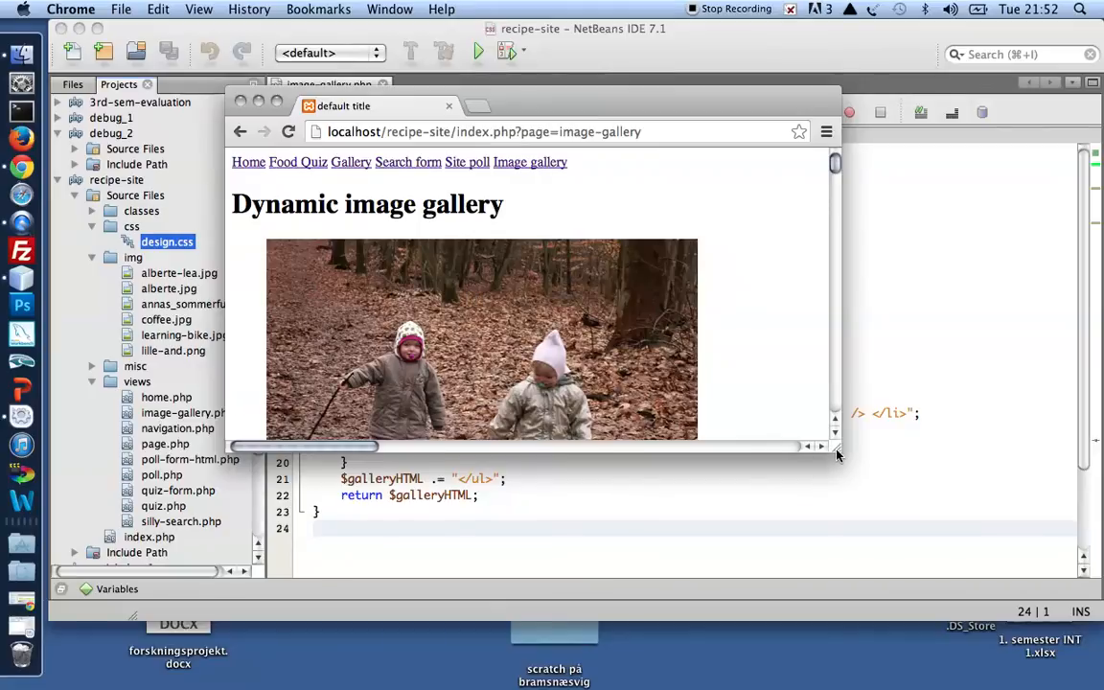
{"action": "left_click_drag", "start_coordinate": [837, 455], "coordinate": [872, 503]}
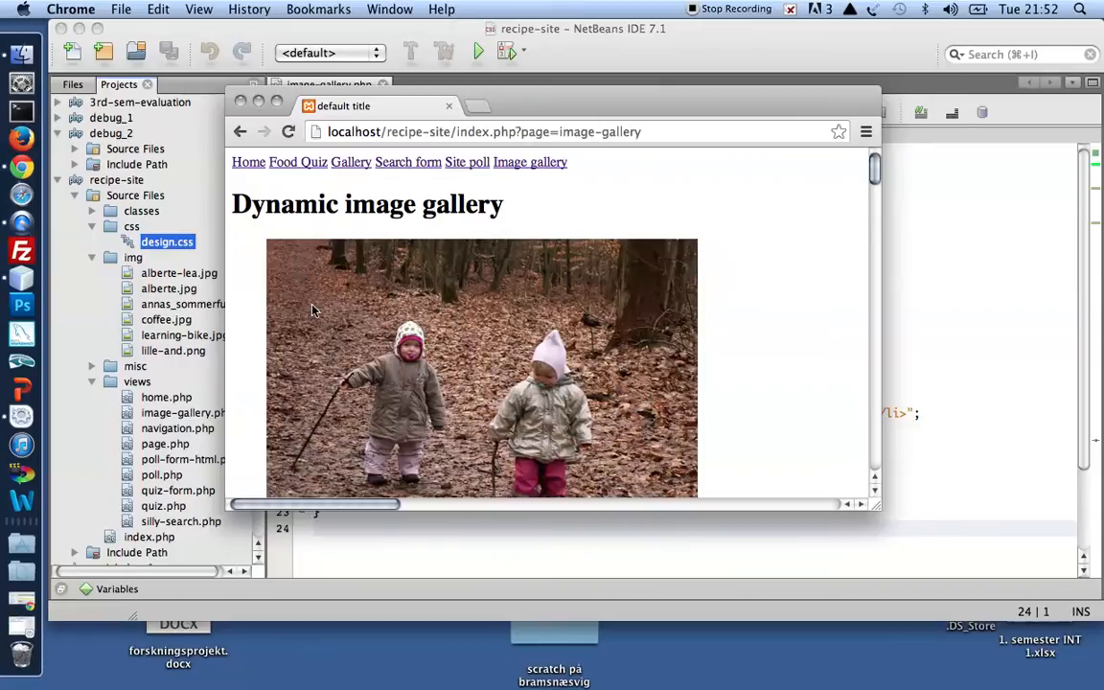
{"action": "mouse_move", "coordinate": [387, 316]}
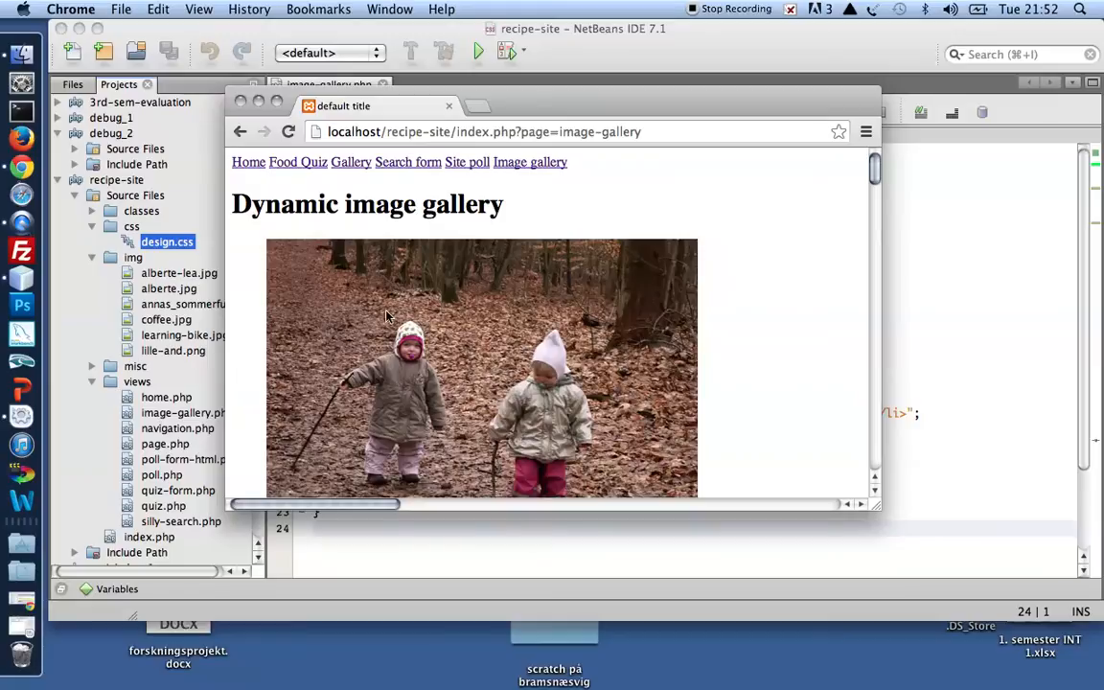
{"action": "mouse_move", "coordinate": [951, 347]}
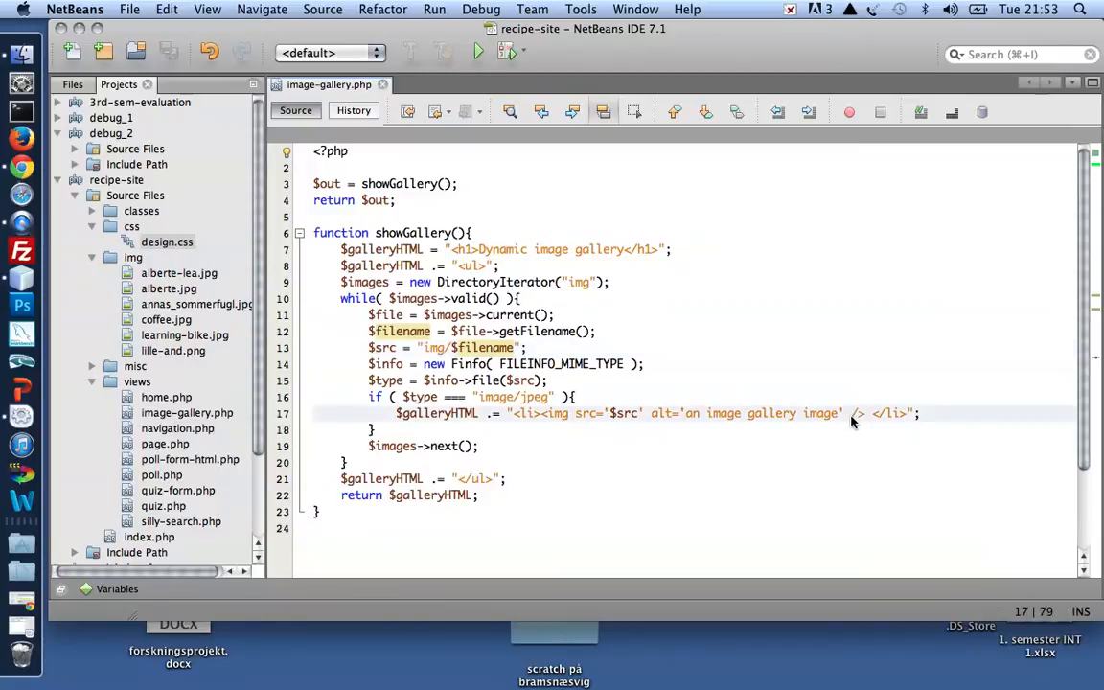
Add class='thumb' to the img tag string on line 17 of image-gallery.php and save
{"action": "type", "text": "class"}
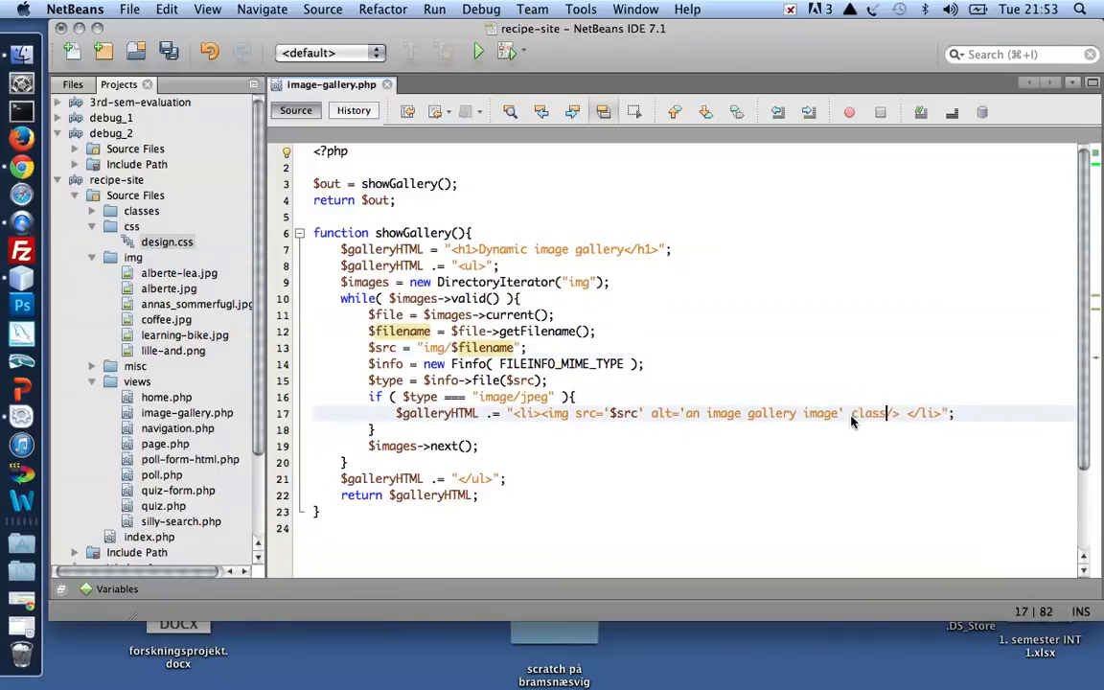
{"action": "type", "text": "=''"}
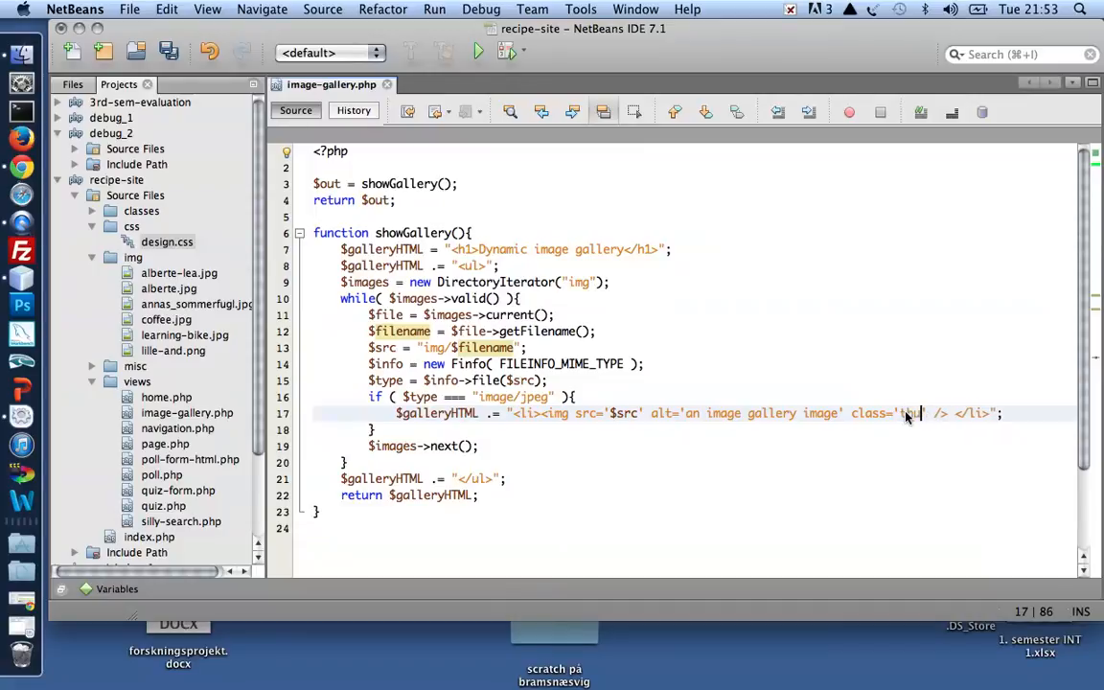
{"action": "type", "text": "umb"}
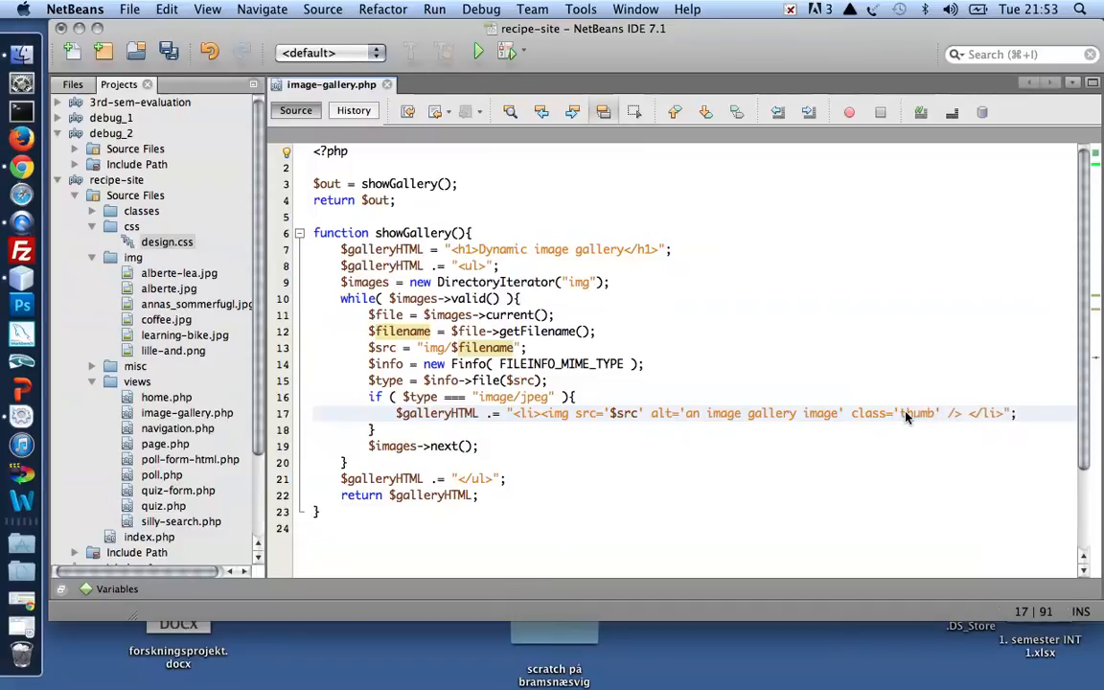
{"action": "key", "text": "cmd+s"}
{"action": "type", "text": "img{"}
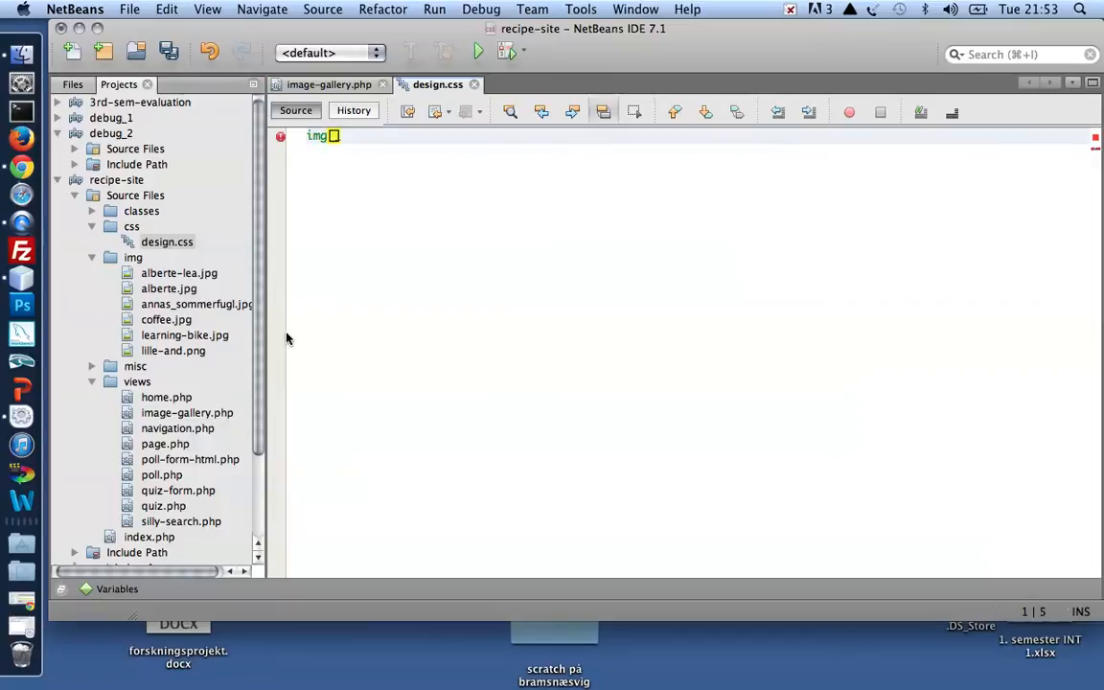
Write an img[class='thumb'] rule in design.css with width: 100px
{"action": "type", "text": "[cl"}
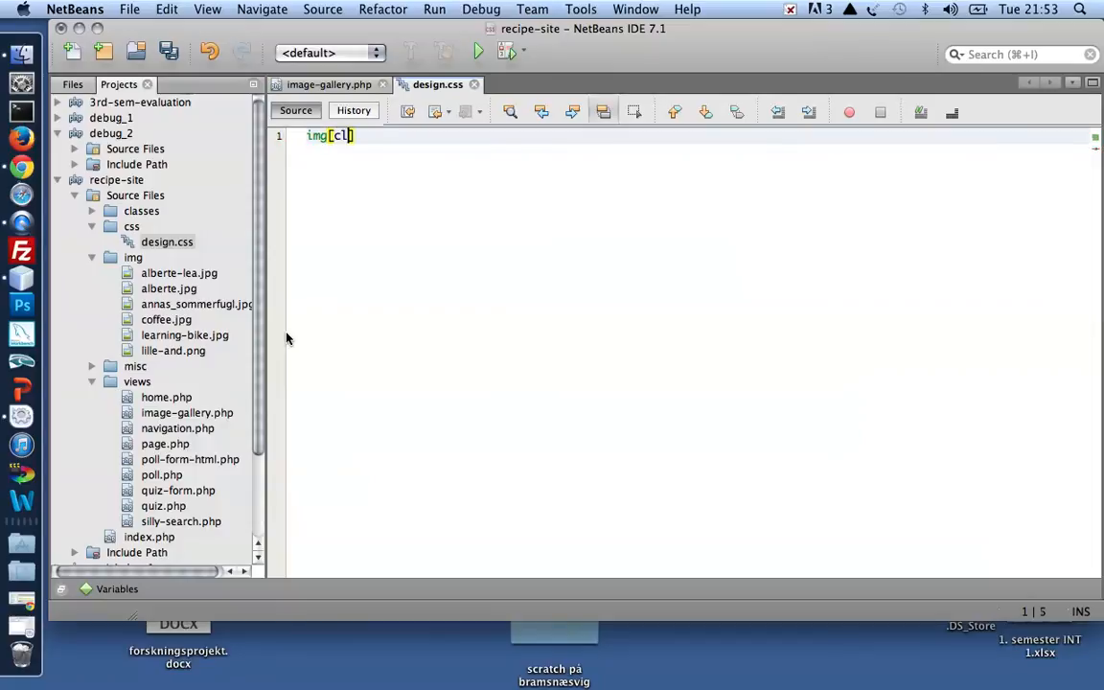
{"action": "type", "text": "ass="}
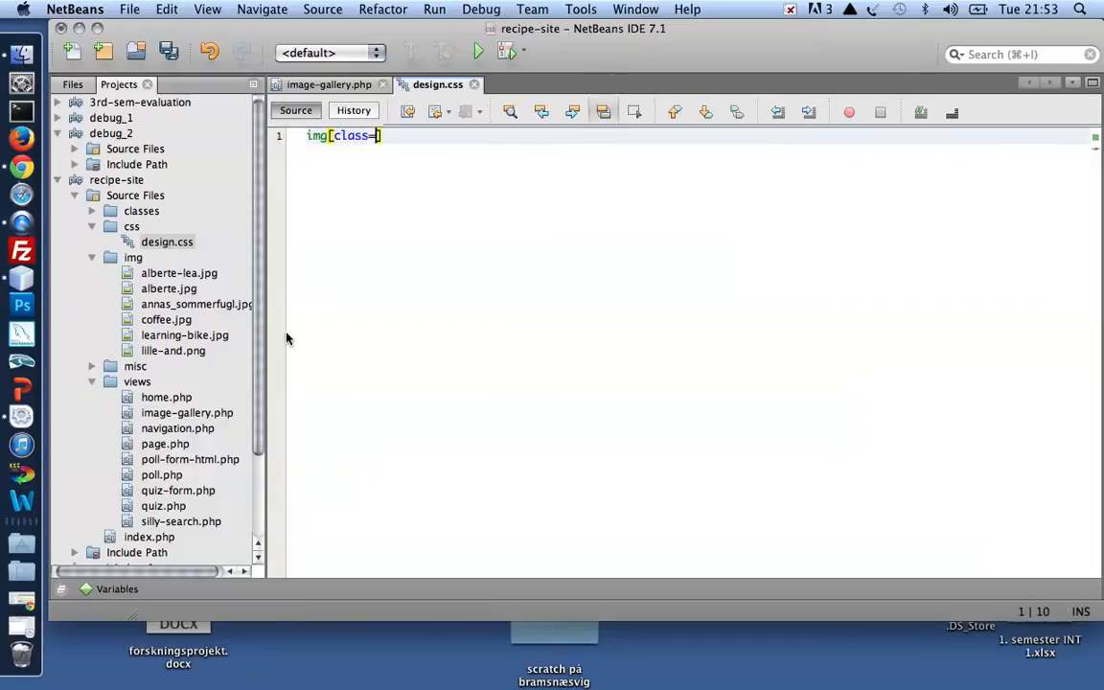
{"action": "type", "text": "'t"}
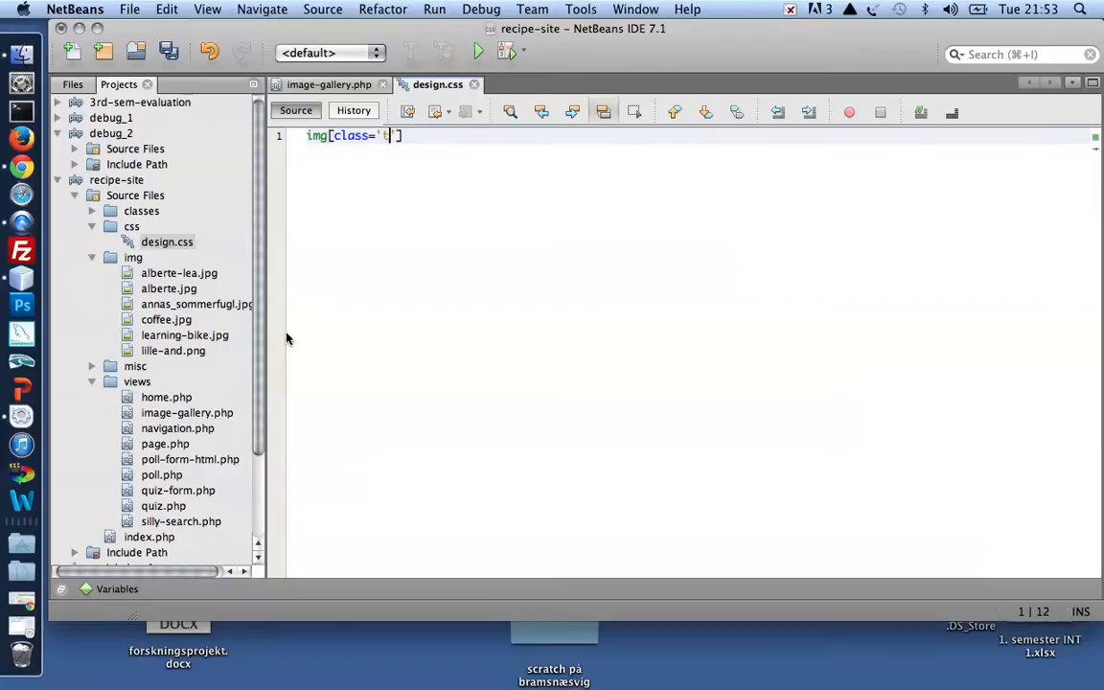
{"action": "type", "text": "humb"}
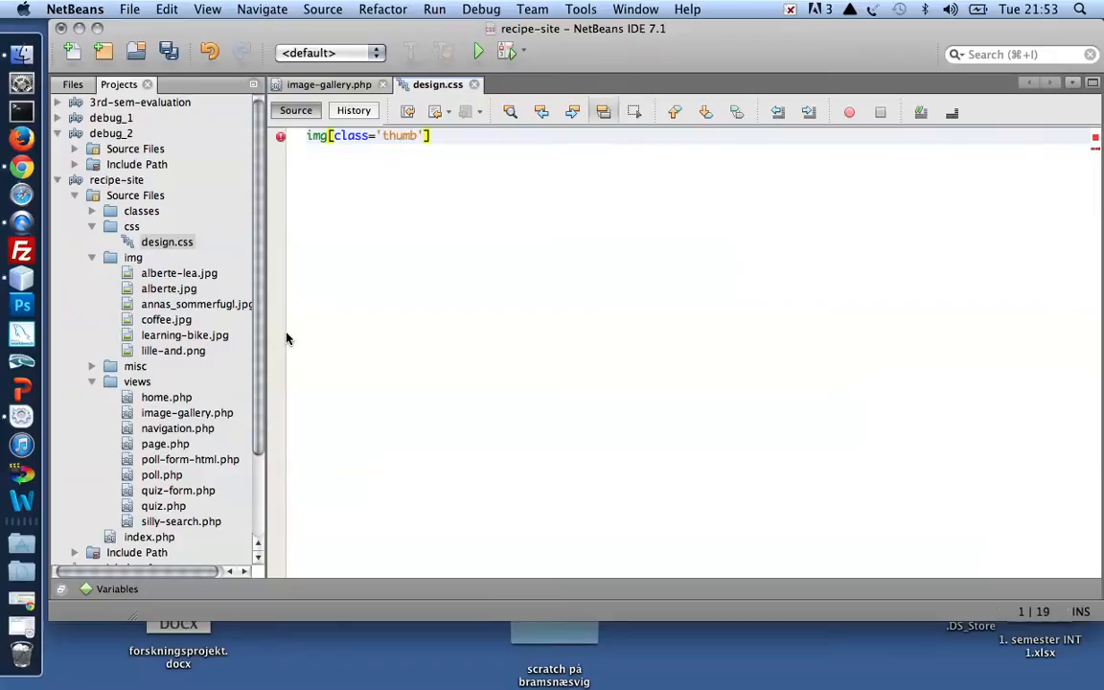
{"action": "type", "text": "{"}
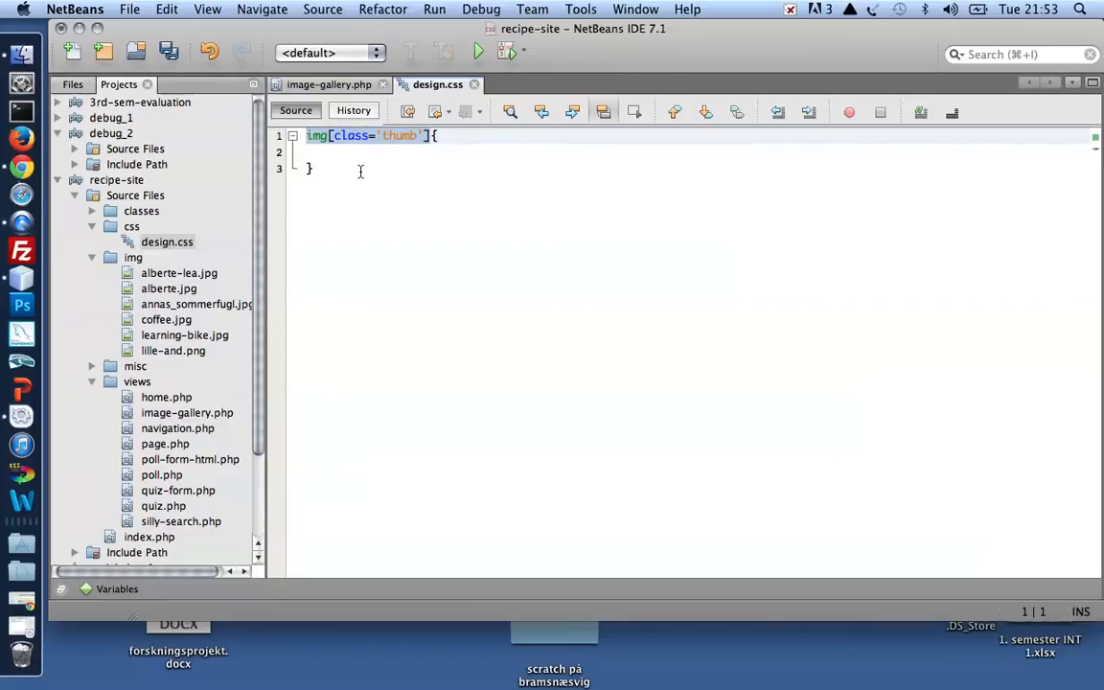
{"action": "left_click", "coordinate": [352, 153]}
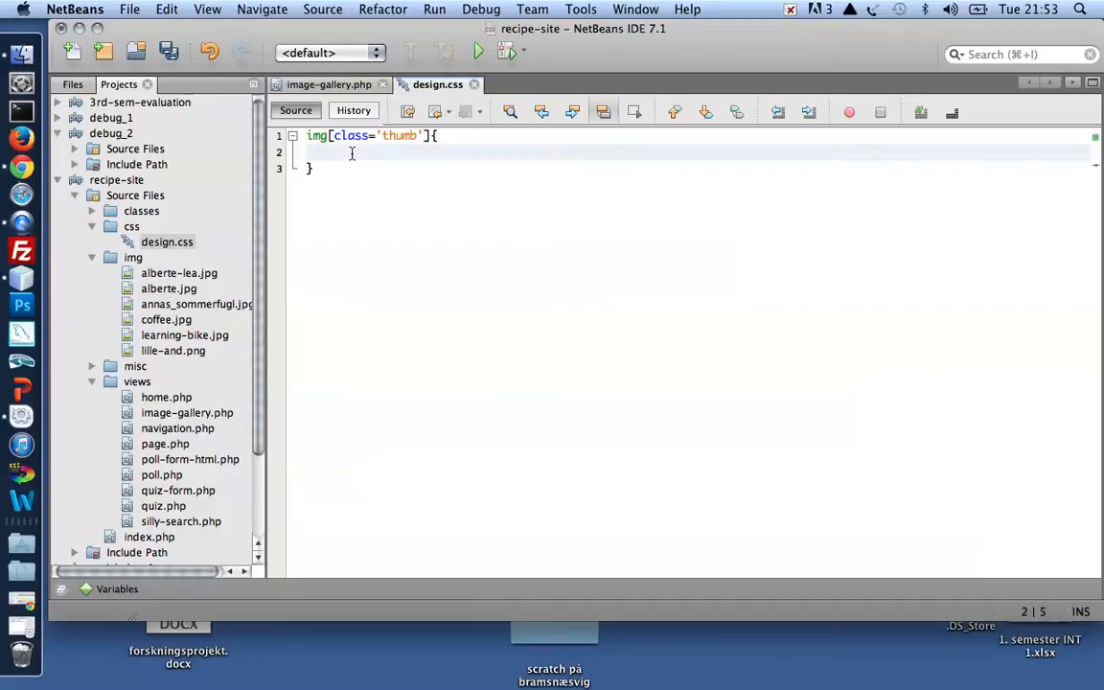
{"action": "type", "text": "width"}
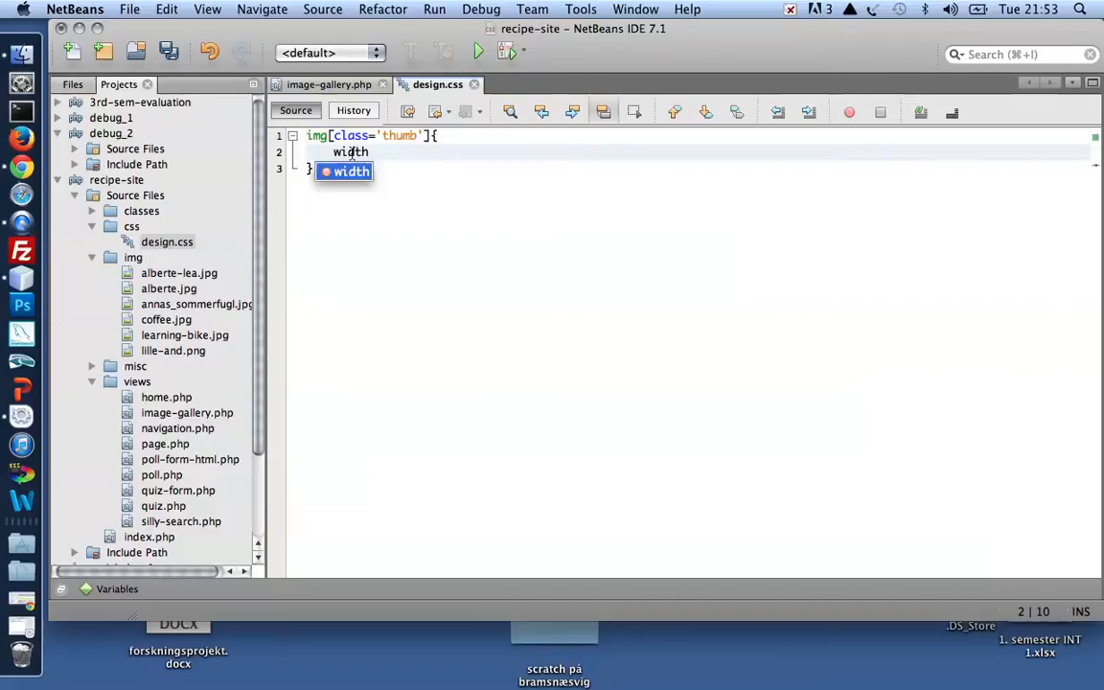
{"action": "type", "text": ": 100px"}
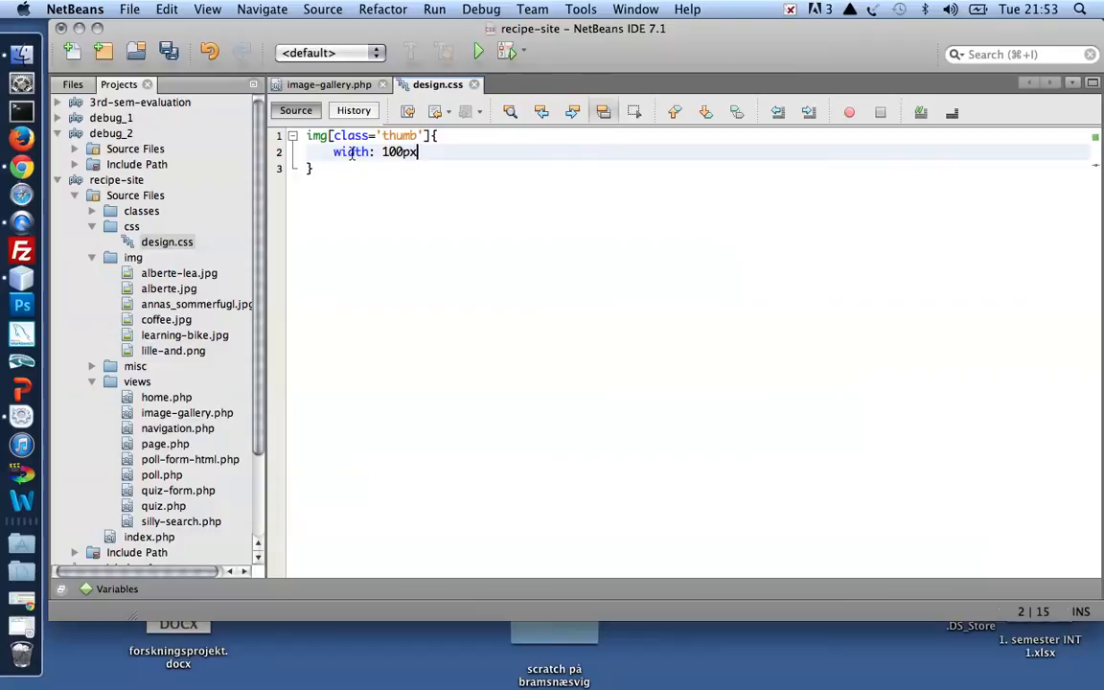
{"action": "type", "text": ";"}
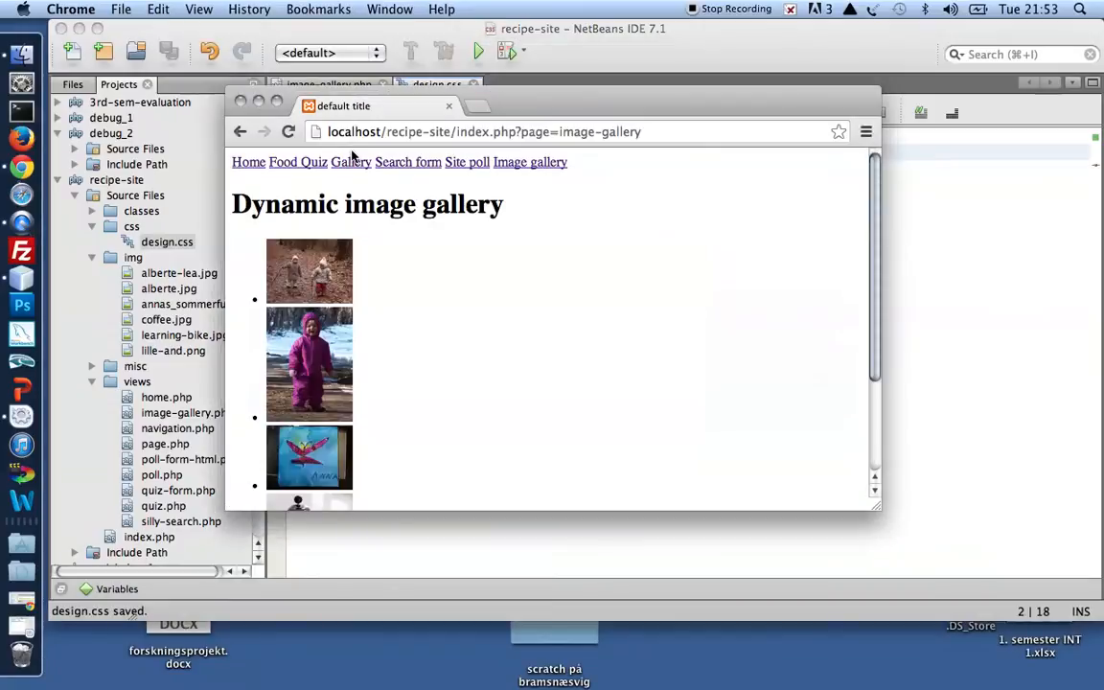
Scroll the Chrome gallery page to check the narrow thumbnails stacked in a list
{"action": "scroll", "scroll_direction": "down", "scroll_amount": 3}
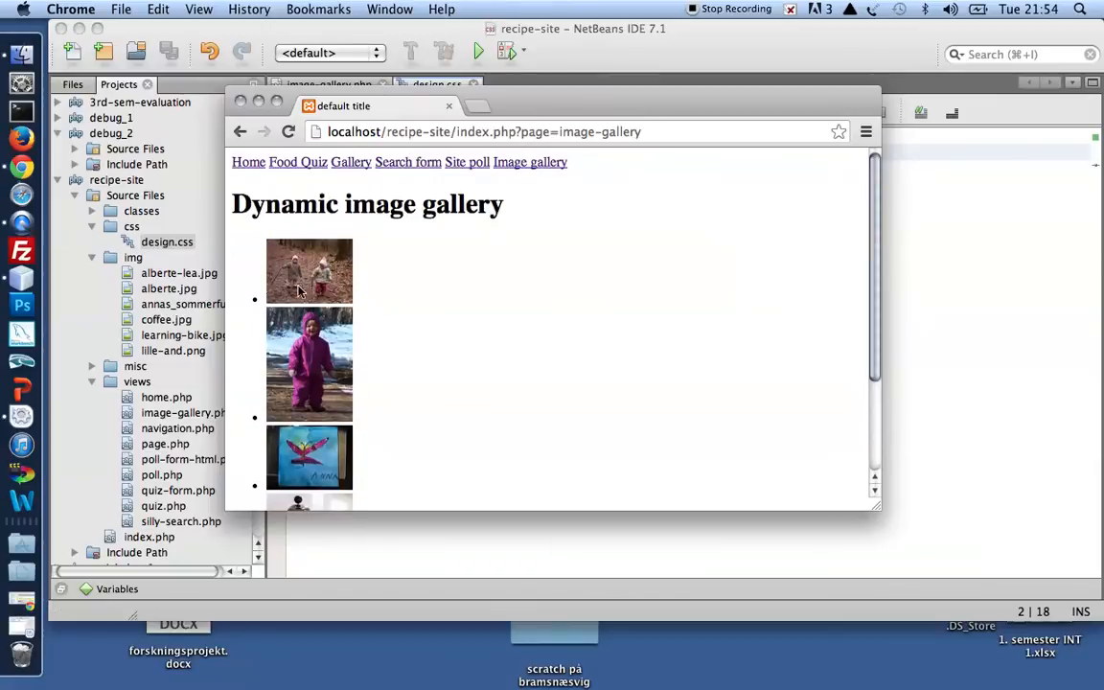
{"action": "scroll", "scroll_direction": "down", "scroll_amount": 3}
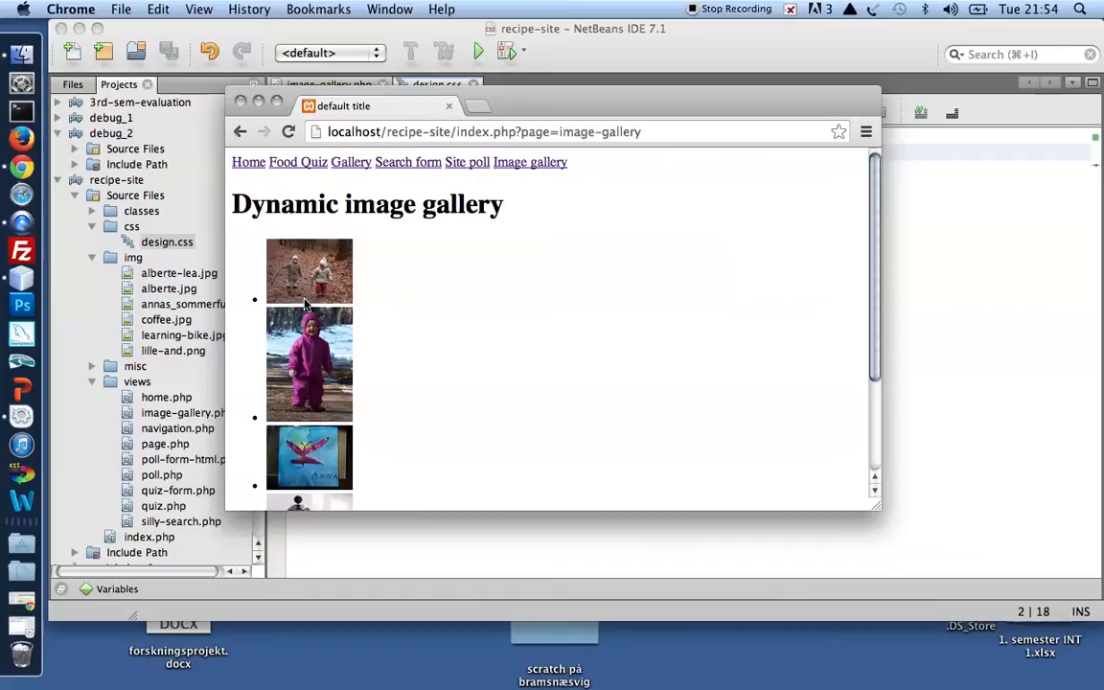
{"action": "mouse_move", "coordinate": [314, 321]}
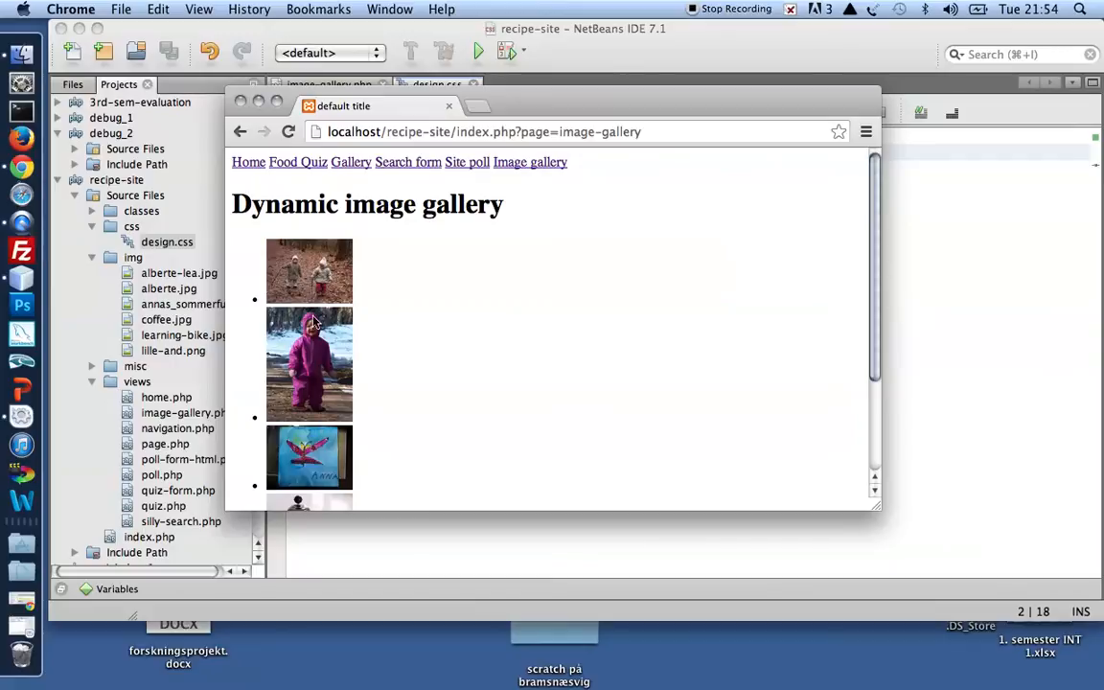
{"action": "mouse_move", "coordinate": [314, 369]}
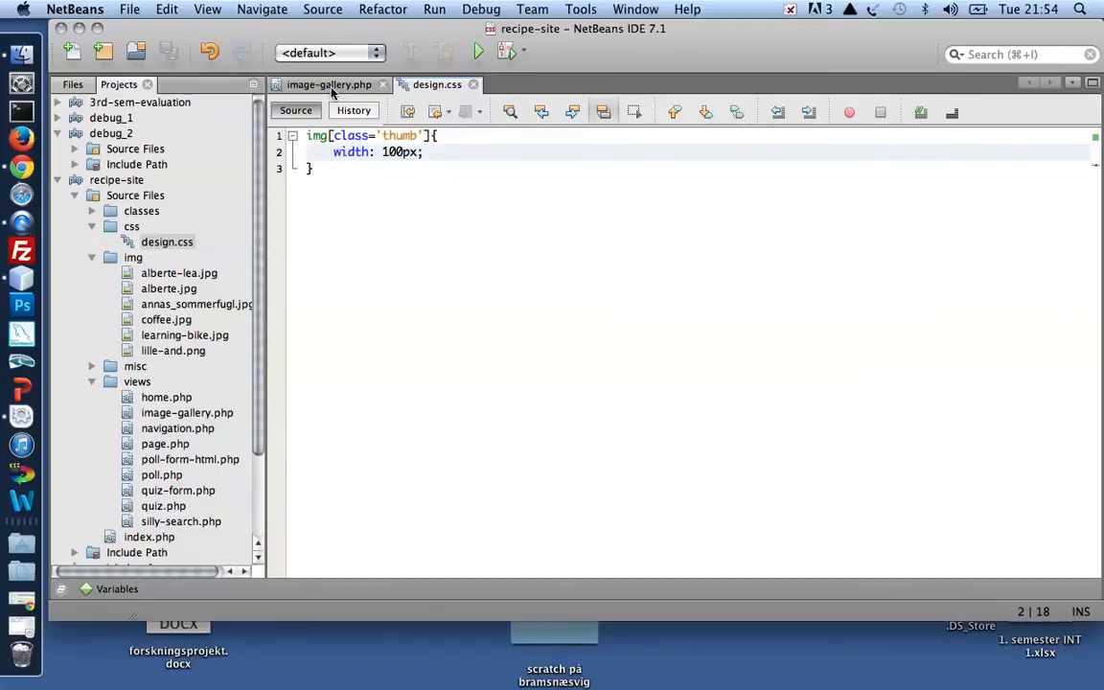
Wrap the img tag in a link to index.php?page=image-gallery&show-image=$src and save
{"action": "left_click", "coordinate": [329, 84]}
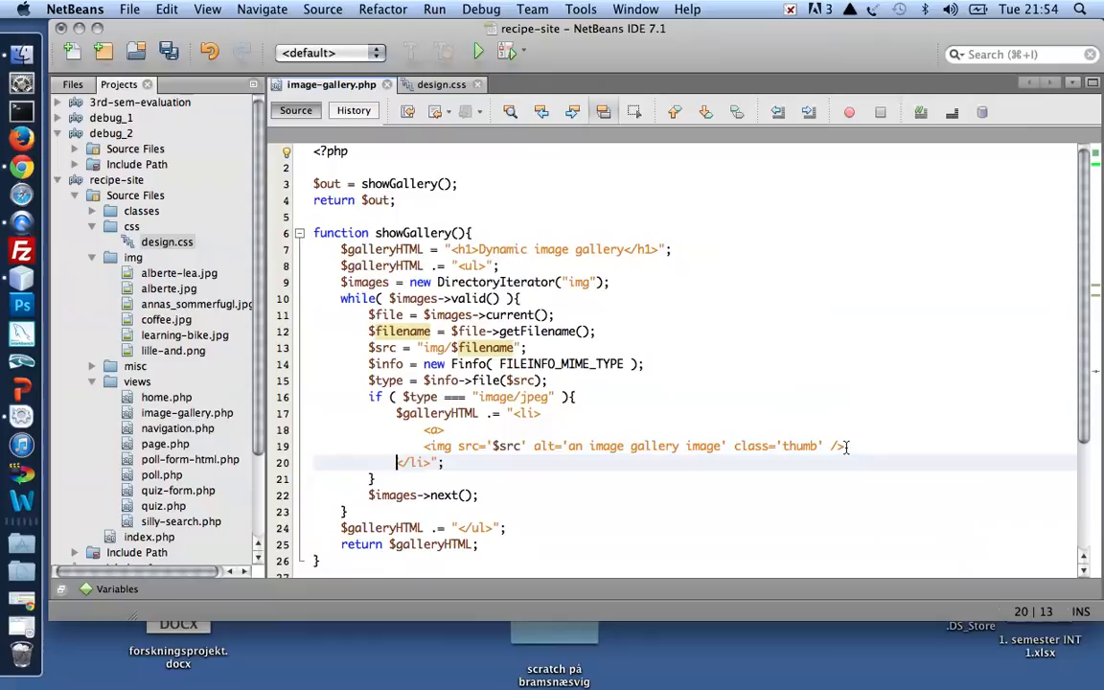
{"action": "type", "text": "</a>"}
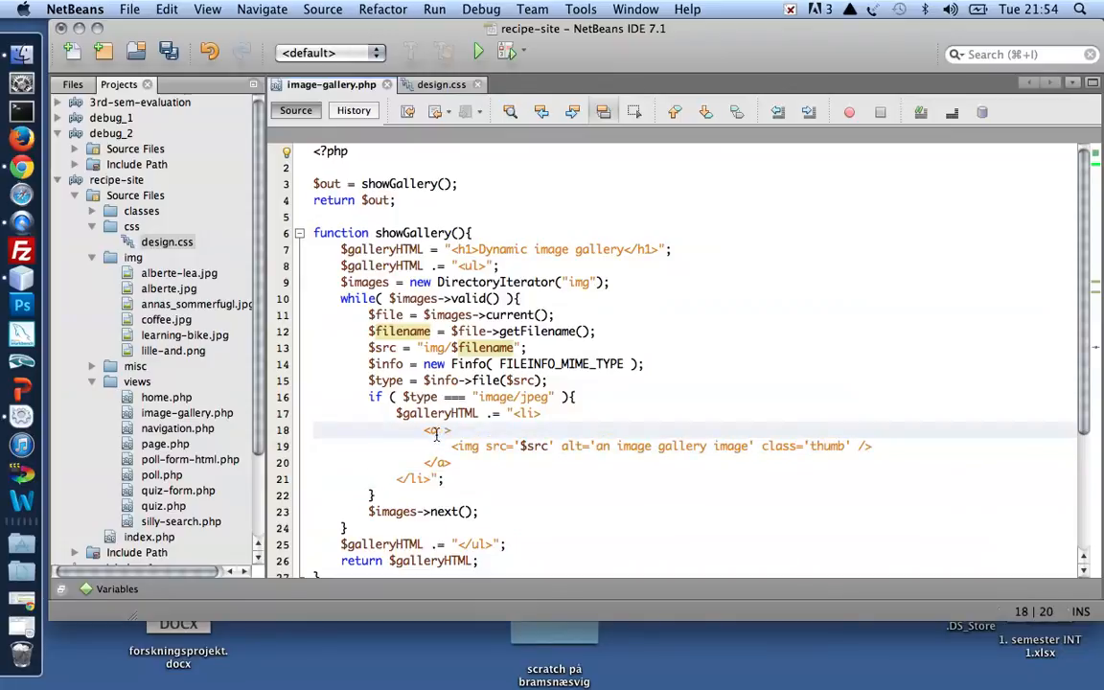
{"action": "type", "text": "href="}
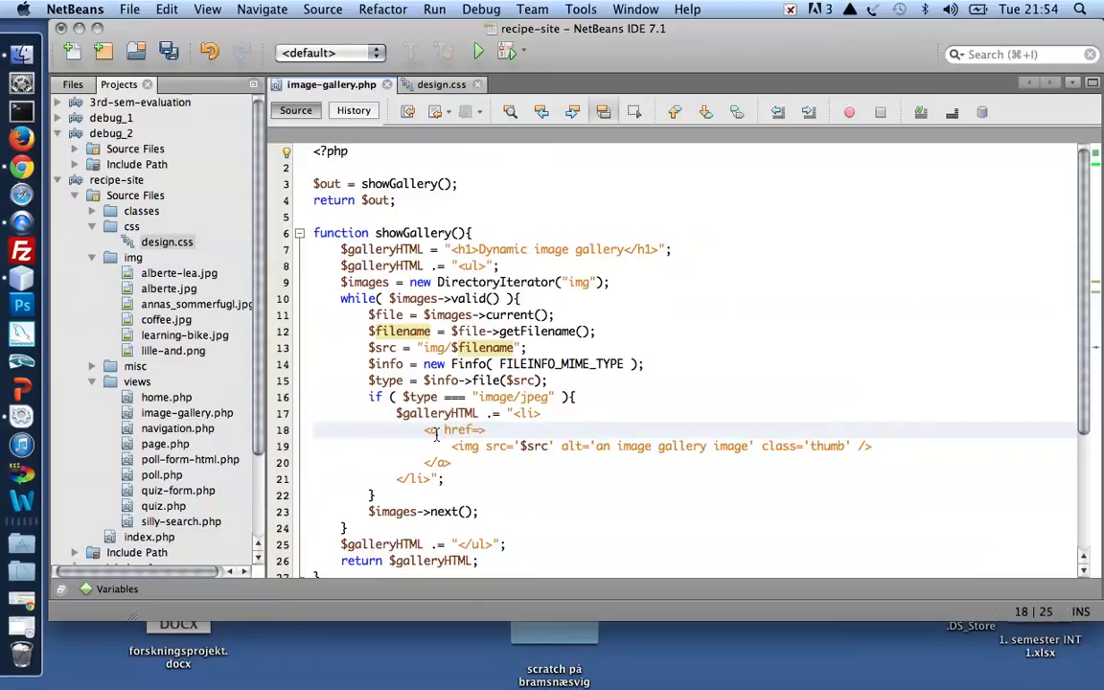
{"action": "type", "text": "\"\""}
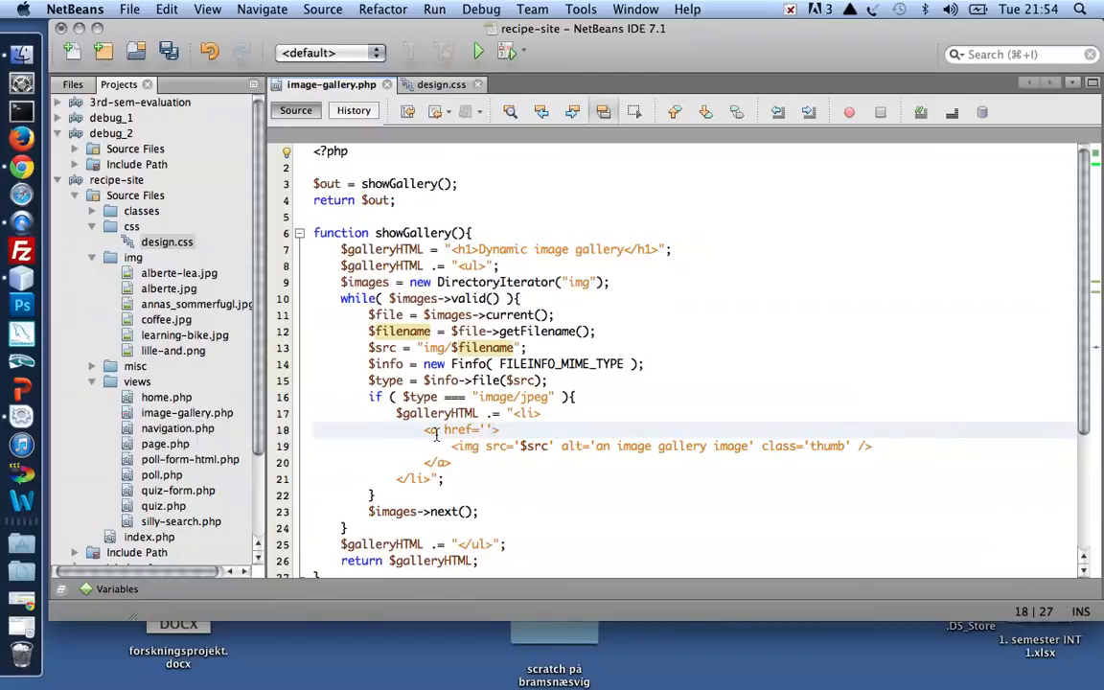
{"action": "type", "text": "index.php"}
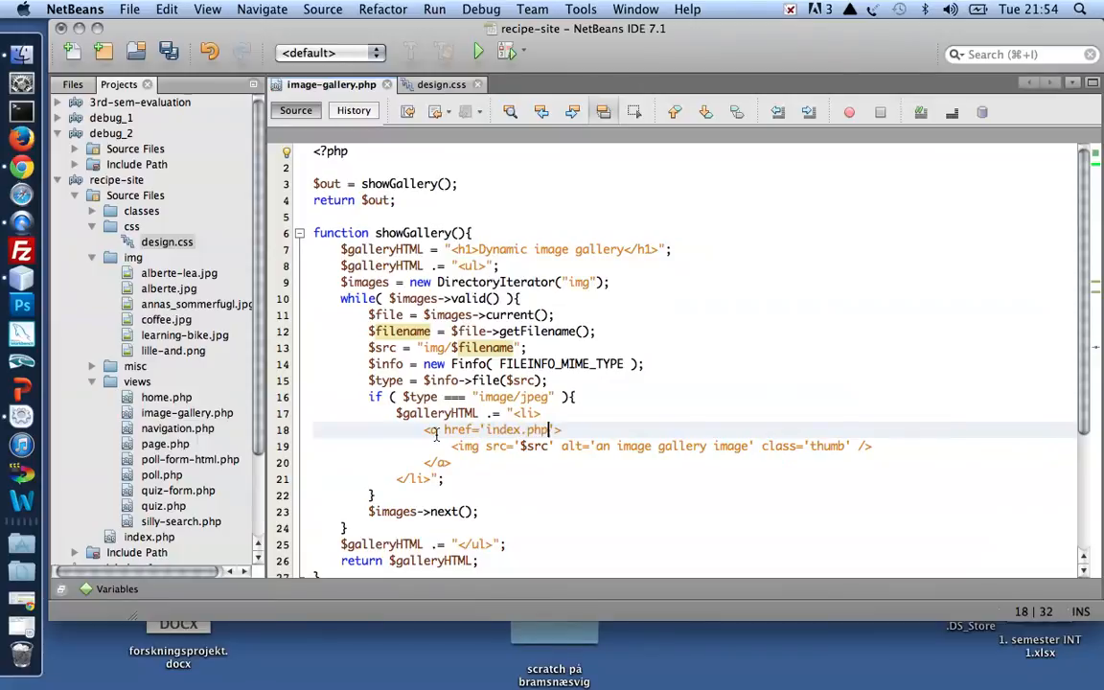
{"action": "type", "text": "?page"}
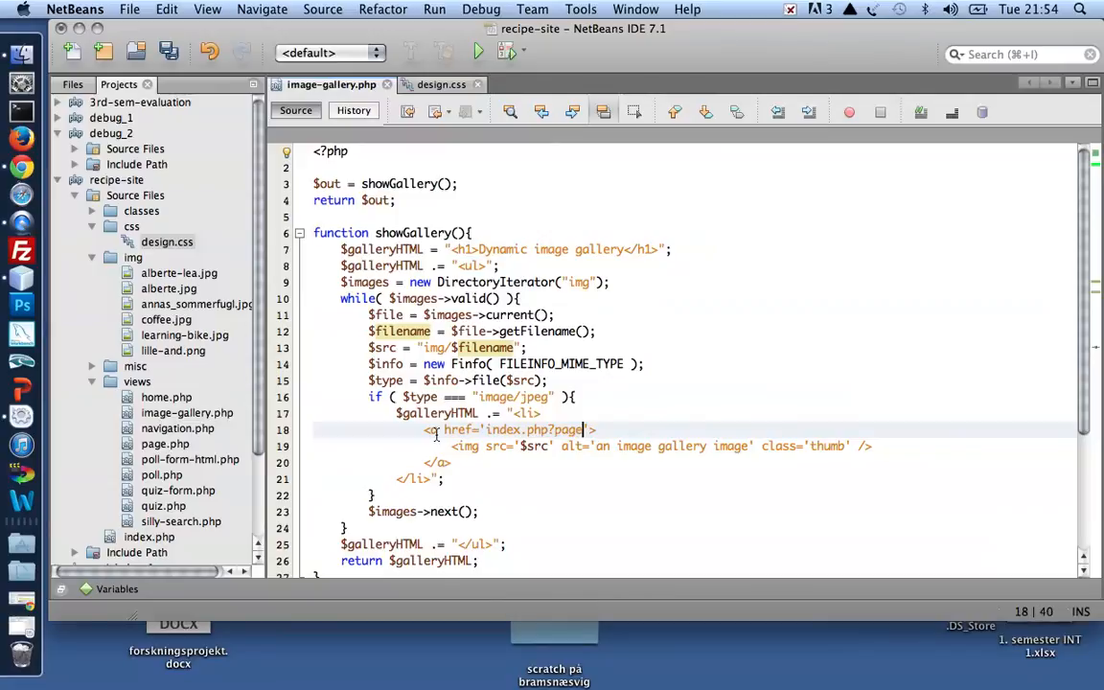
{"action": "type", "text": "image-gallery"}
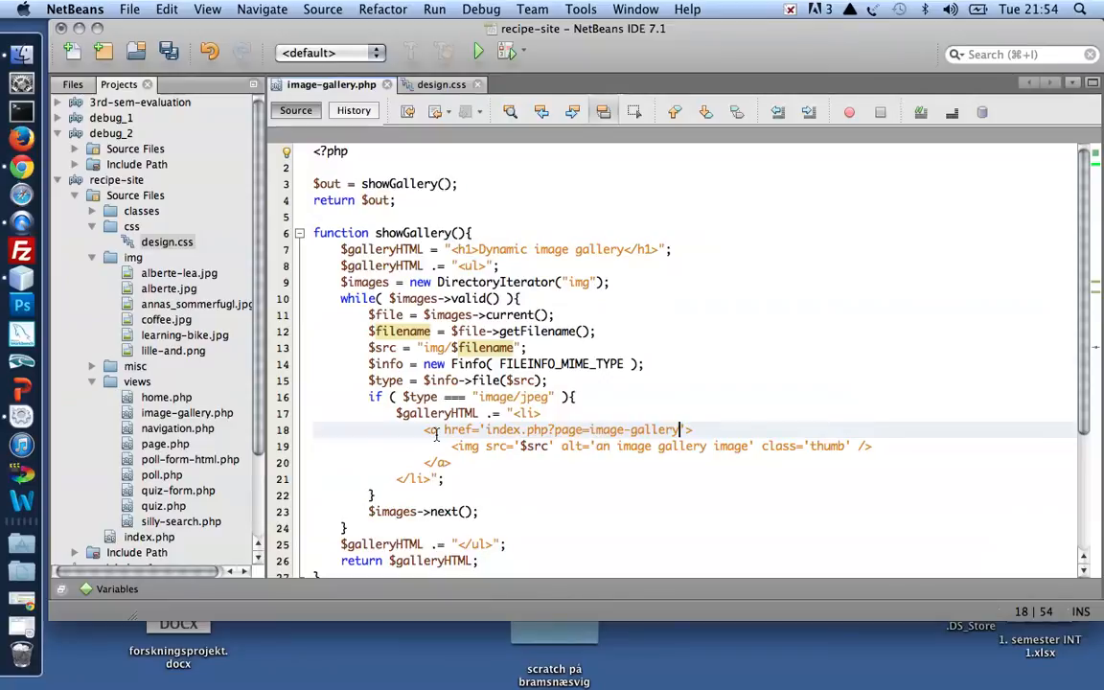
{"action": "type", "text": "&show-image="}
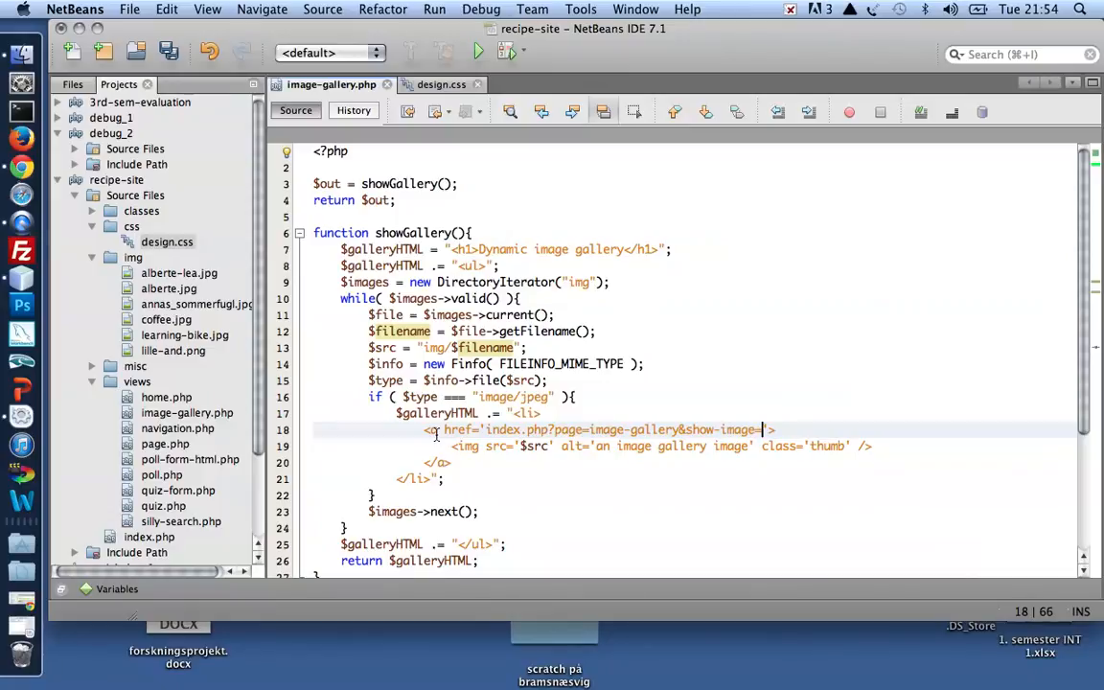
{"action": "type", "text": "$src"}
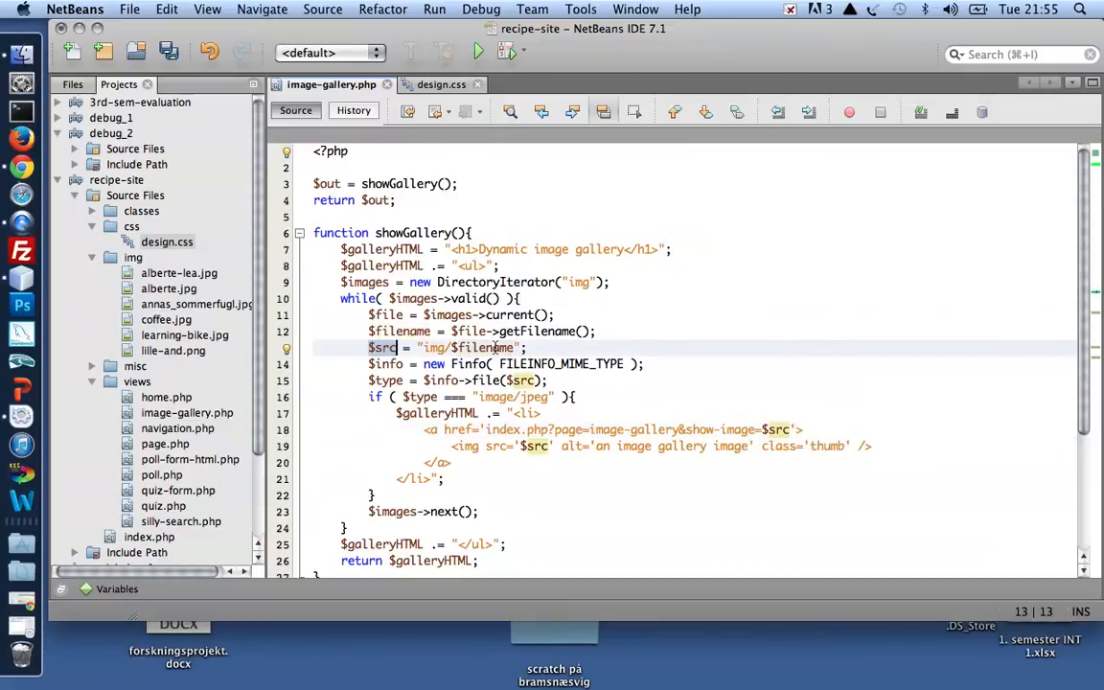
{"action": "mouse_move", "coordinate": [796, 434]}
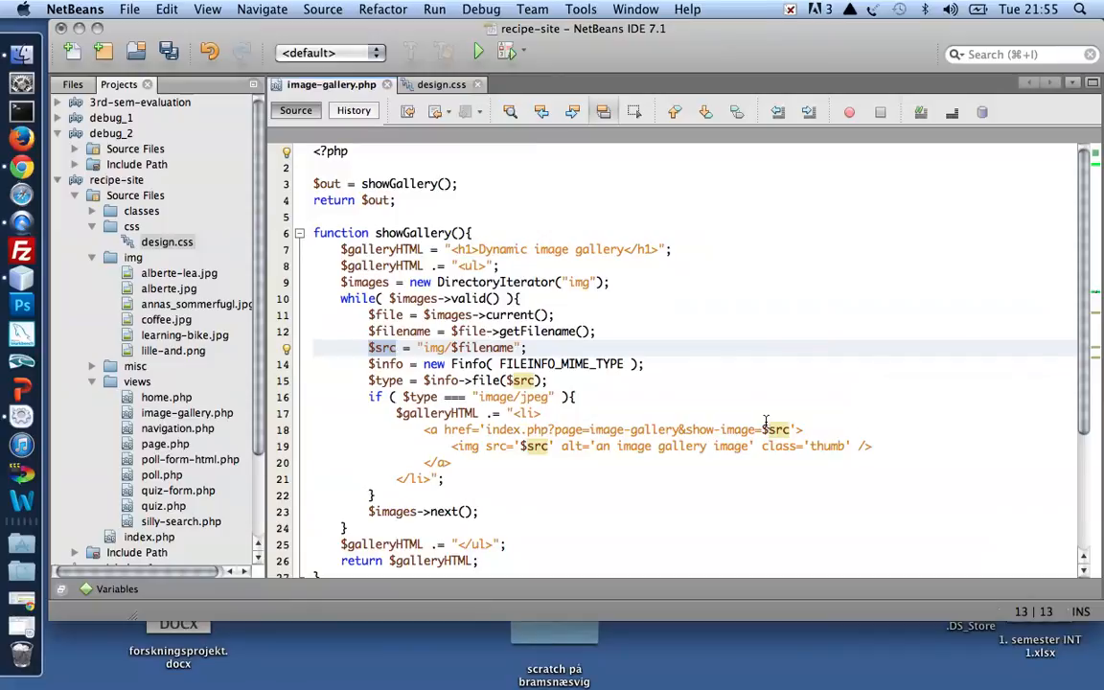
{"action": "key", "text": "cmd+s"}
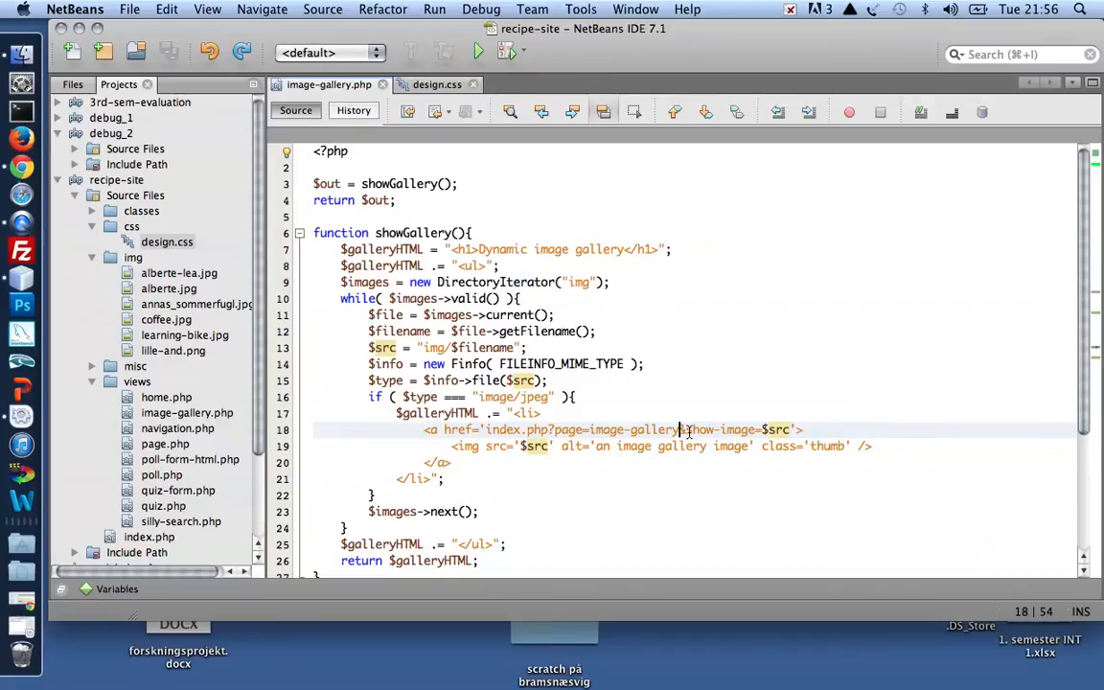
{"action": "double_click", "coordinate": [635, 429]}
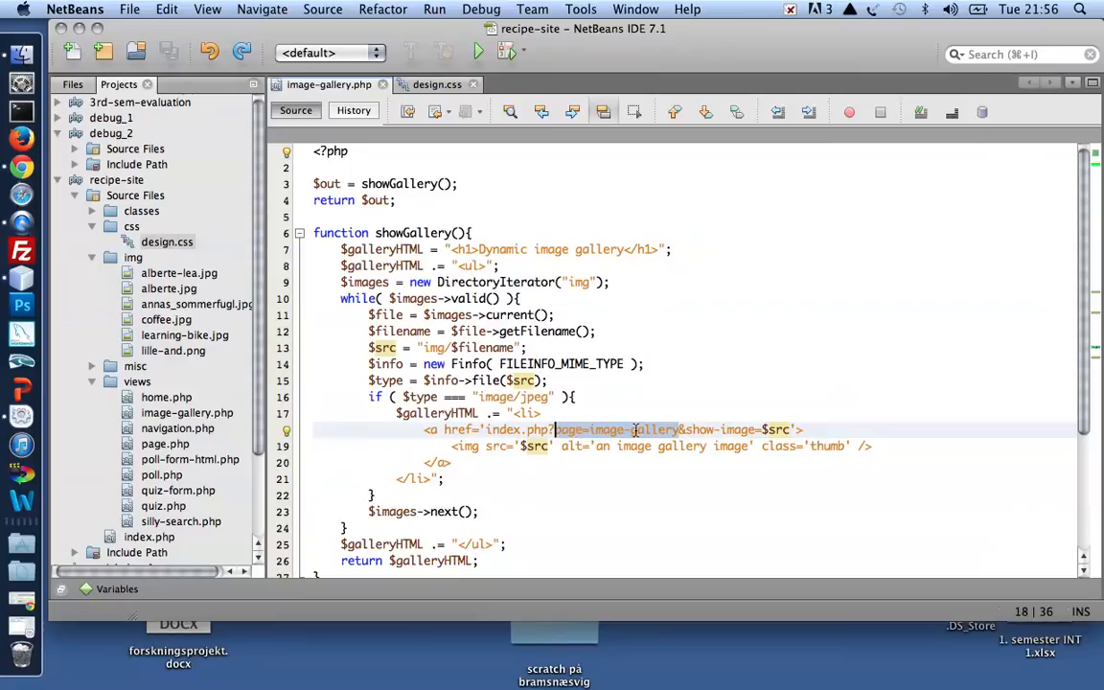
{"action": "left_click", "coordinate": [785, 429]}
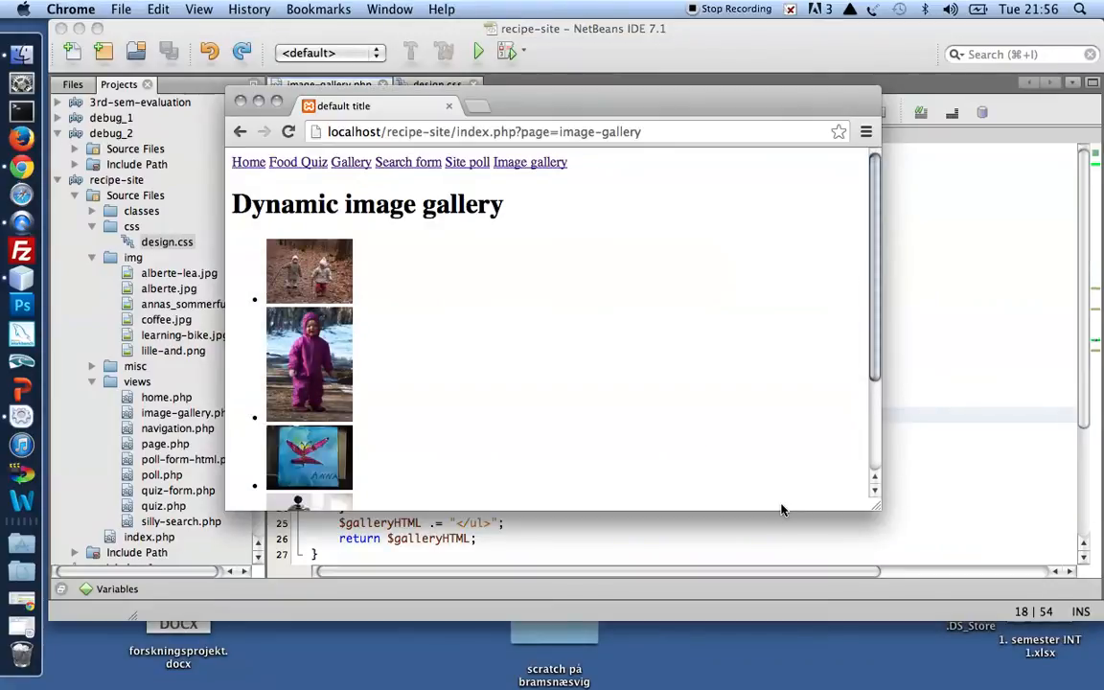
Click three thumbnails and highlight the img/coffee.jpg show-image path in the address bar
{"action": "left_click", "coordinate": [309, 272]}
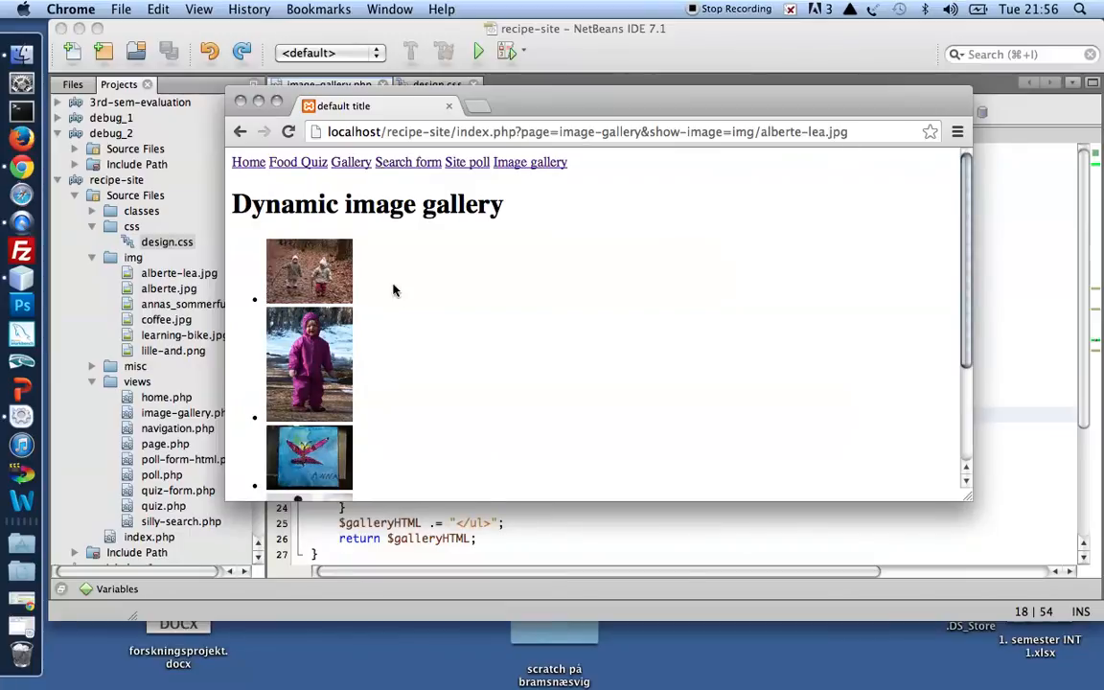
{"action": "mouse_move", "coordinate": [319, 278]}
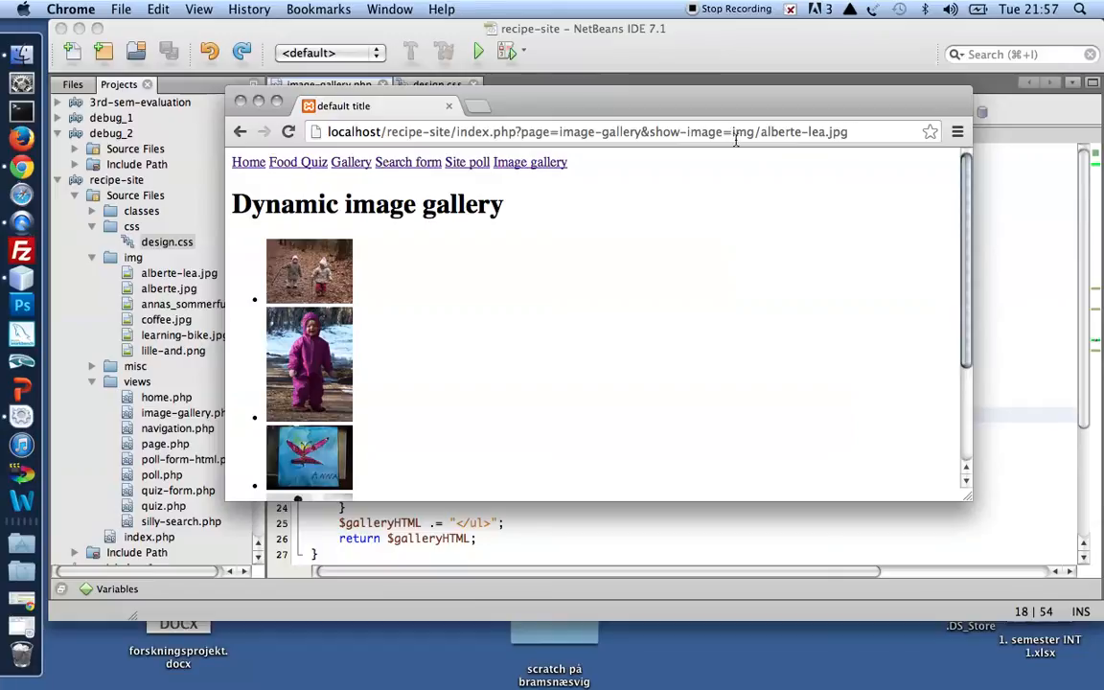
{"action": "left_click", "coordinate": [309, 363]}
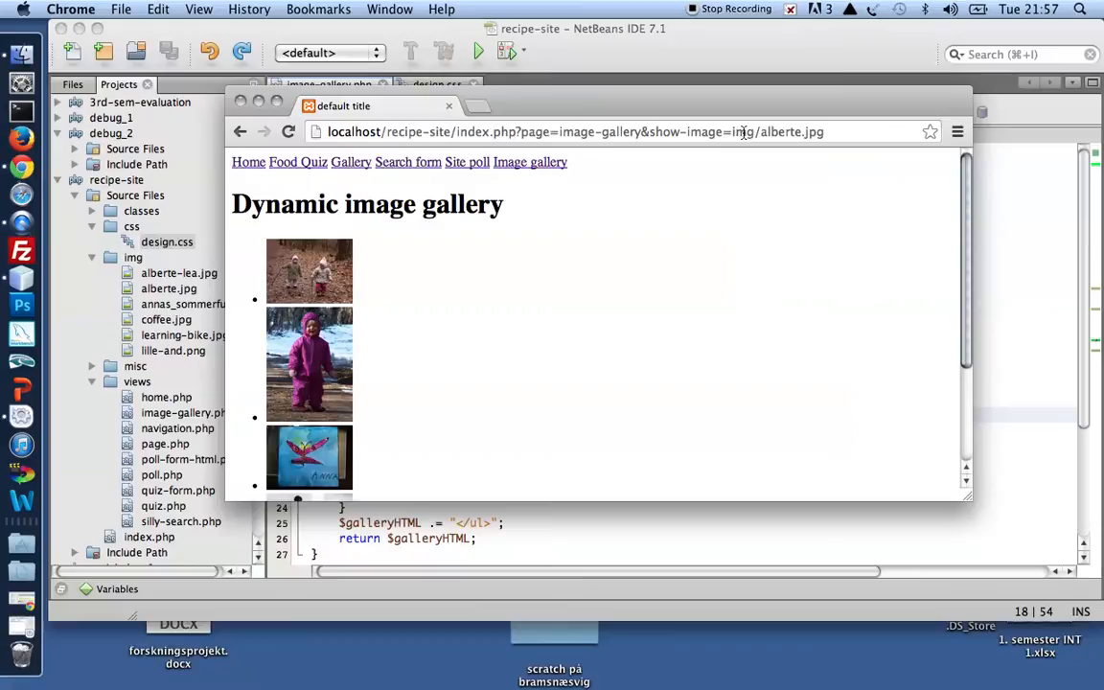
{"action": "left_click", "coordinate": [308, 458]}
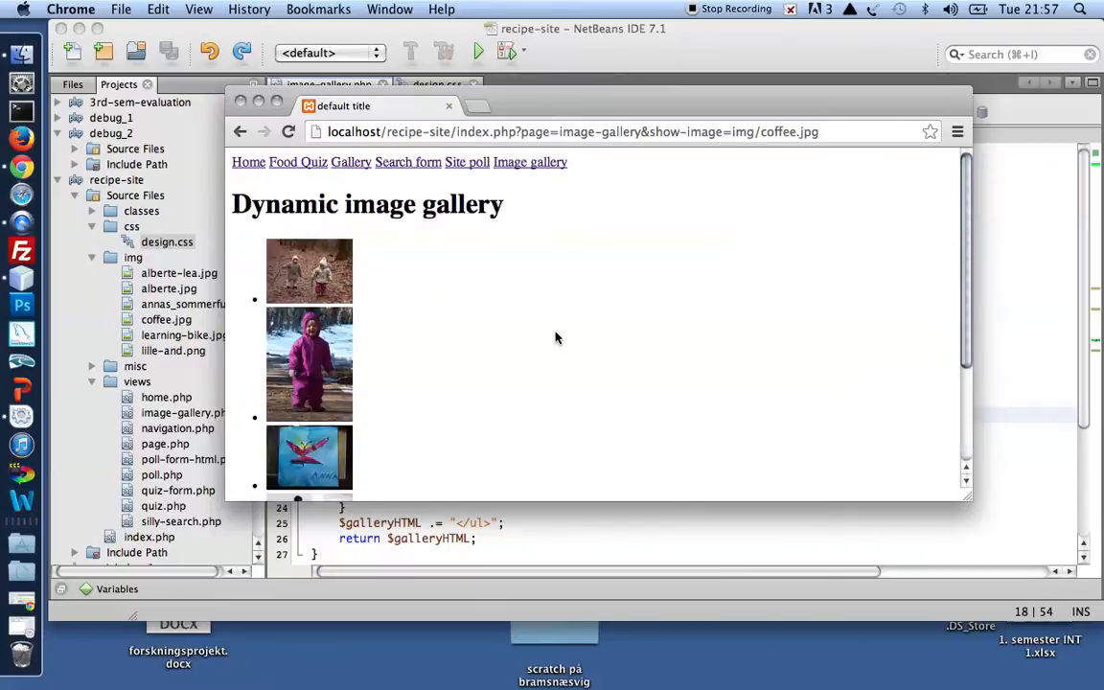
{"action": "scroll", "scroll_direction": "down", "scroll_amount": 3}
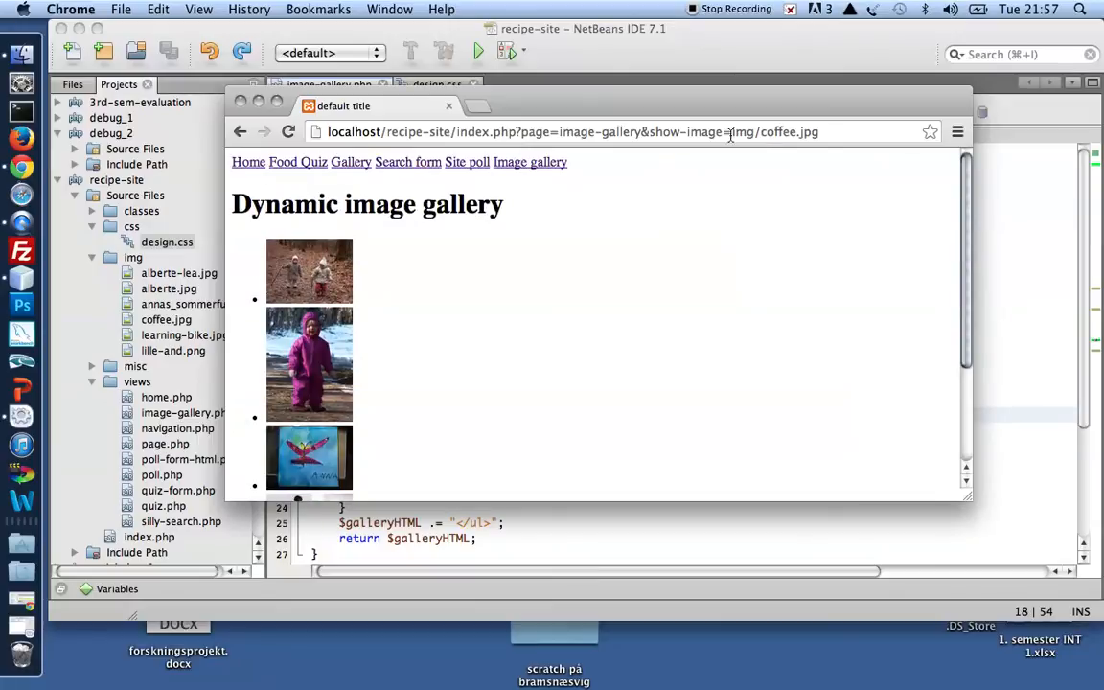
{"action": "double_click", "coordinate": [767, 132]}
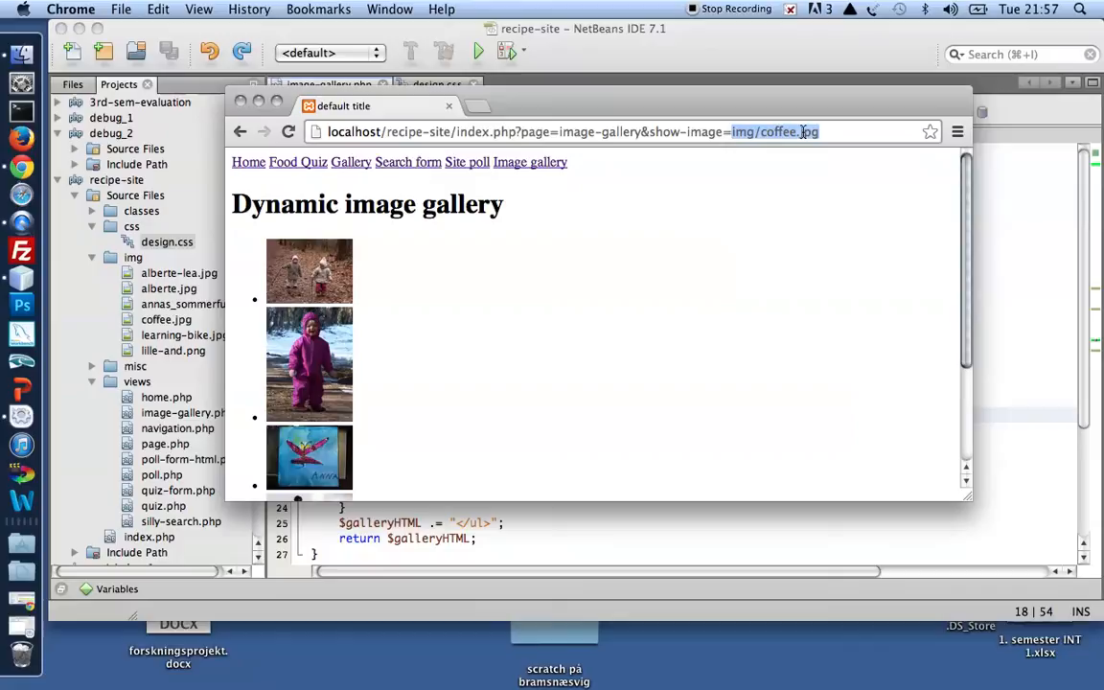
{"action": "mouse_move", "coordinate": [693, 153]}
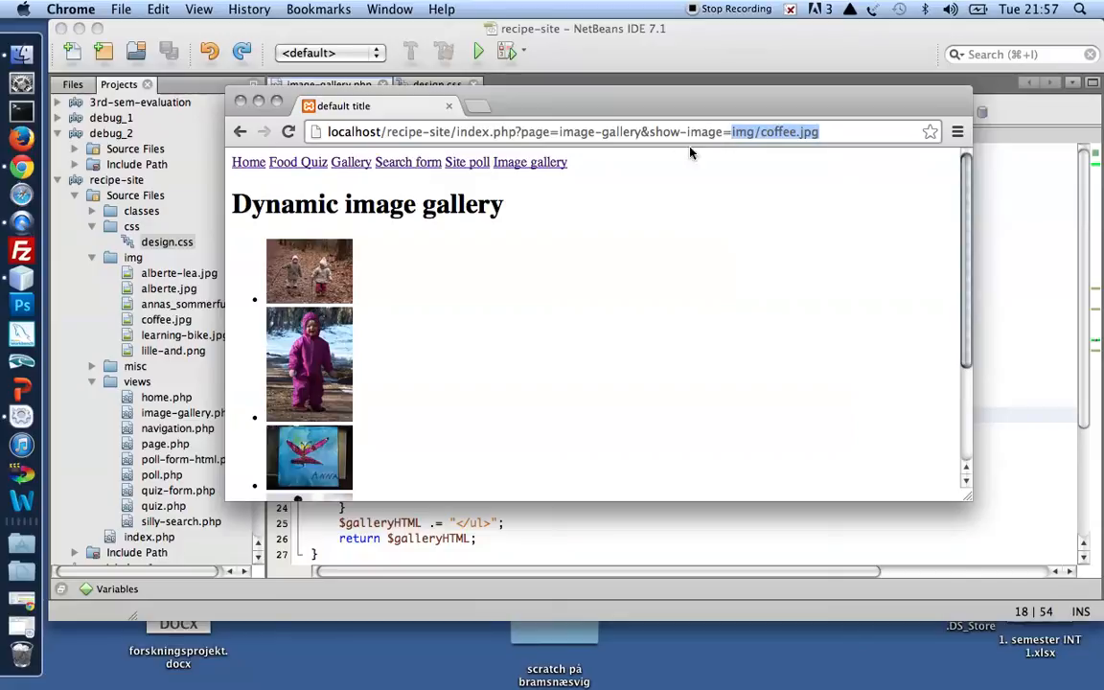
{"action": "mouse_move", "coordinate": [1018, 356]}
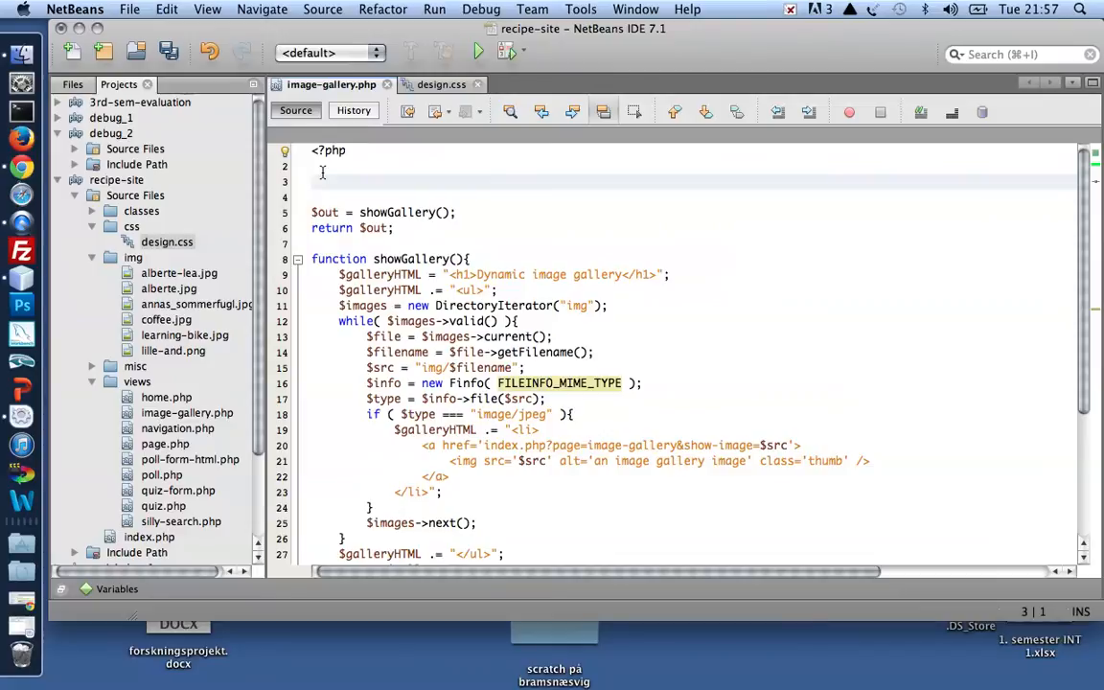
Type $isThumbClicked = isset( $_GET['show-image'] ) on line 3 of image-gallery.php
{"action": "type", "text": "$is"}
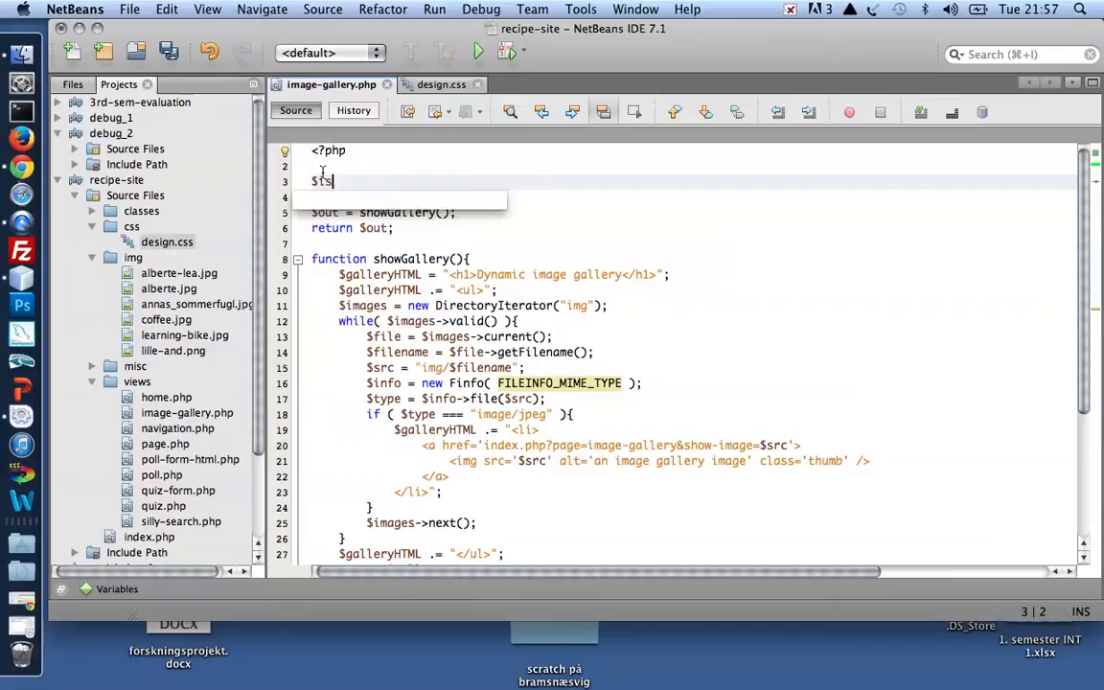
{"action": "type", "text": "ThumbCl"}
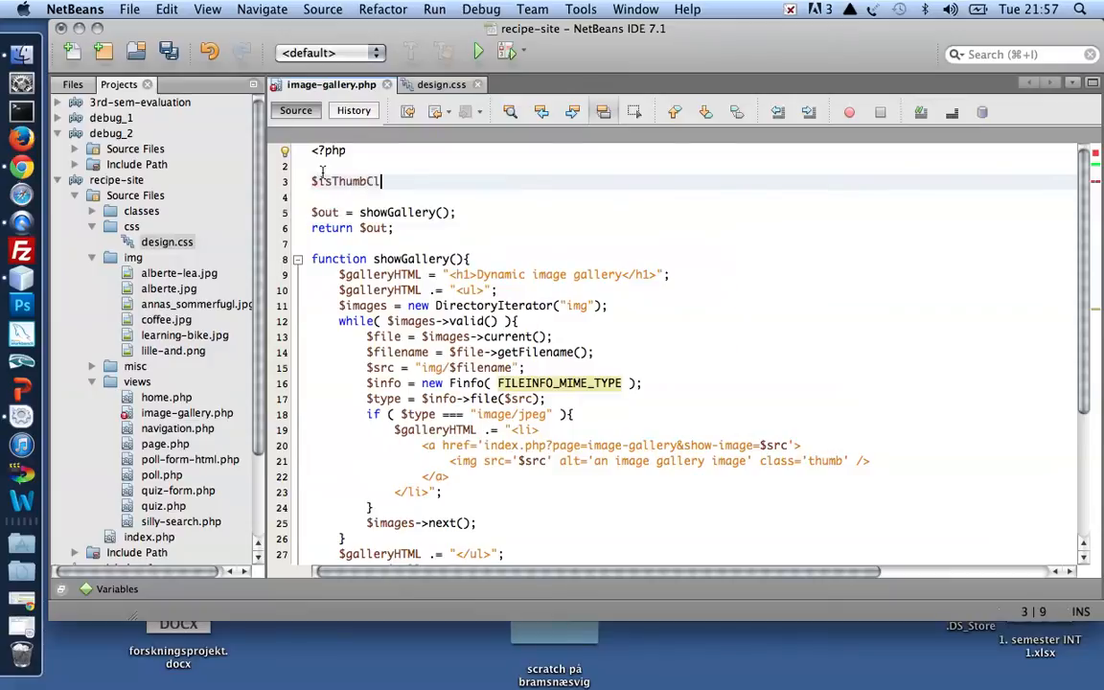
{"action": "type", "text": "icked ="}
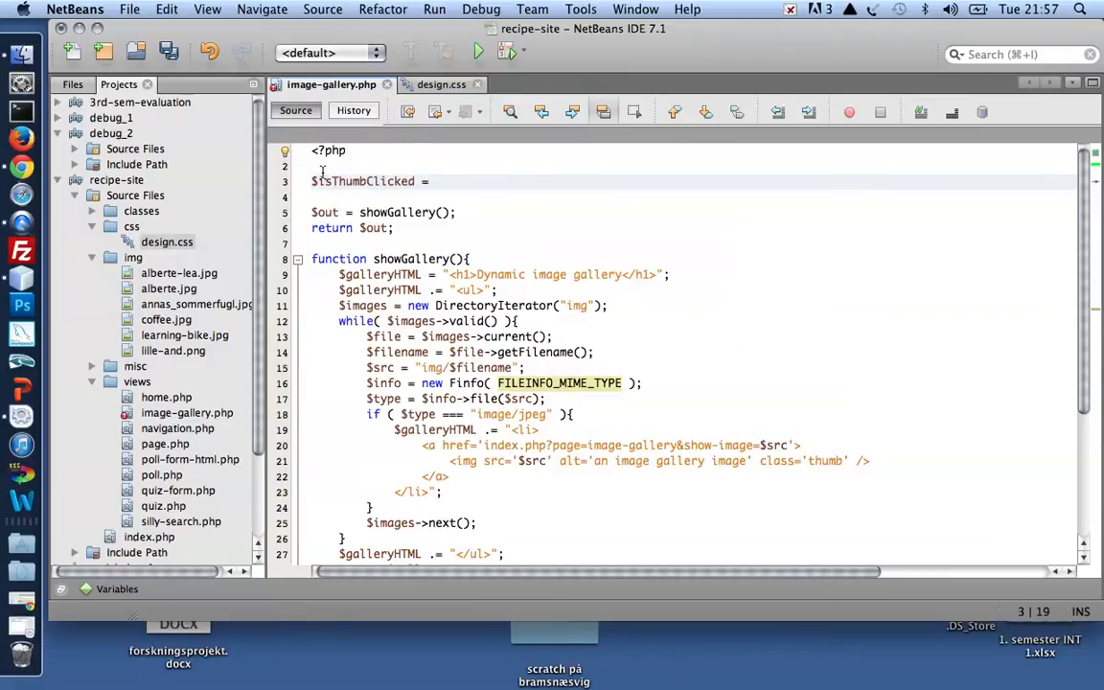
{"action": "type", "text": "isset"}
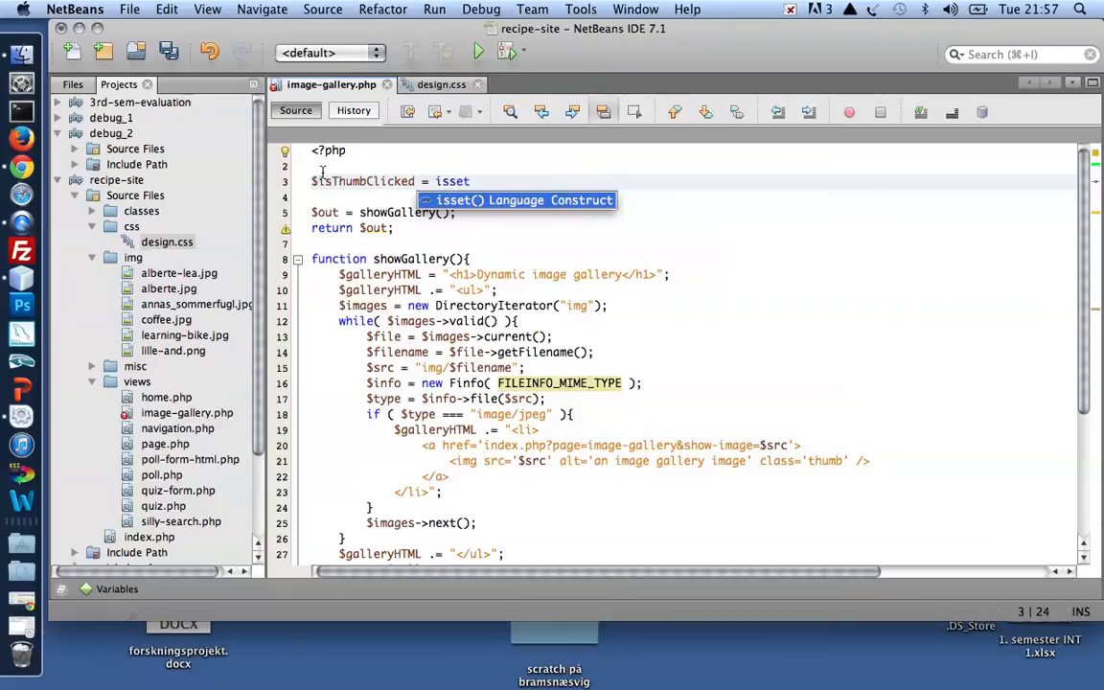
{"action": "type", "text": "( $"}
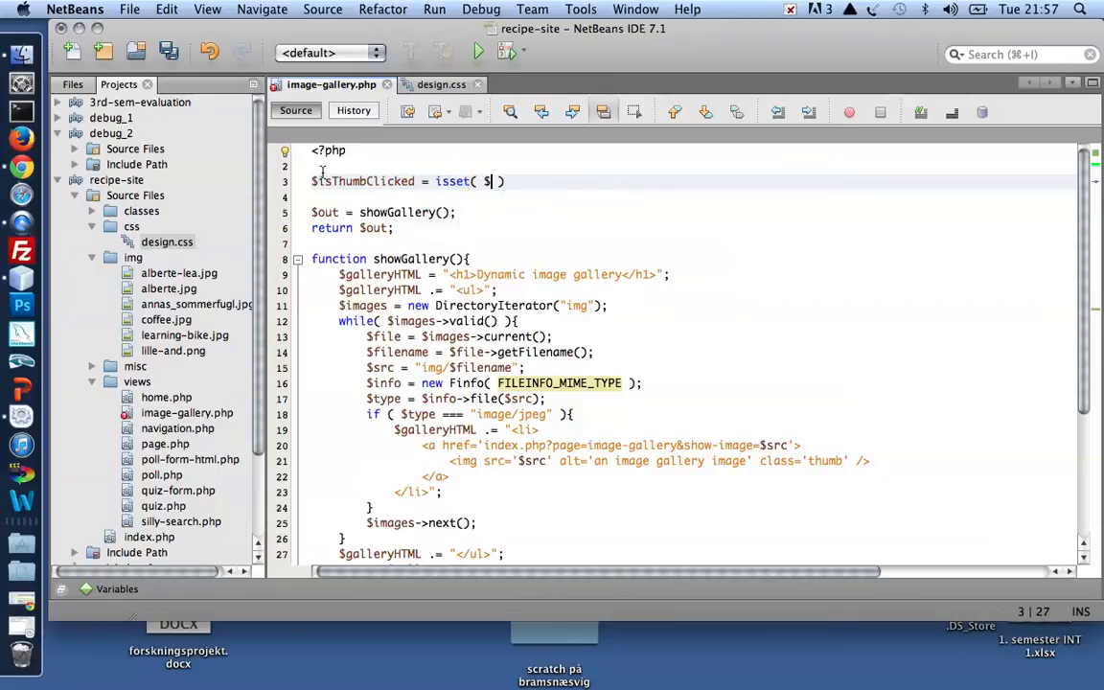
{"action": "type", "text": "_GET["}
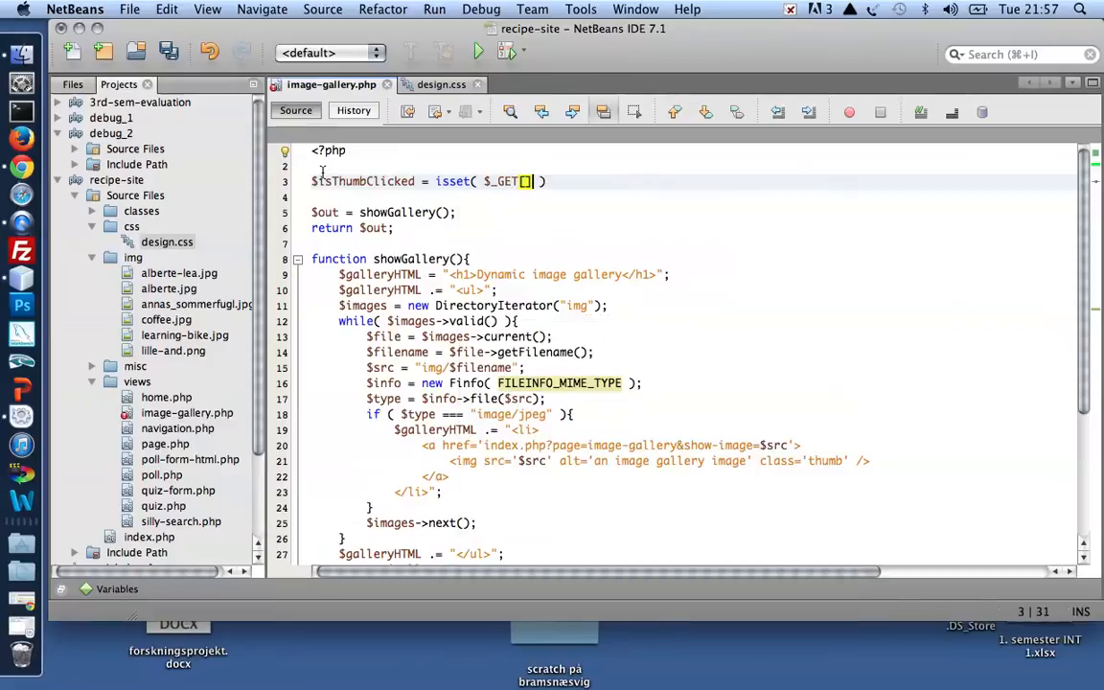
{"action": "type", "text": "'sh"}
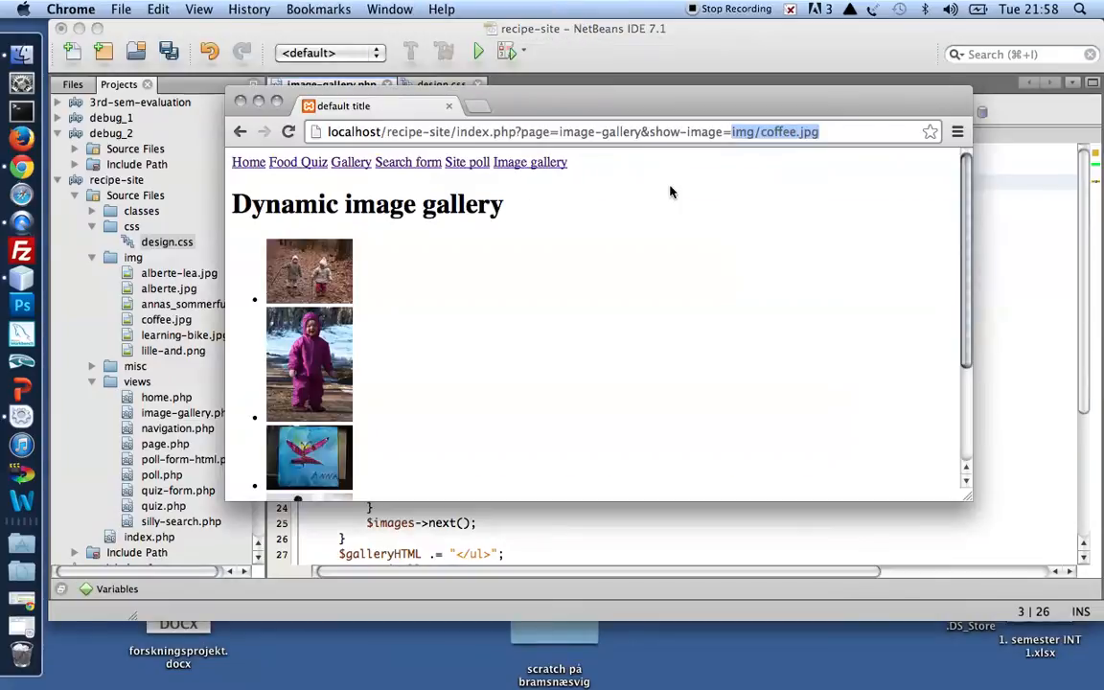
{"action": "left_click", "coordinate": [728, 131]}
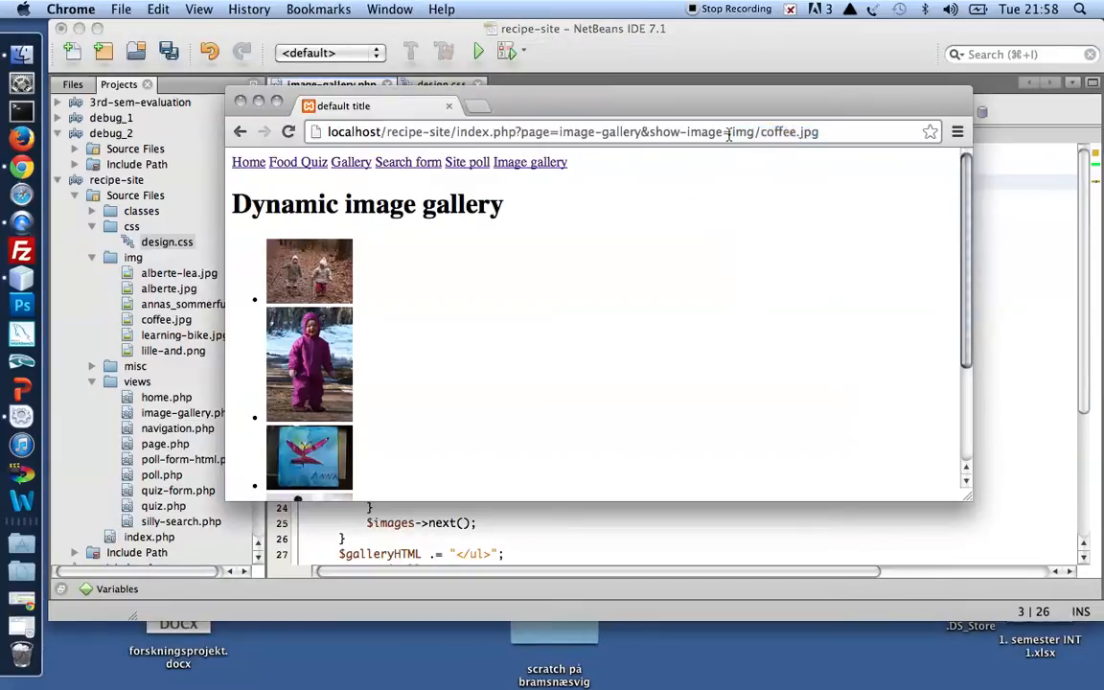
{"action": "double_click", "coordinate": [684, 131]}
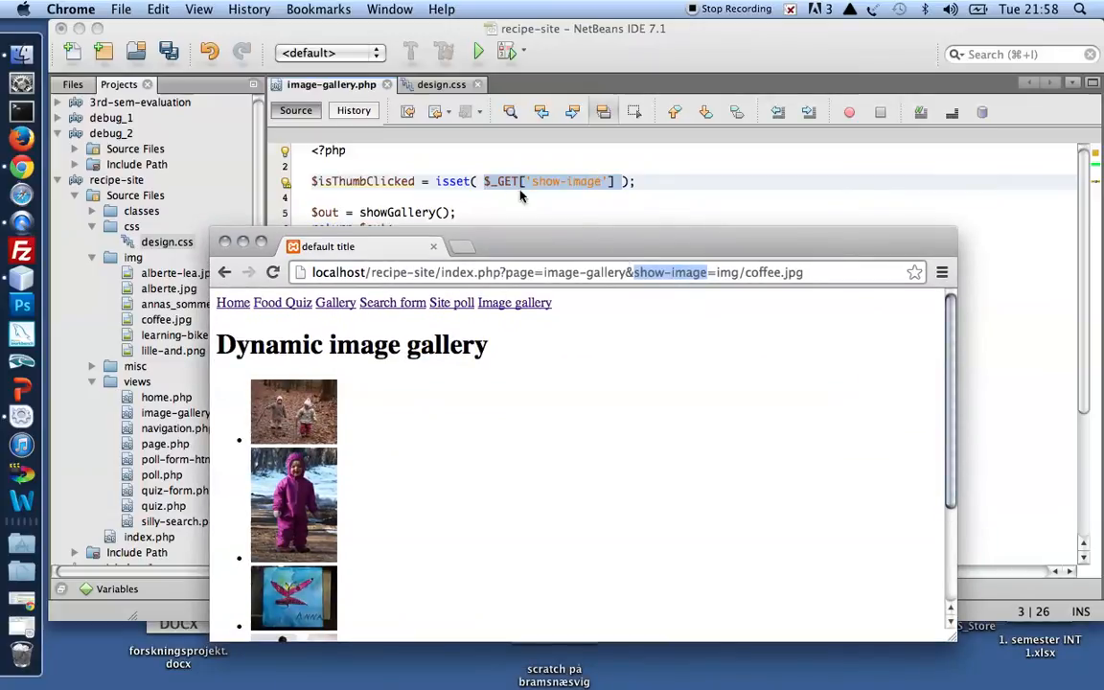
{"action": "mouse_move", "coordinate": [610, 223]}
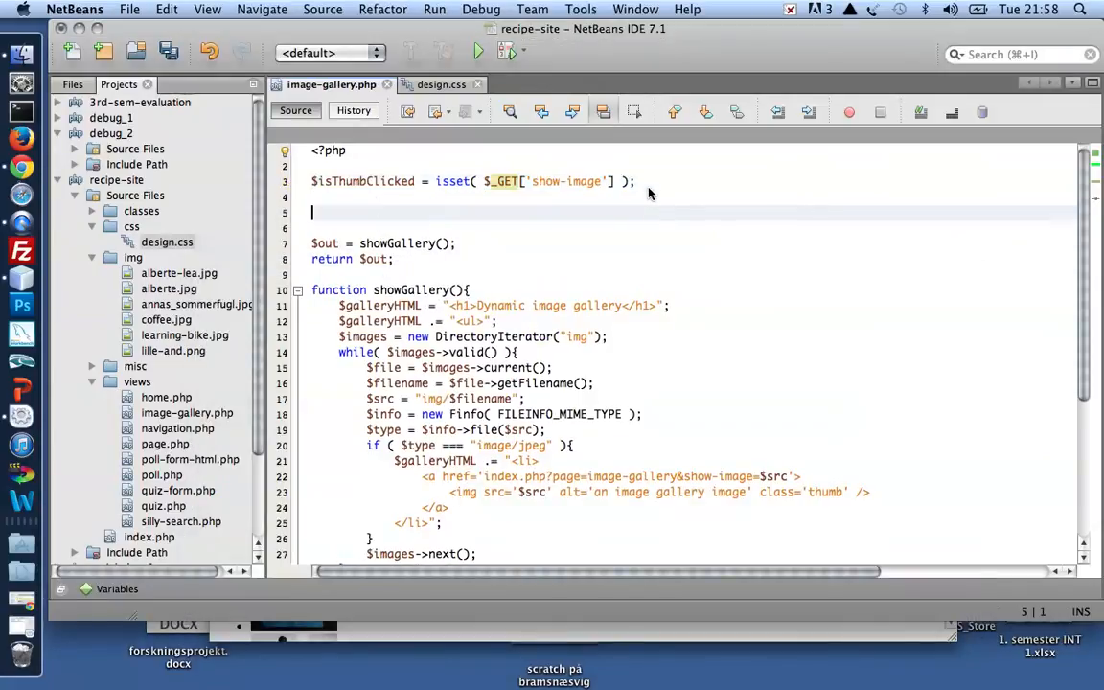
Add an if($isThumbClicked) block appending "!" to $out, then save
{"action": "type", "text": "if($"}
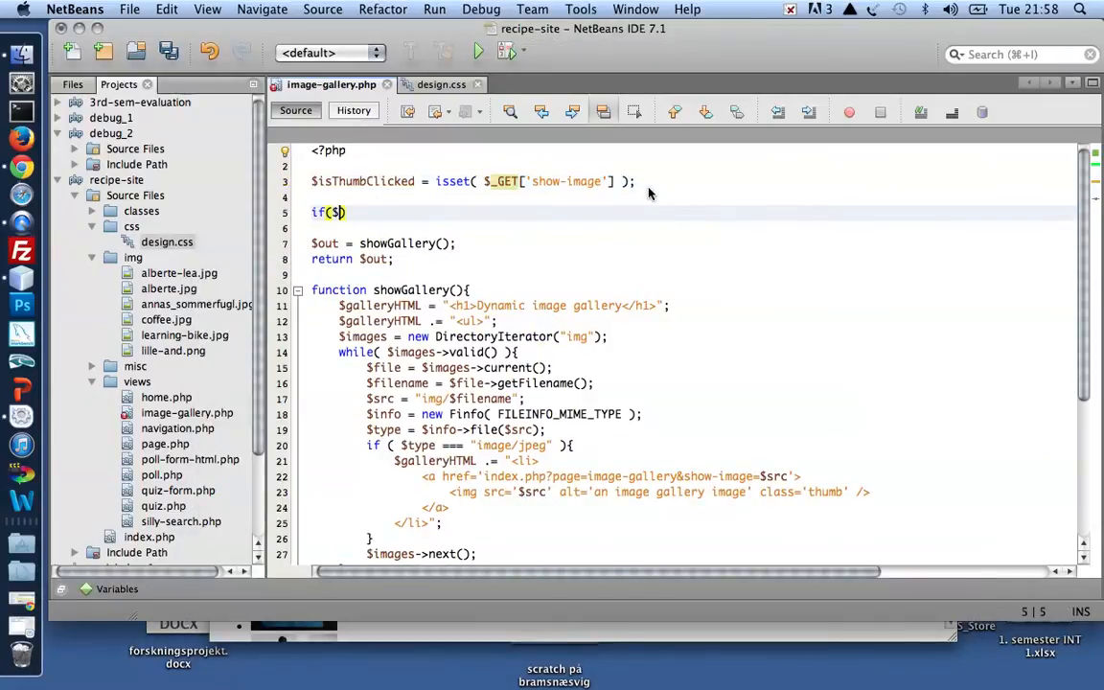
{"action": "type", "text": "isThumbClicked)"}
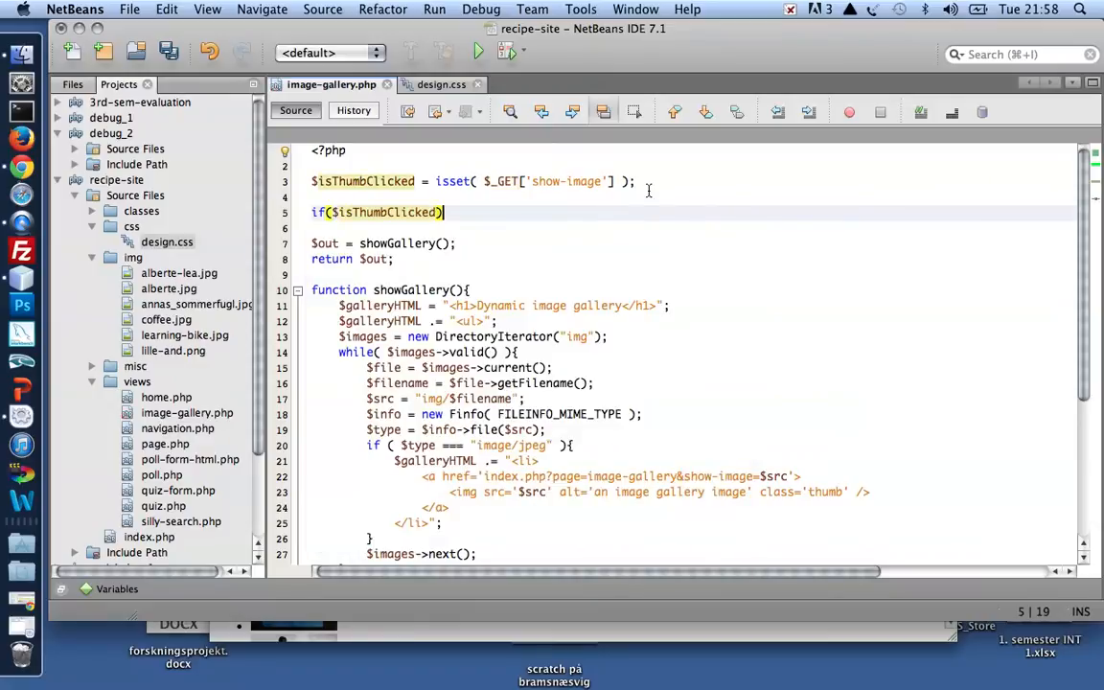
{"action": "type", "text": "{"}
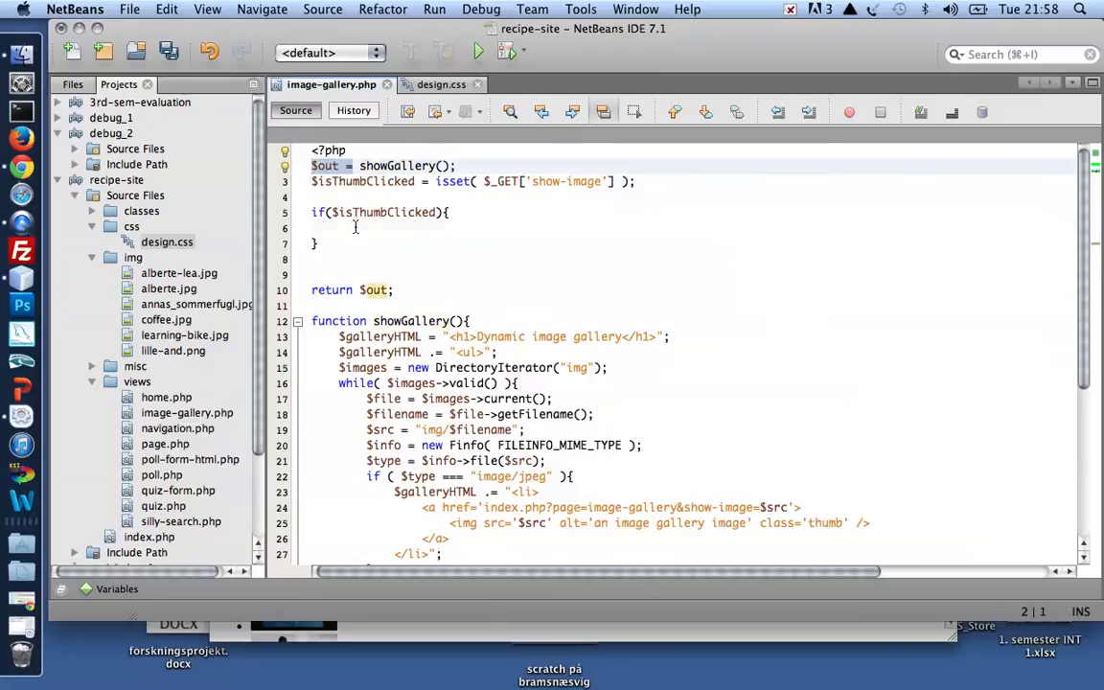
{"action": "type", "text": "$out .= \"!\";"}
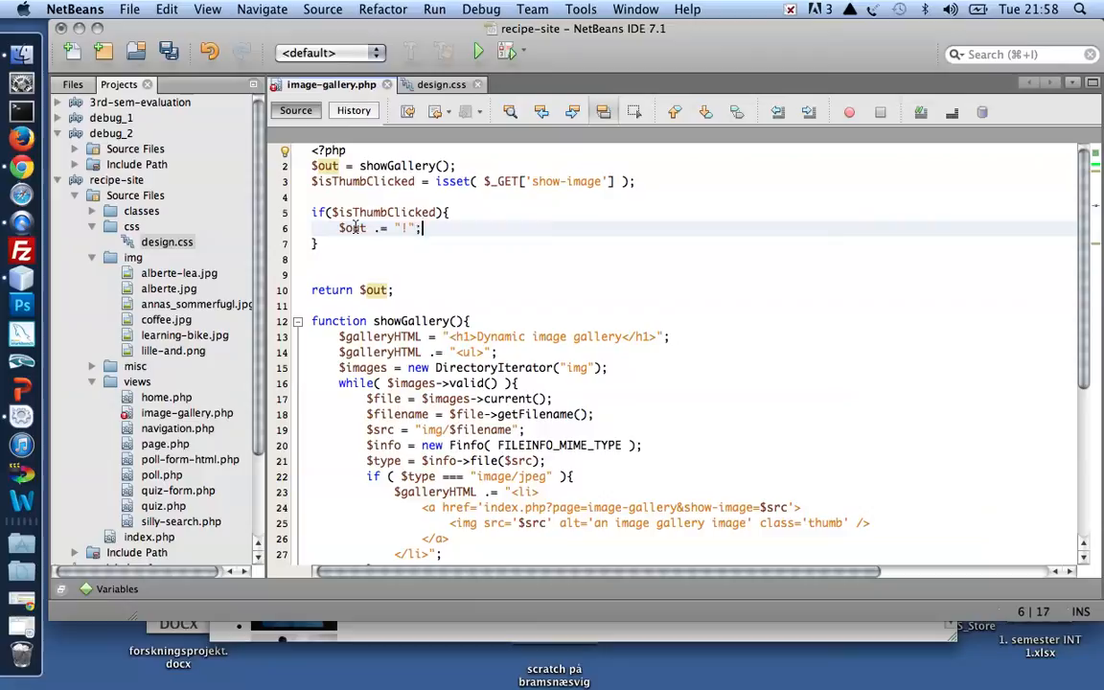
{"action": "key", "text": "cmd+s"}
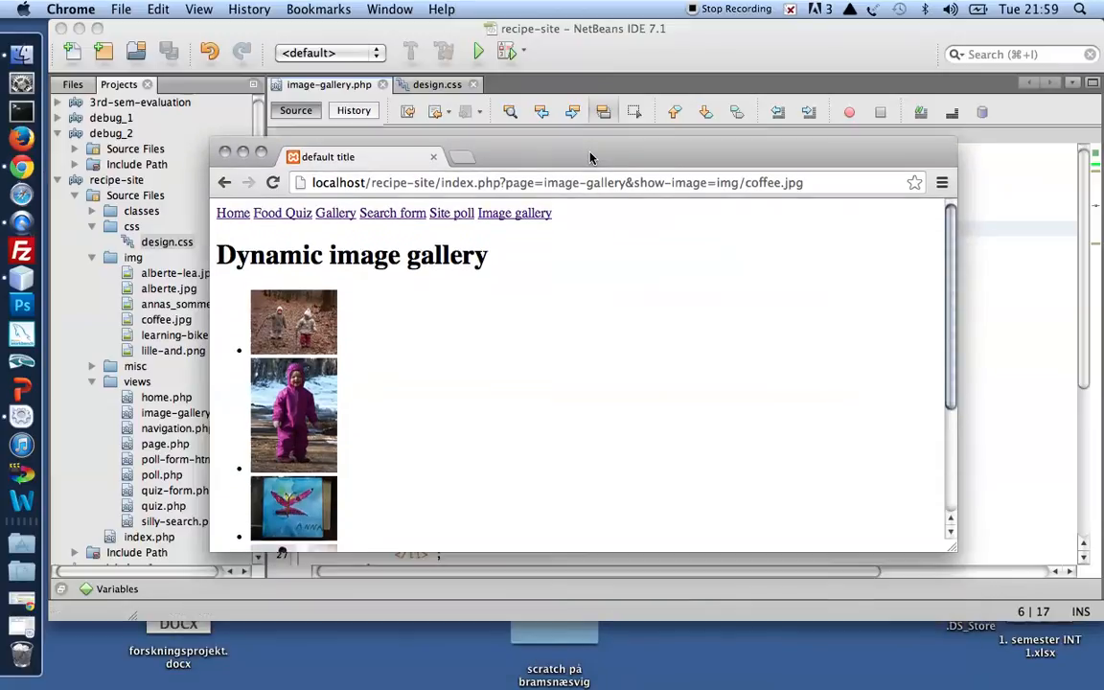
Reload the gallery, open the coffee thumbnail, and highlight show-image in the address
{"action": "left_click", "coordinate": [515, 211]}
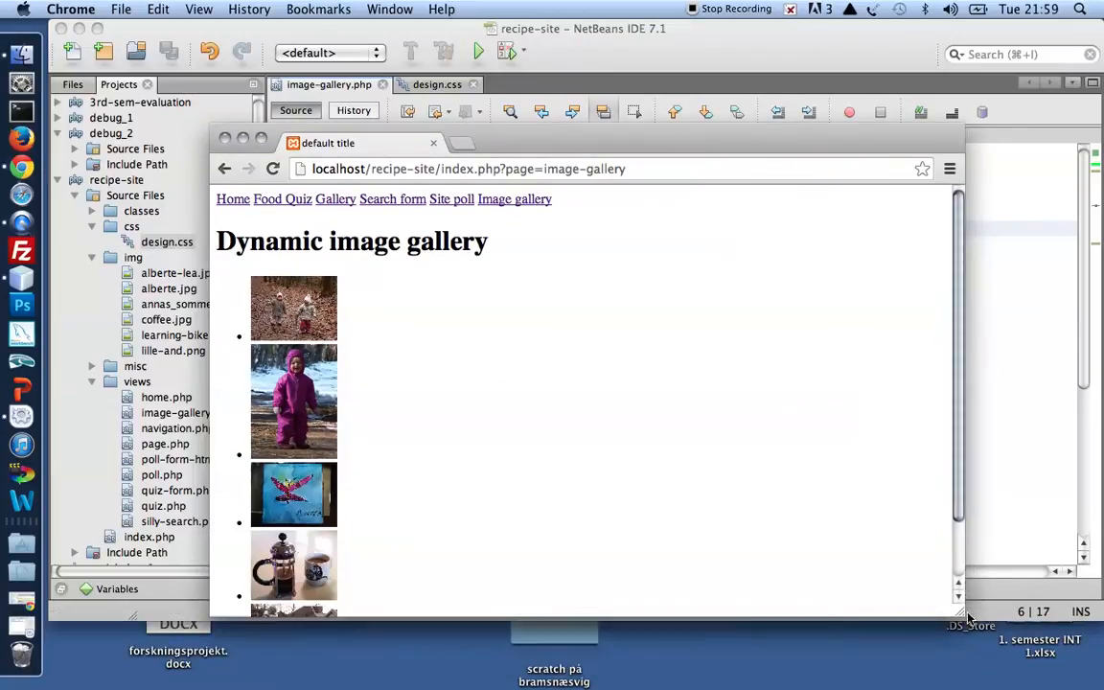
{"action": "scroll", "scroll_direction": "down", "scroll_amount": 3}
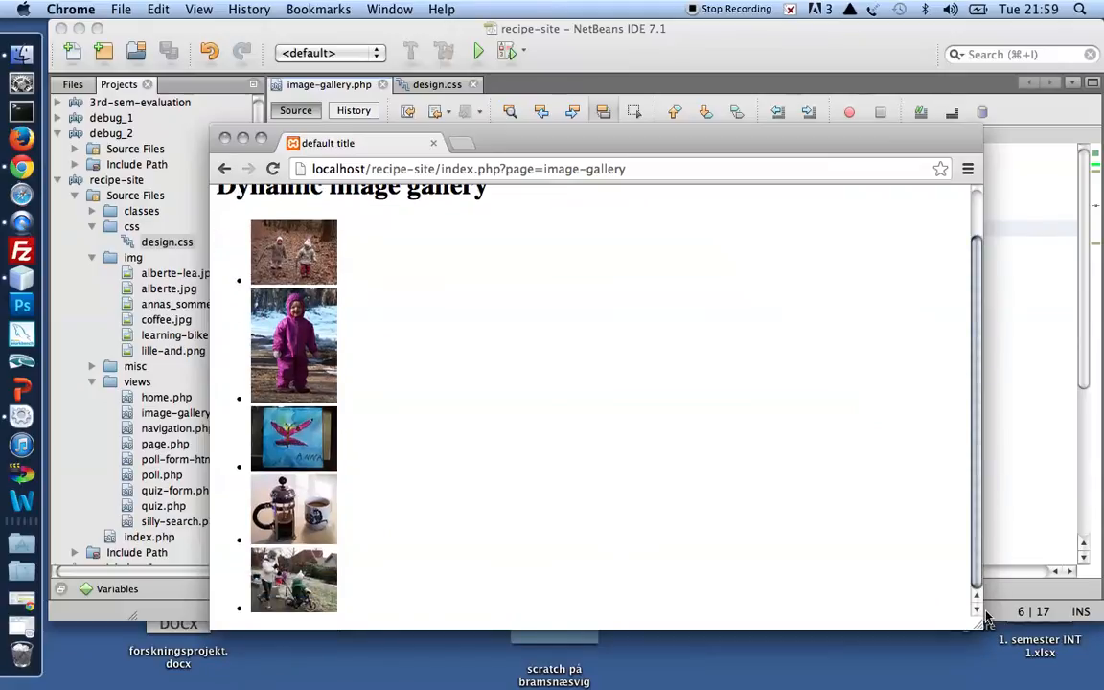
{"action": "left_click", "coordinate": [294, 508]}
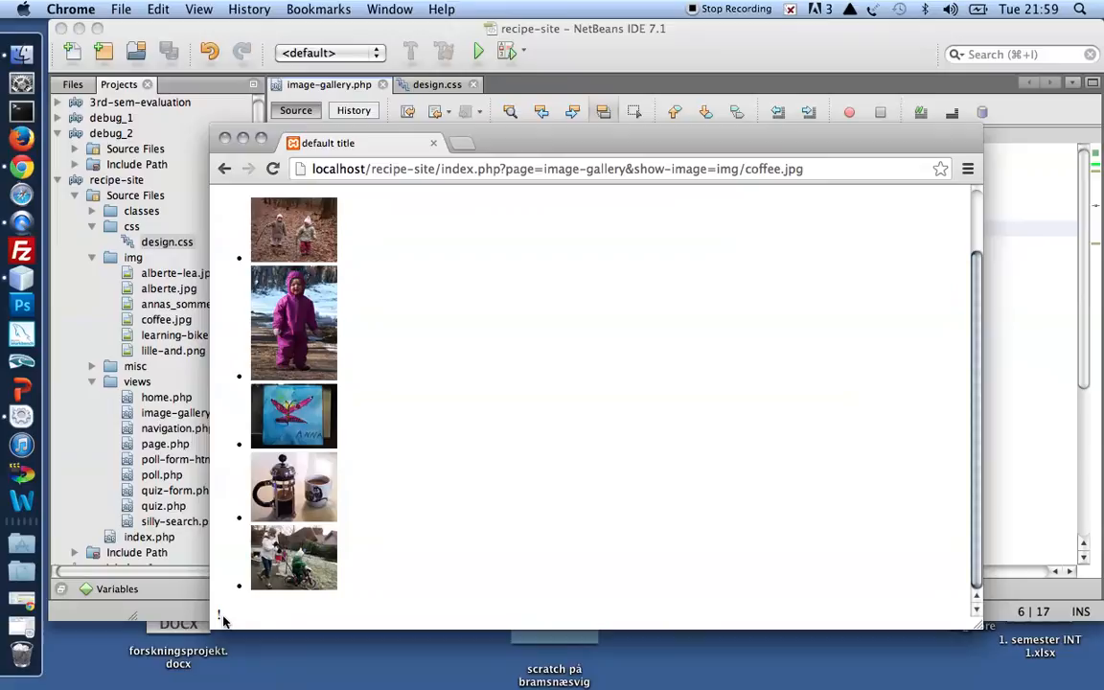
{"action": "mouse_move", "coordinate": [654, 130]}
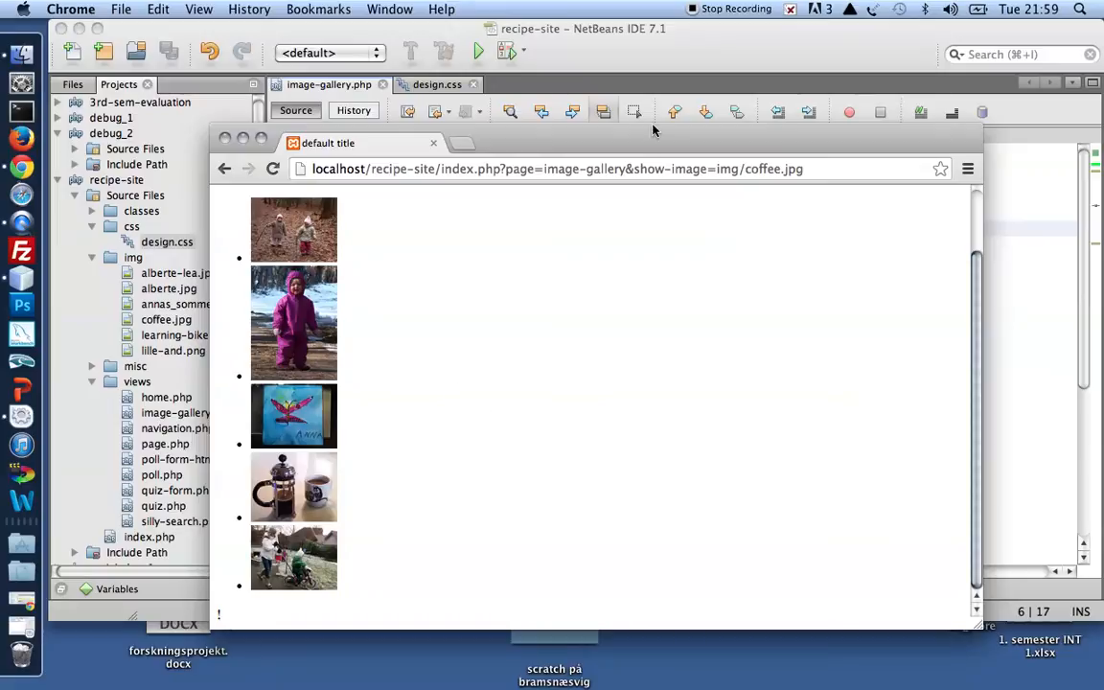
{"action": "double_click", "coordinate": [671, 169]}
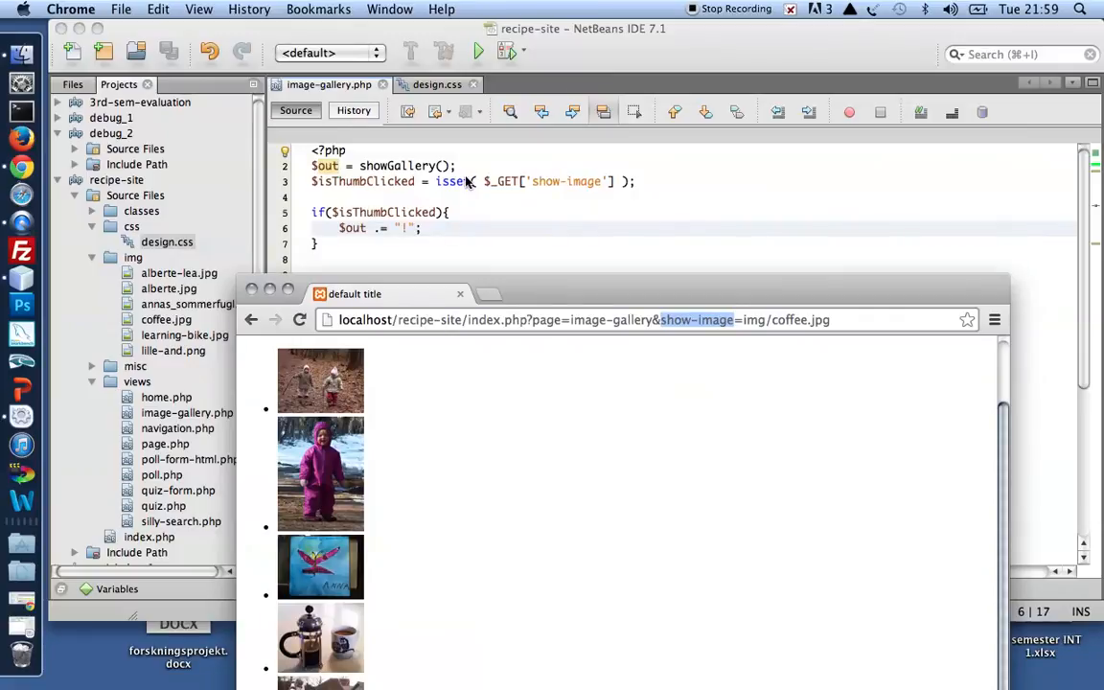
{"action": "mouse_move", "coordinate": [554, 187]}
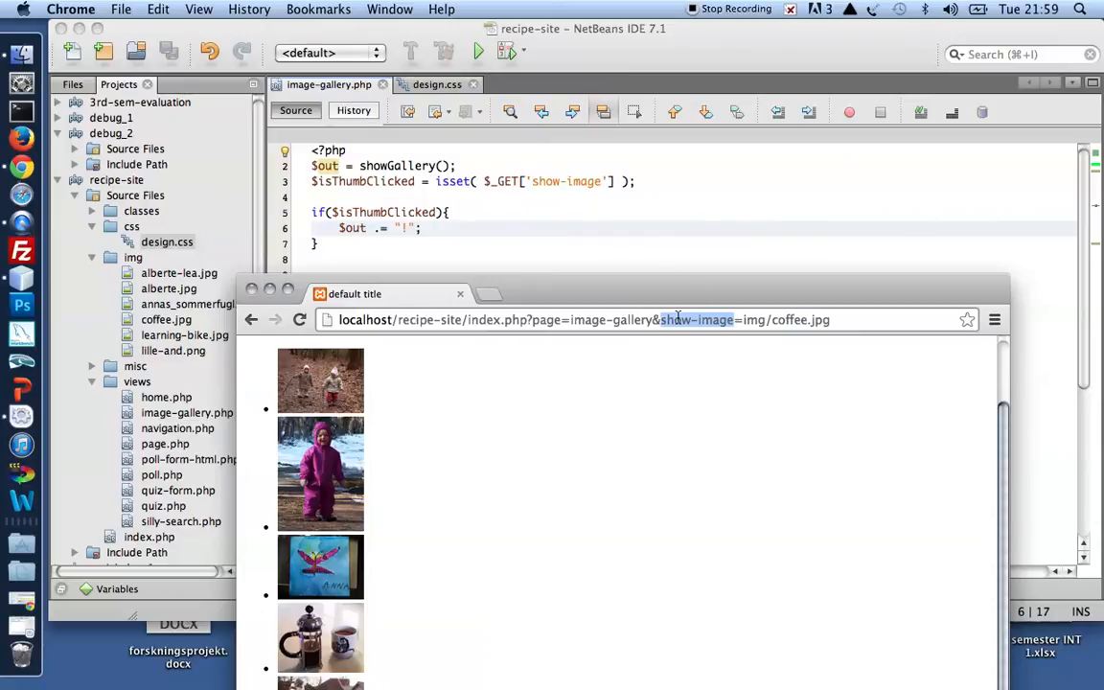
{"action": "mouse_move", "coordinate": [463, 186]}
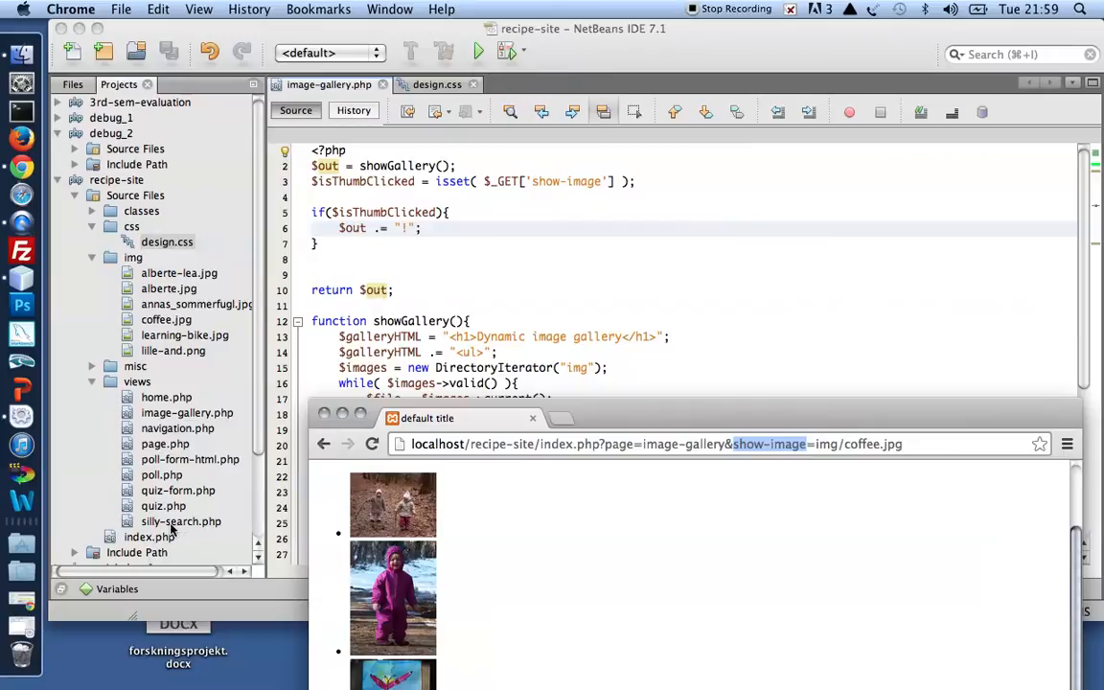
{"action": "mouse_move", "coordinate": [614, 417]}
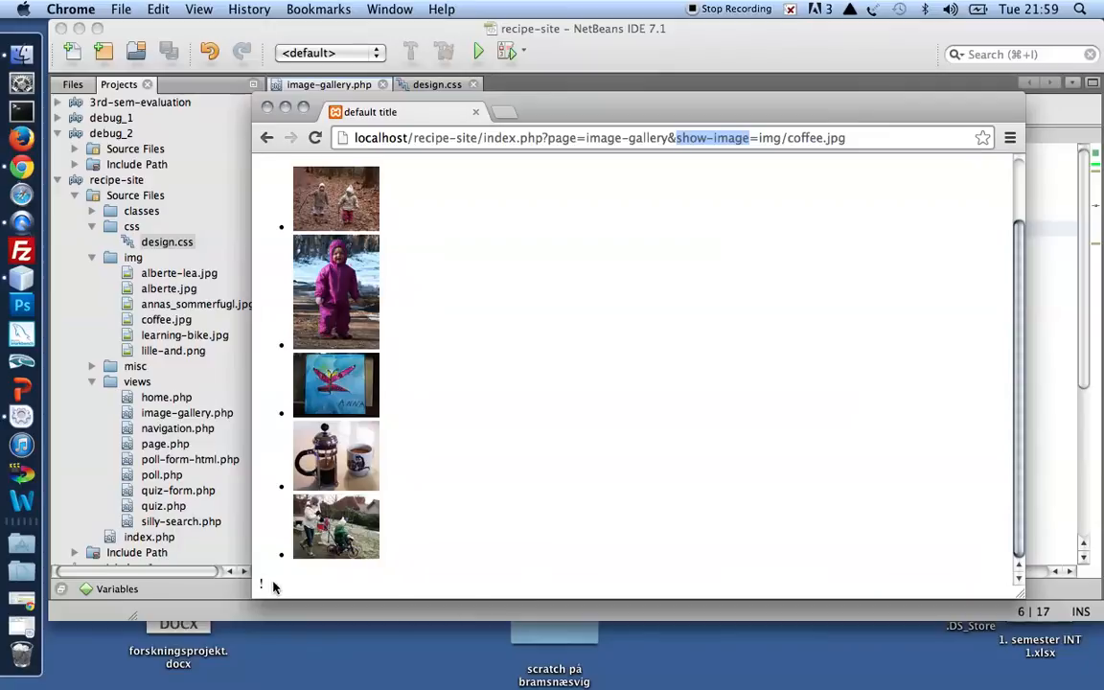
{"action": "mouse_move", "coordinate": [560, 106]}
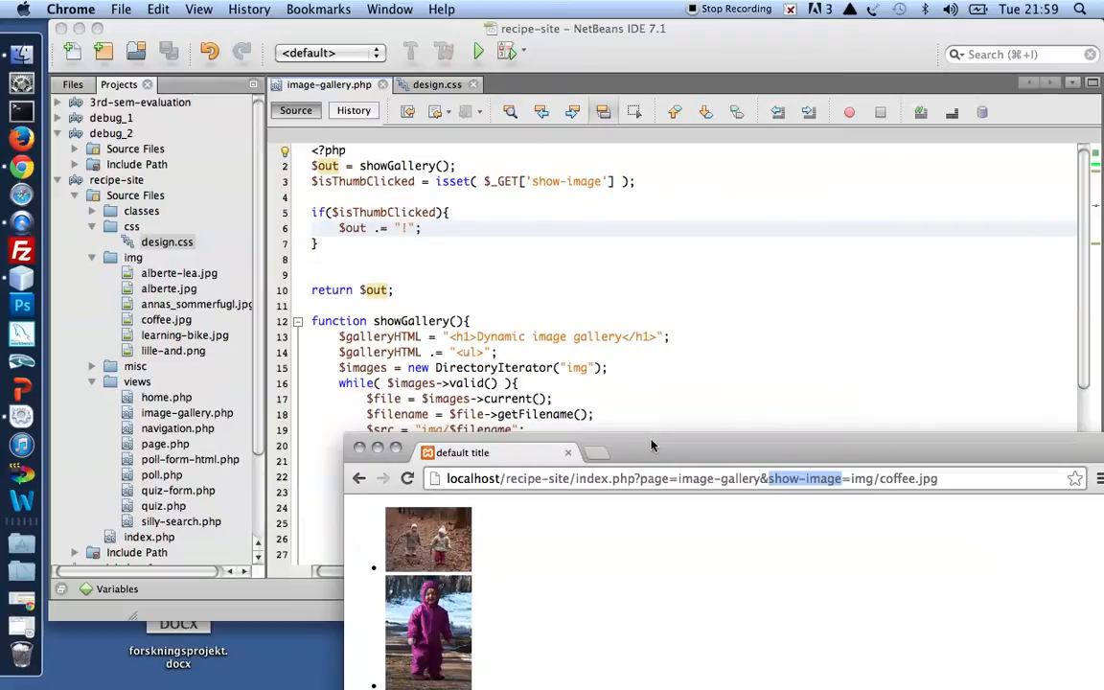
{"action": "mouse_move", "coordinate": [457, 213]}
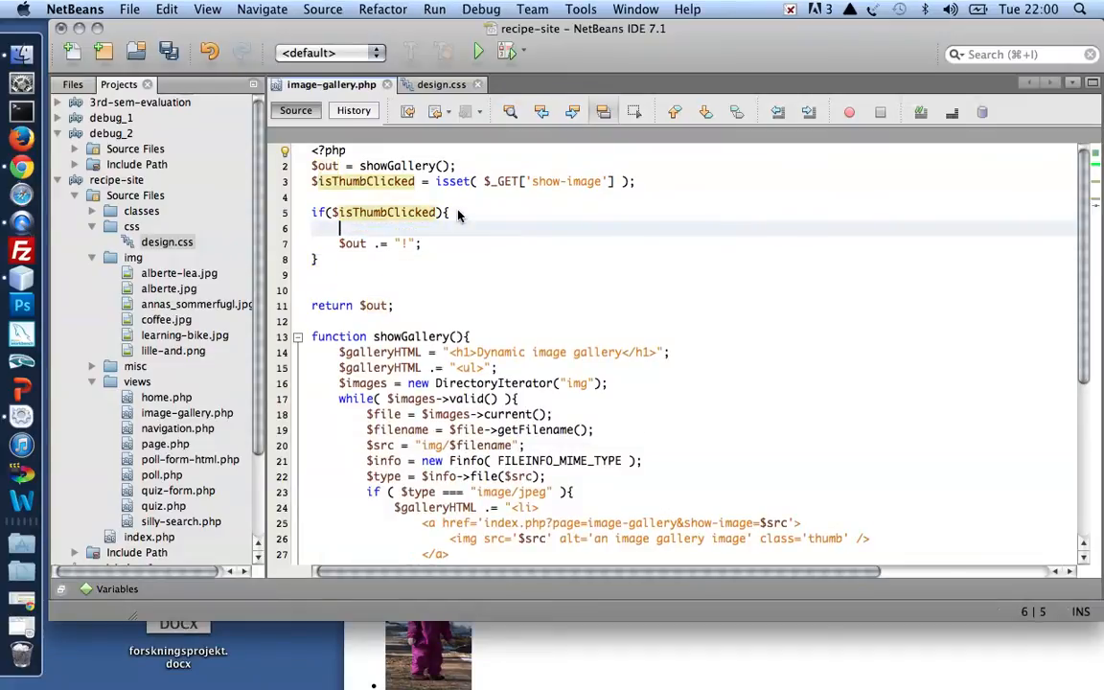
Assign $_GET['show-image'] to $src and append $src to $out instead of "!"
{"action": "type", "text": "$src = $_GET['show-image"}
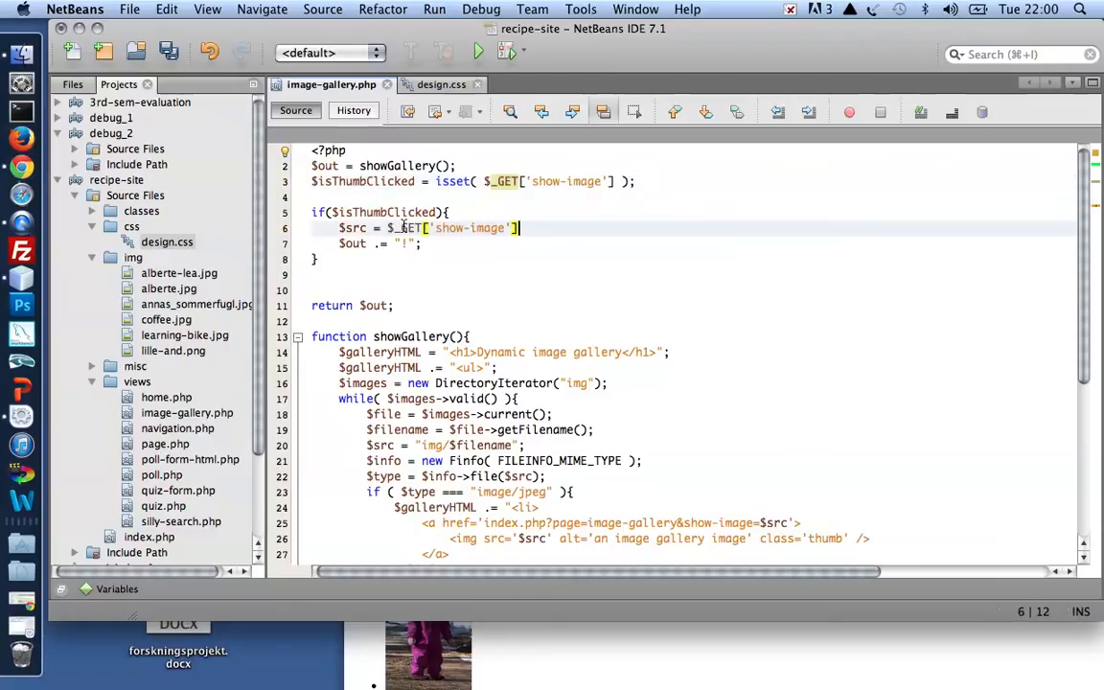
{"action": "type", "text": ";"}
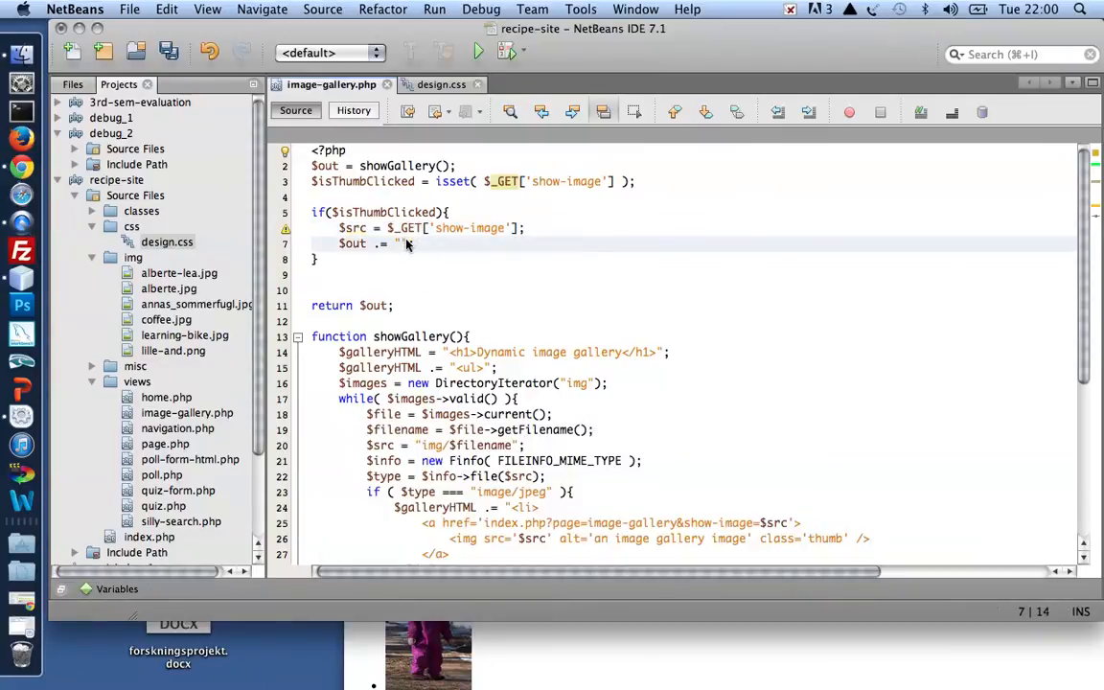
{"action": "type", "text": "$src"}
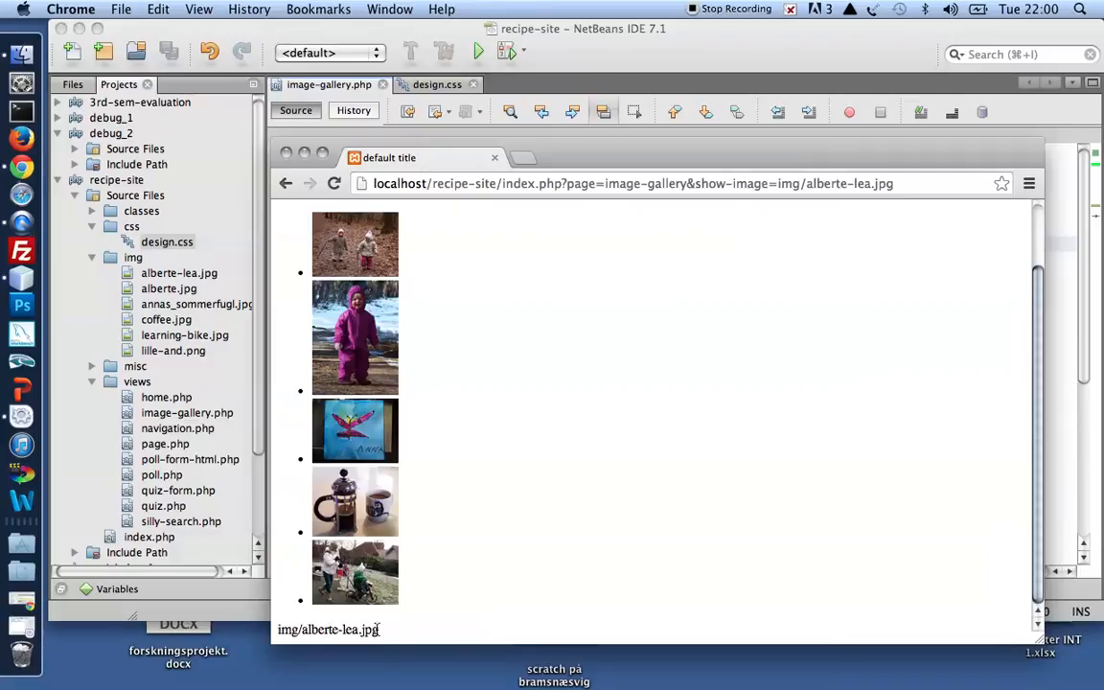
{"action": "left_click", "coordinate": [896, 183]}
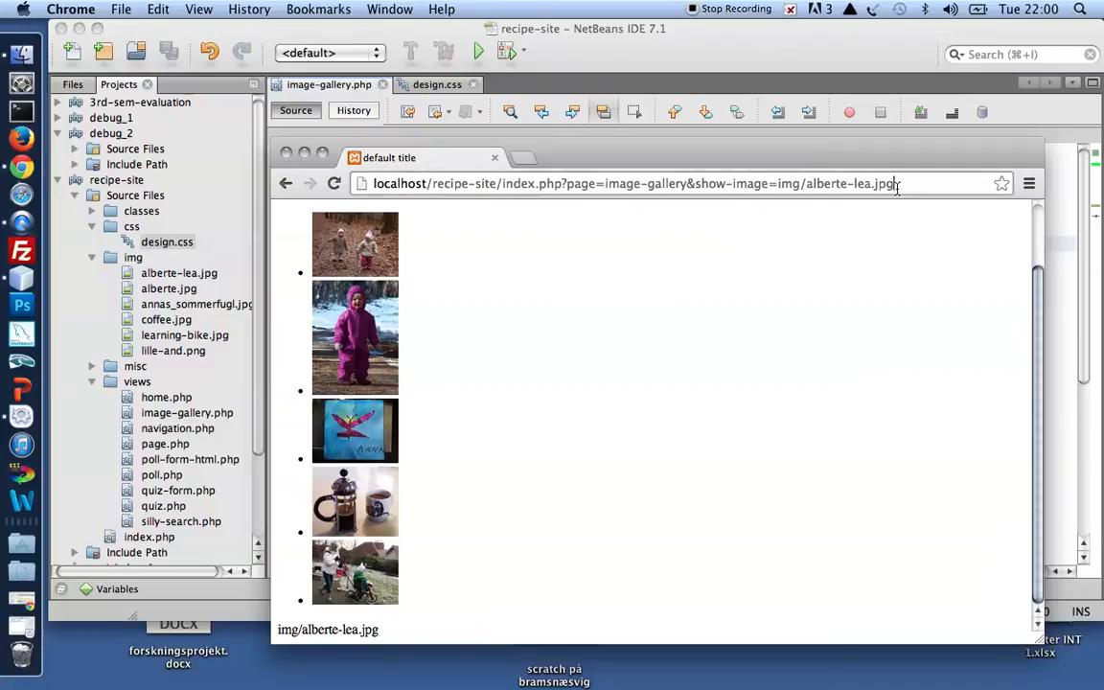
{"action": "double_click", "coordinate": [838, 183]}
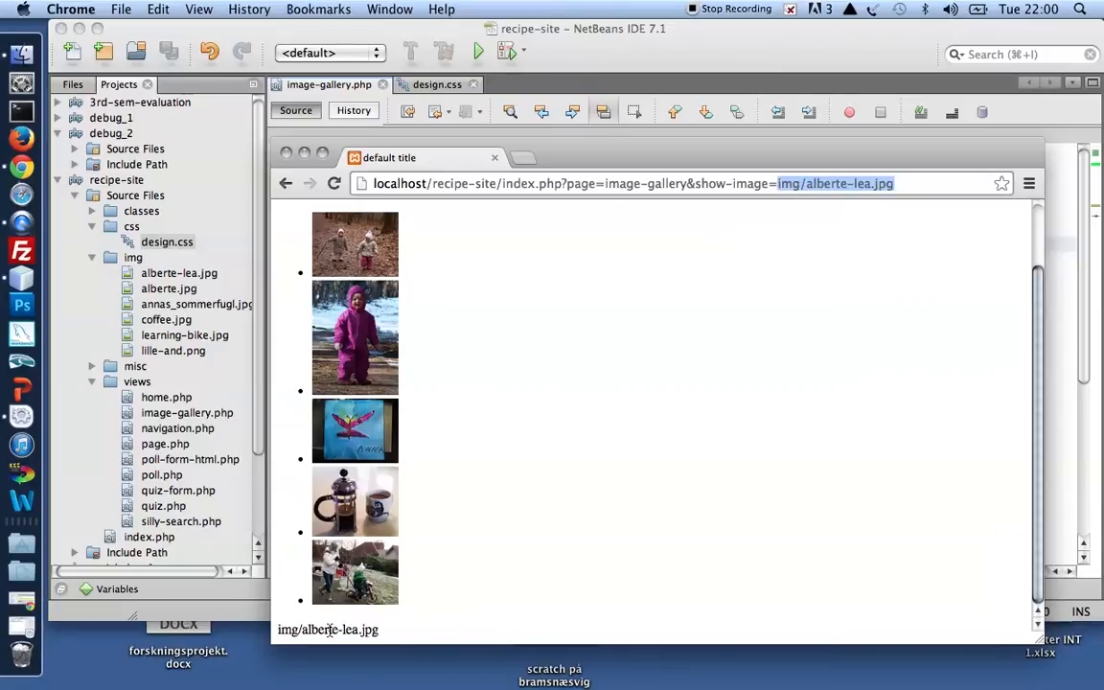
{"action": "mouse_move", "coordinate": [506, 447]}
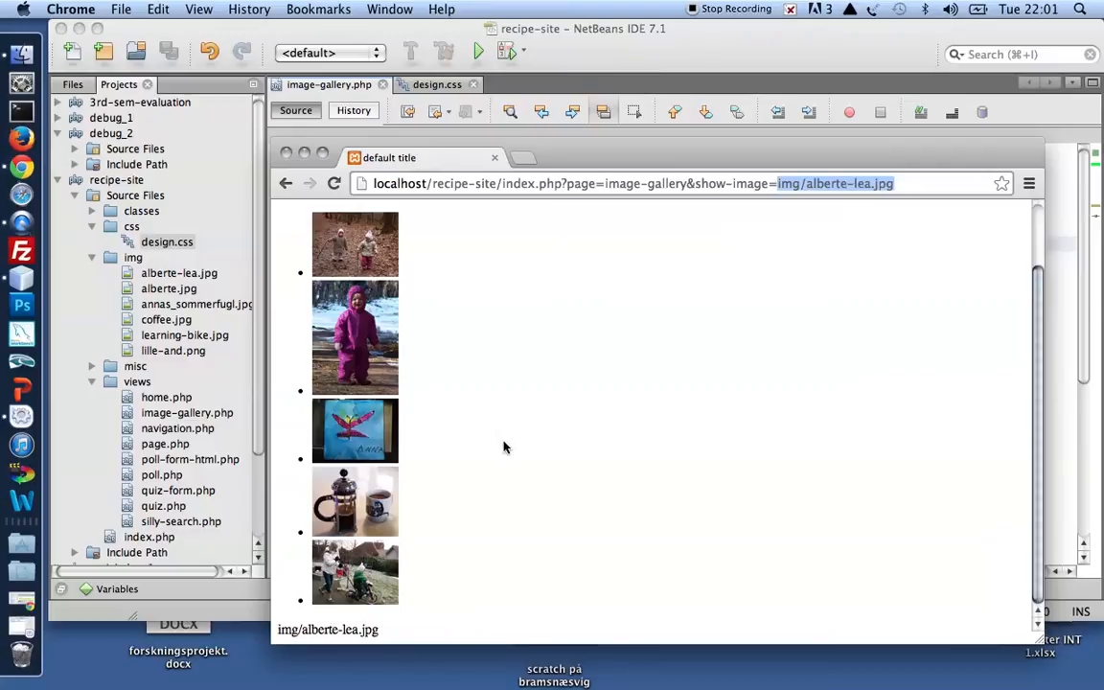
{"action": "mouse_move", "coordinate": [490, 293]}
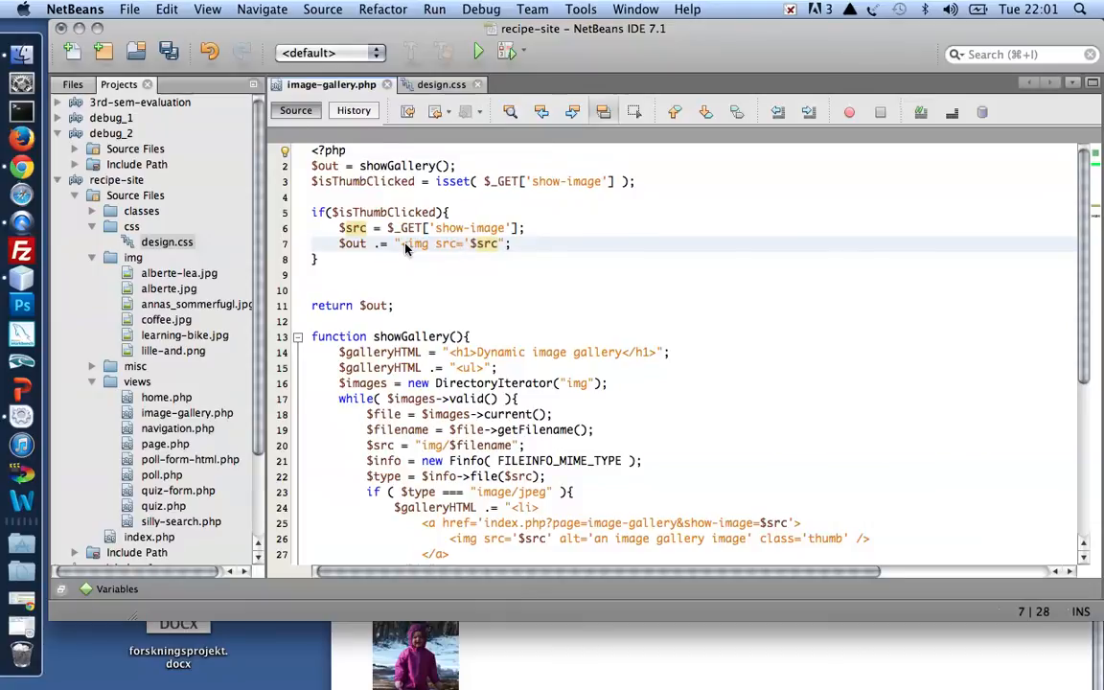
Extend line 7's img string with alt='large image', id='big' and a closing />, then save
{"action": "type", "text": "alt='"}
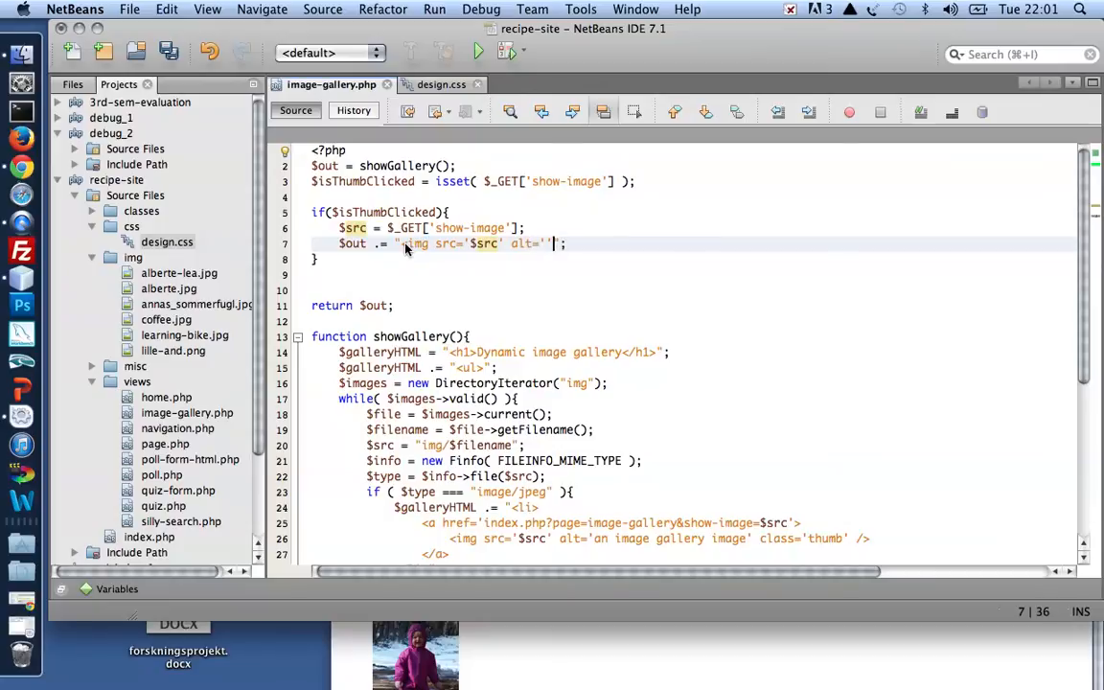
{"action": "type", "text": "/>"}
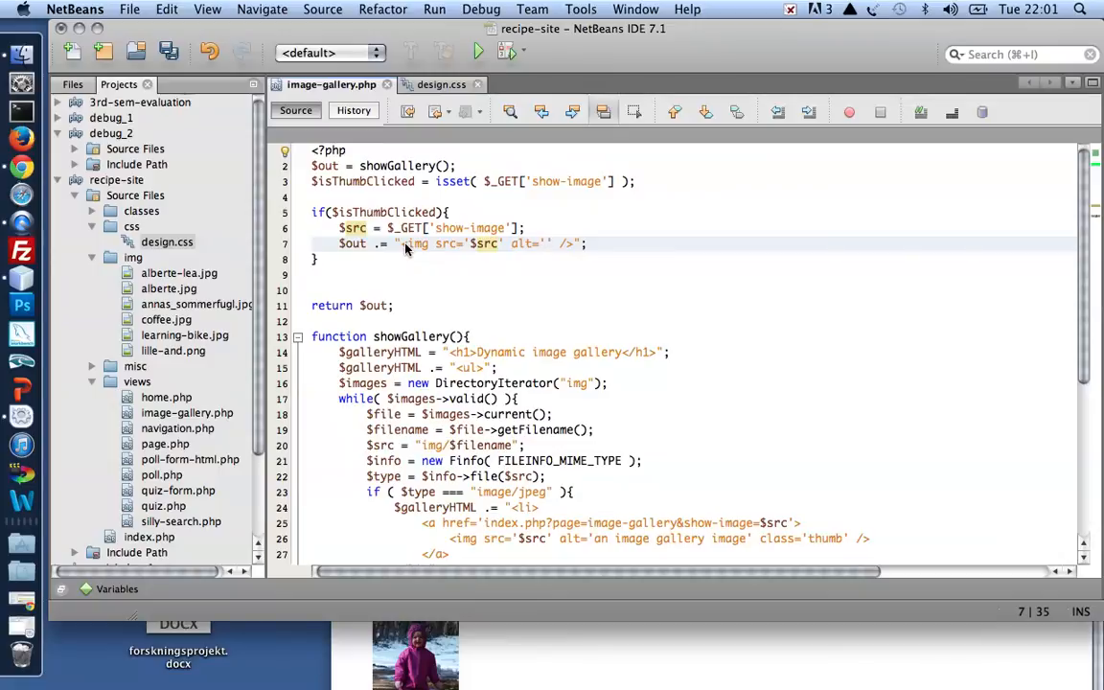
{"action": "type", "text": "large image"}
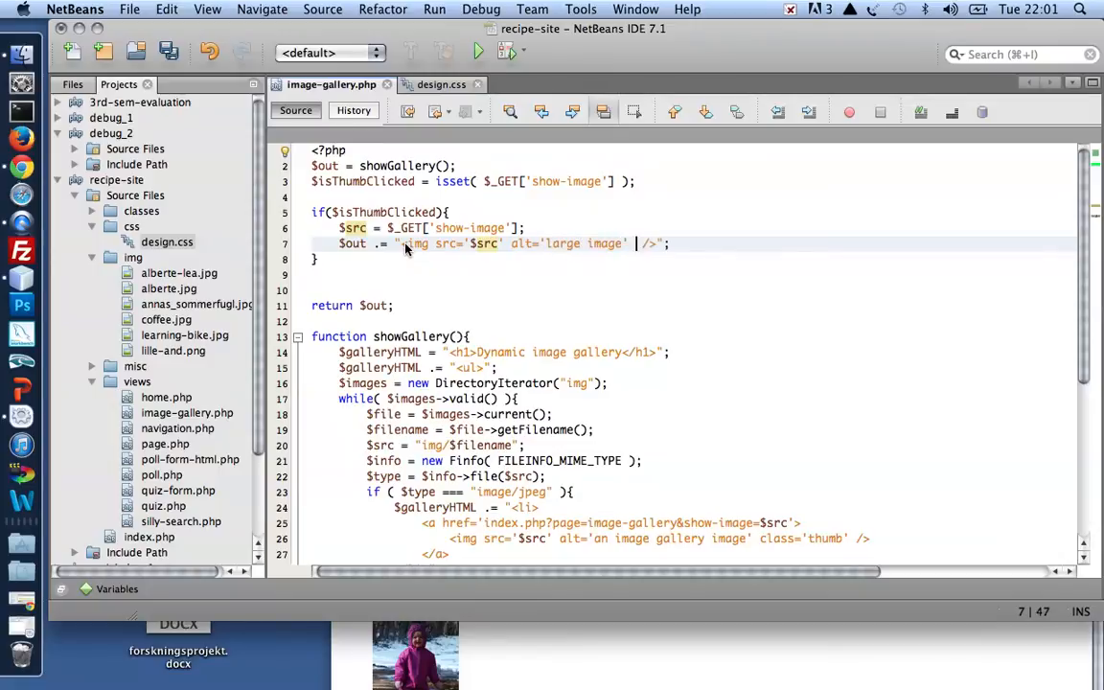
{"action": "type", "text": "id='big"}
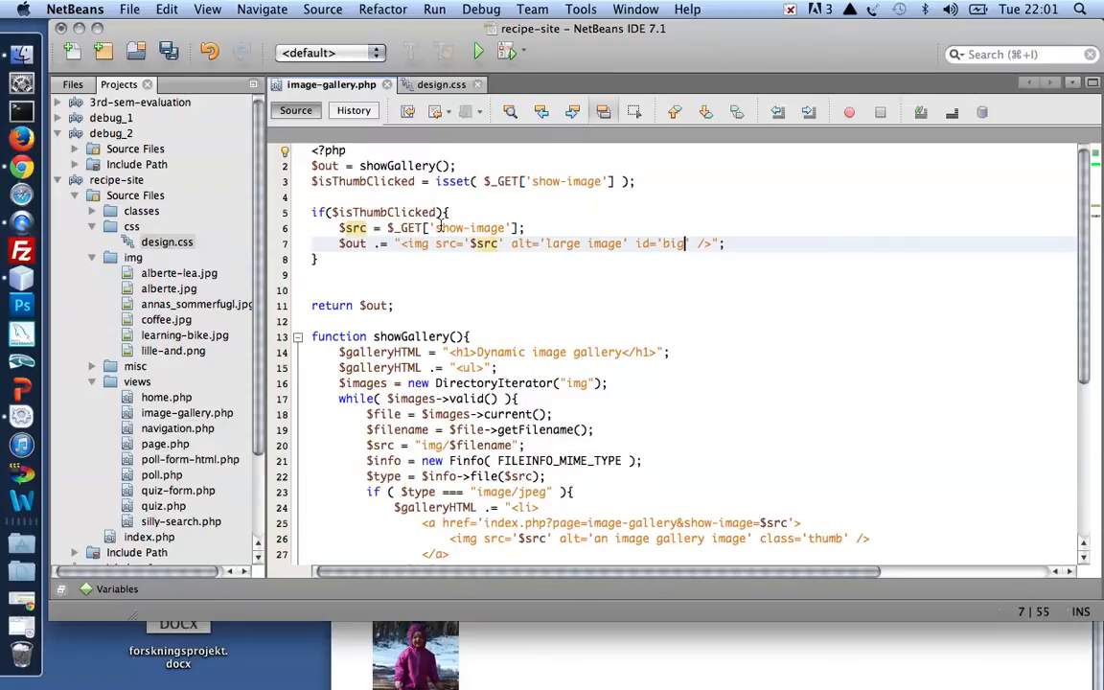
{"action": "key", "text": "cmd+s"}
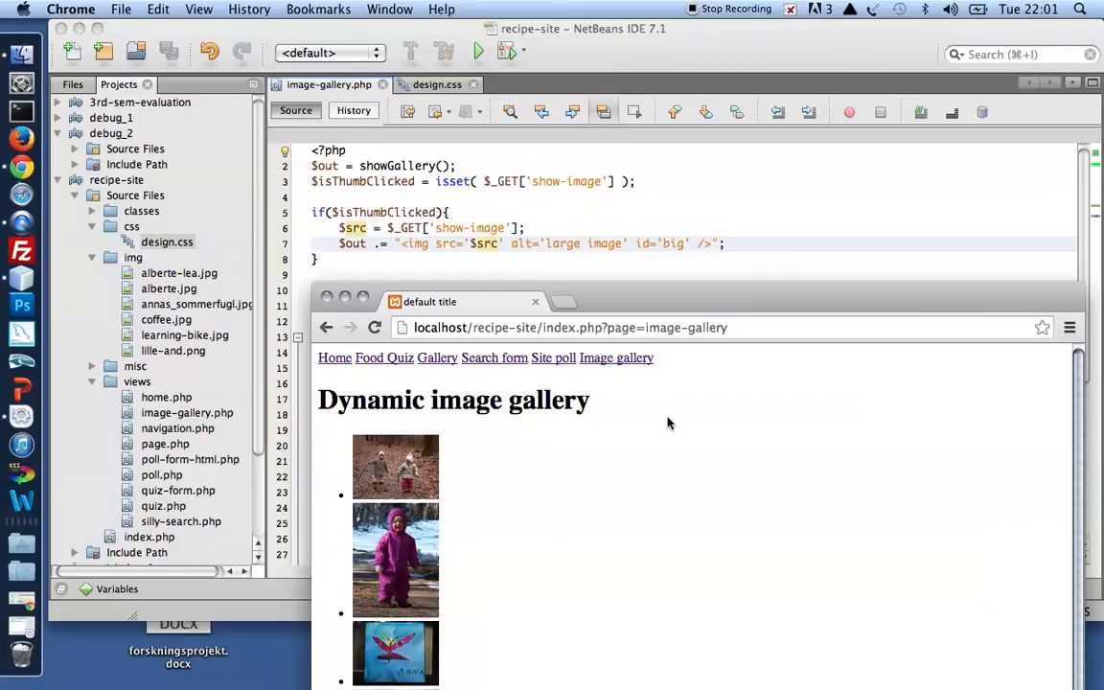
Click a gallery thumbnail and scroll down to view its large image below the list
{"action": "left_click", "coordinate": [395, 466]}
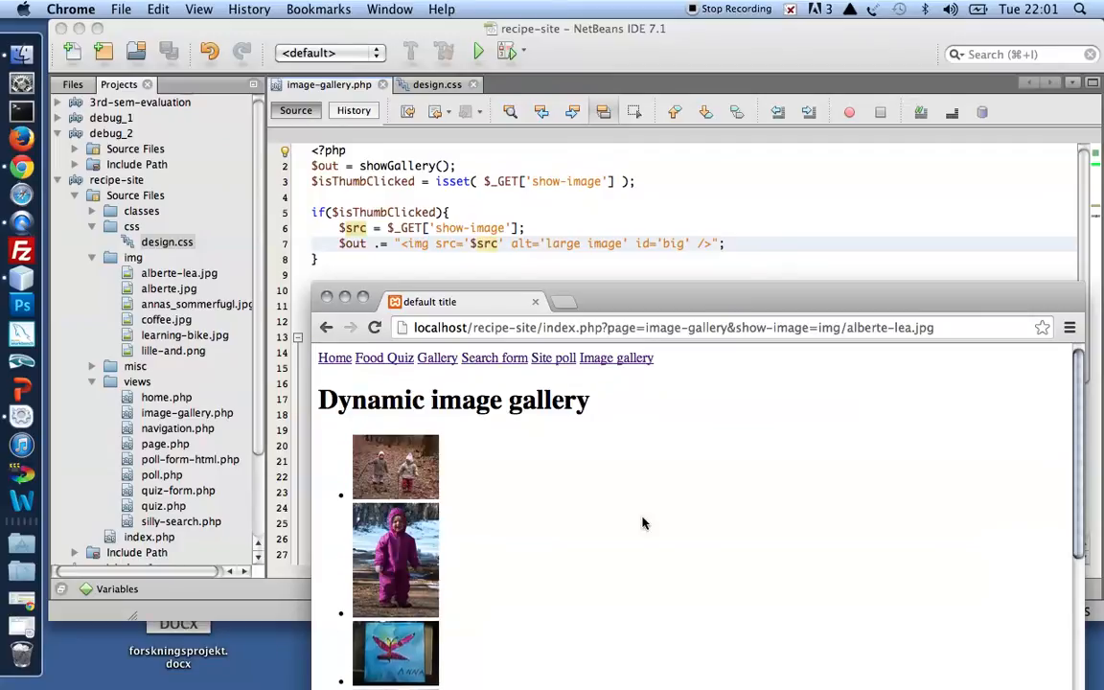
{"action": "scroll", "scroll_direction": "down", "scroll_amount": 3}
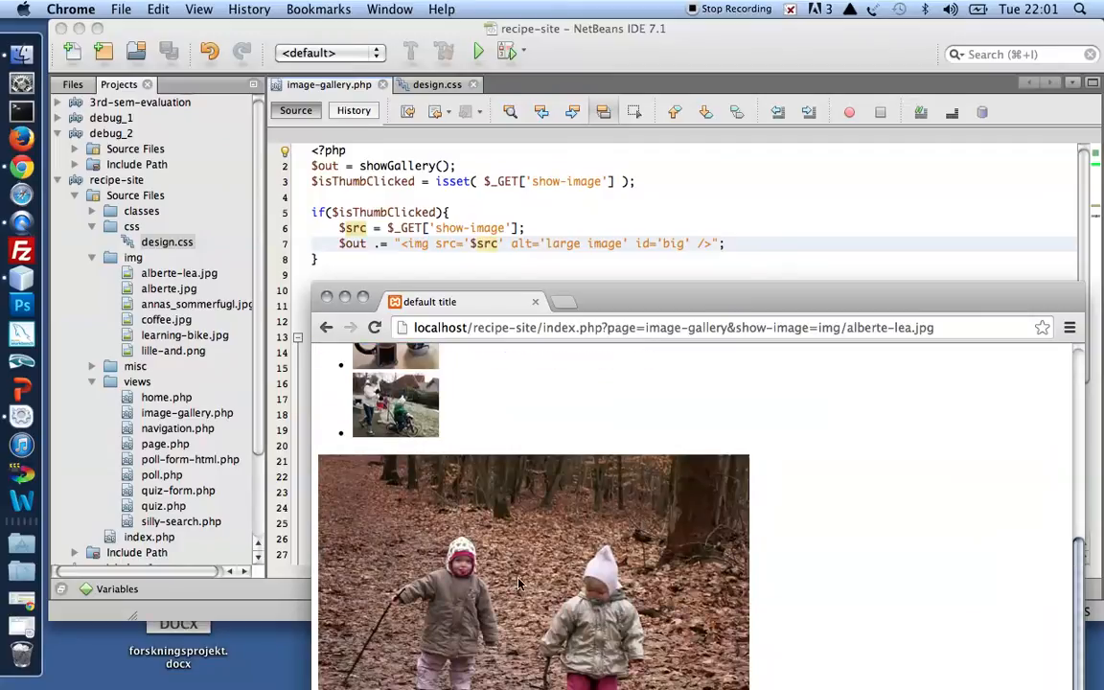
{"action": "scroll", "scroll_direction": "up", "scroll_amount": 3}
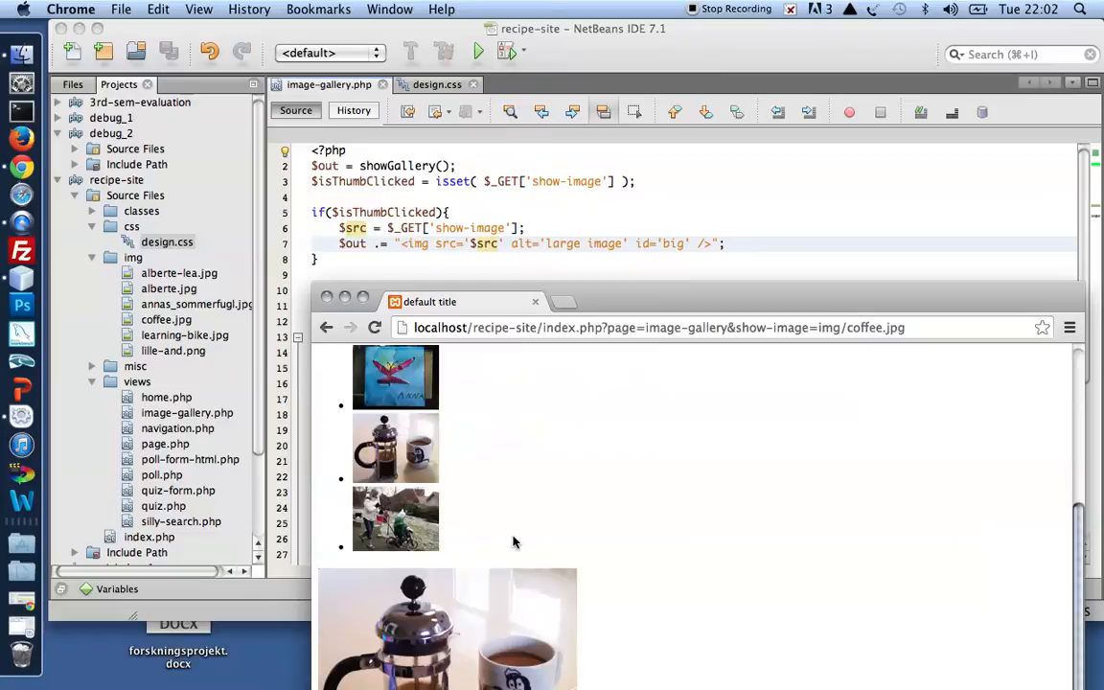
{"action": "mouse_move", "coordinate": [585, 317]}
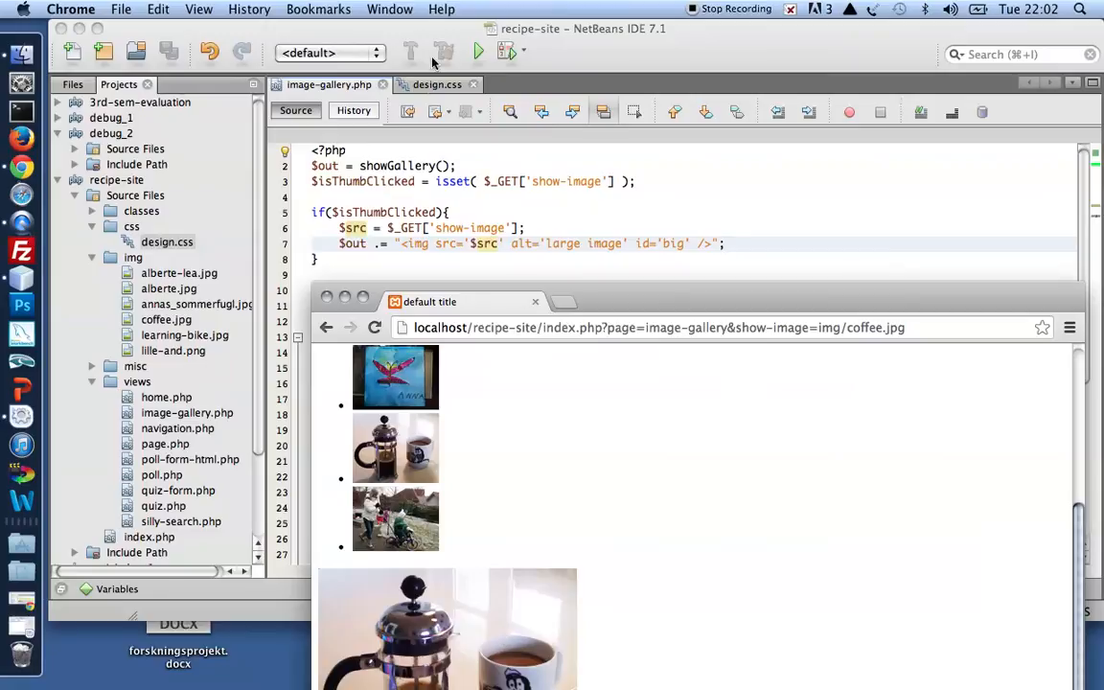
In design.css, change the second selector to img[id='big'] with width 320px
{"action": "left_click", "coordinate": [437, 84]}
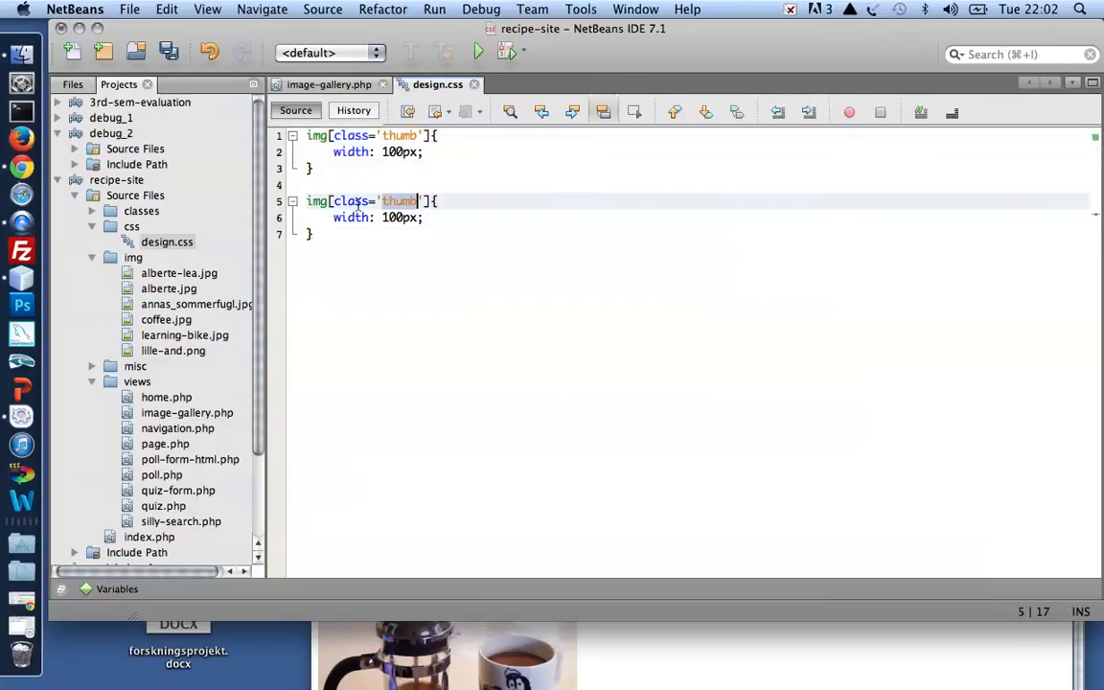
{"action": "type", "text": "id"}
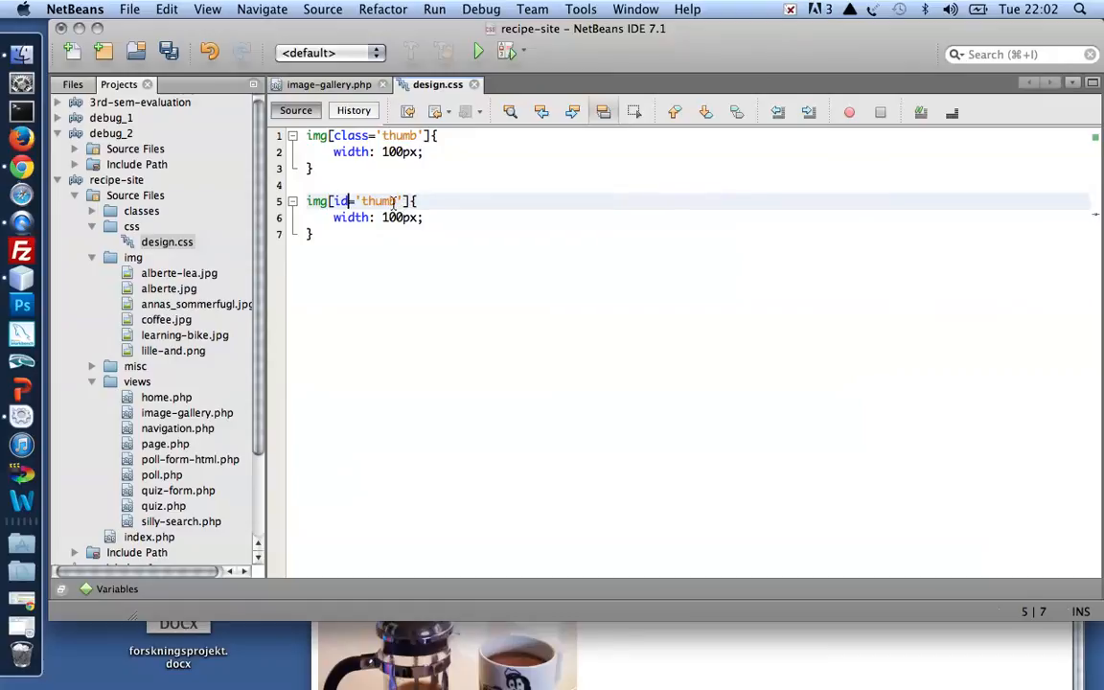
{"action": "type", "text": "big"}
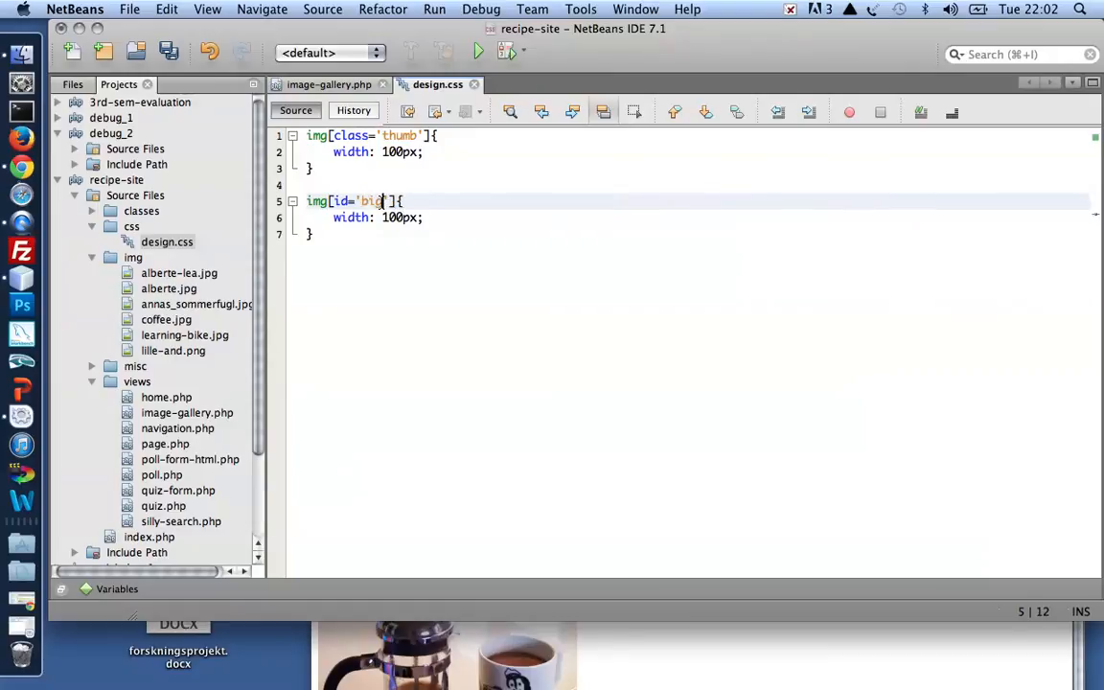
{"action": "left_click", "coordinate": [392, 217]}
{"action": "type", "text": "32"}
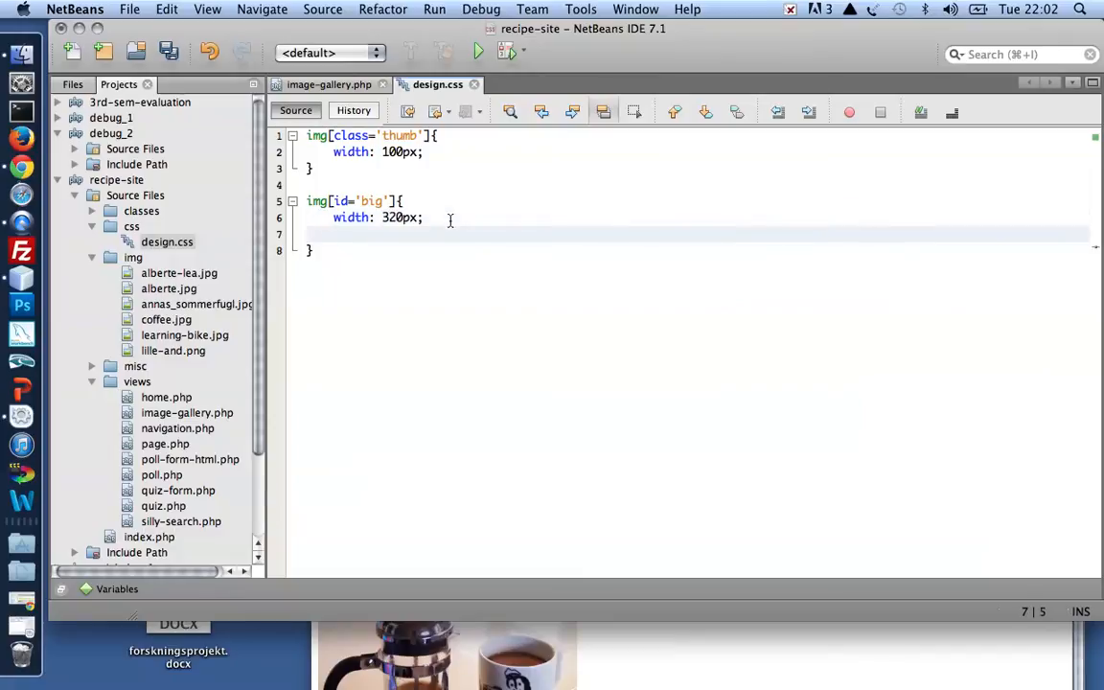
Add position: absolute, top: 45px and left: 150px to the img[id='big'] rule
{"action": "type", "text": "posi"}
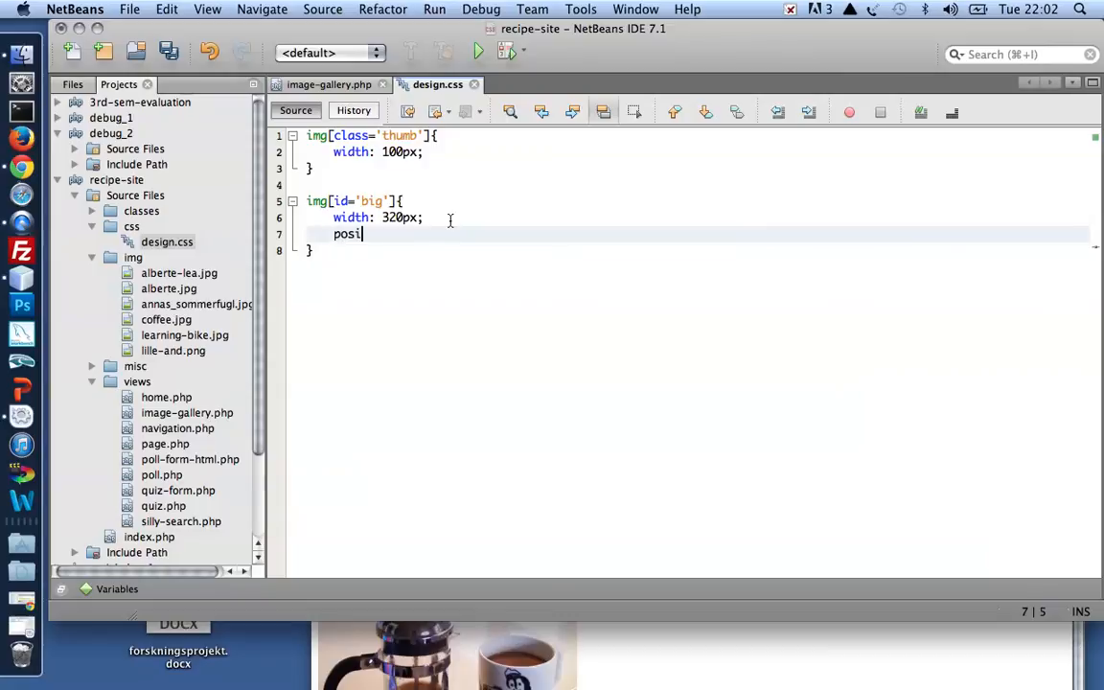
{"action": "type", "text": "tion:"}
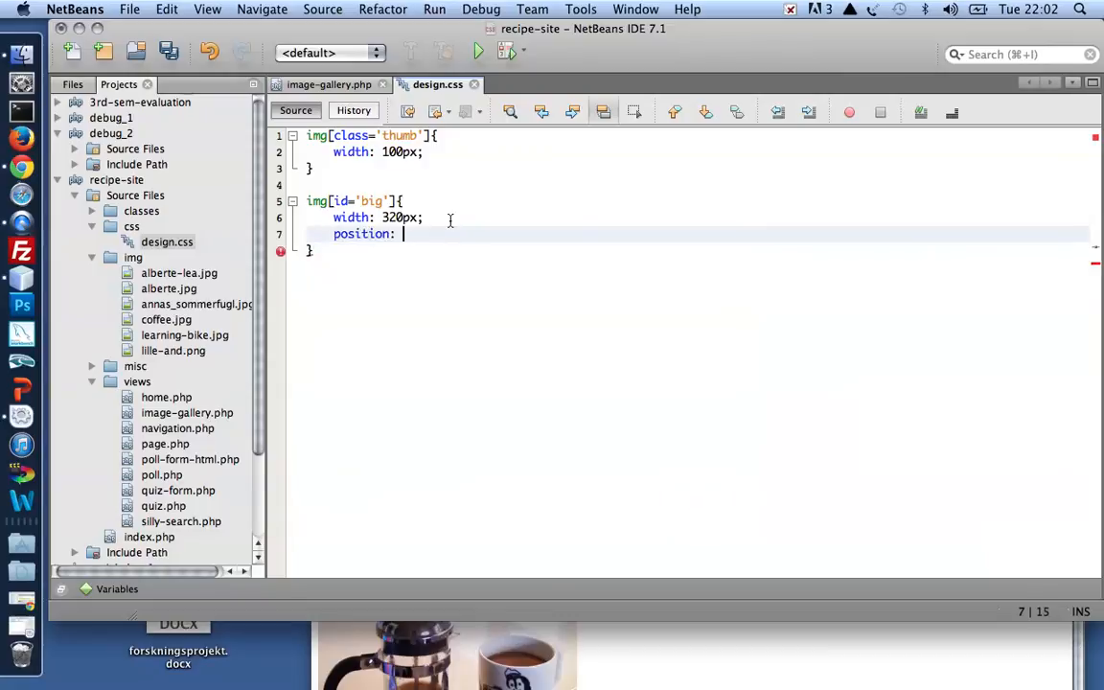
{"action": "type", "text": "absolute;"}
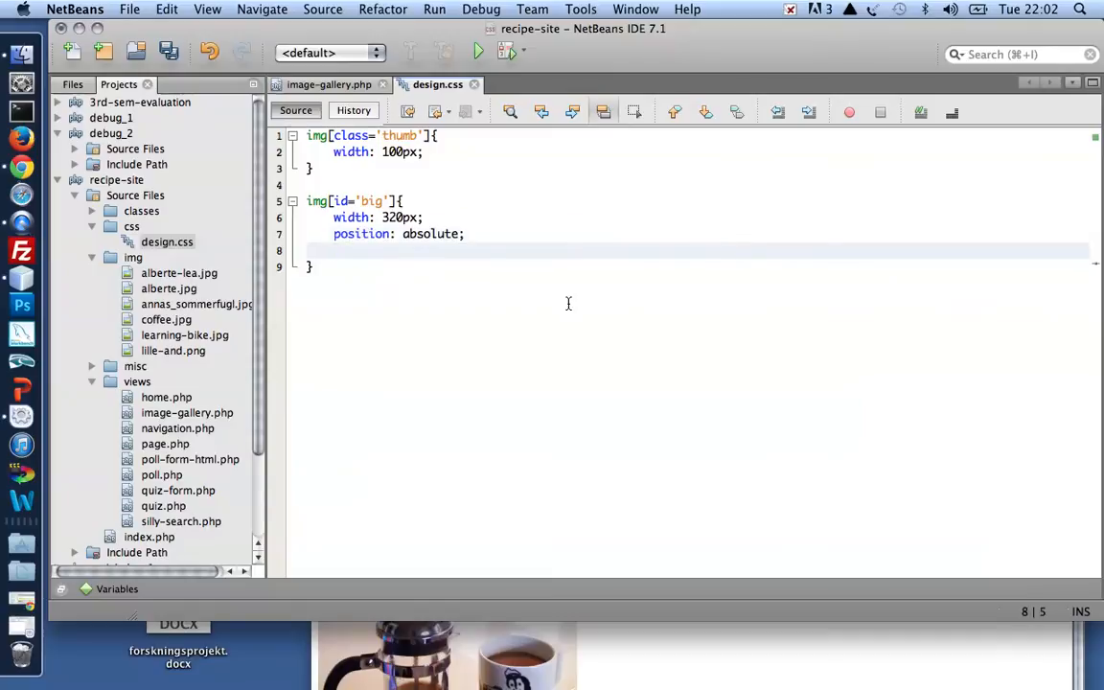
{"action": "type", "text": "top:"}
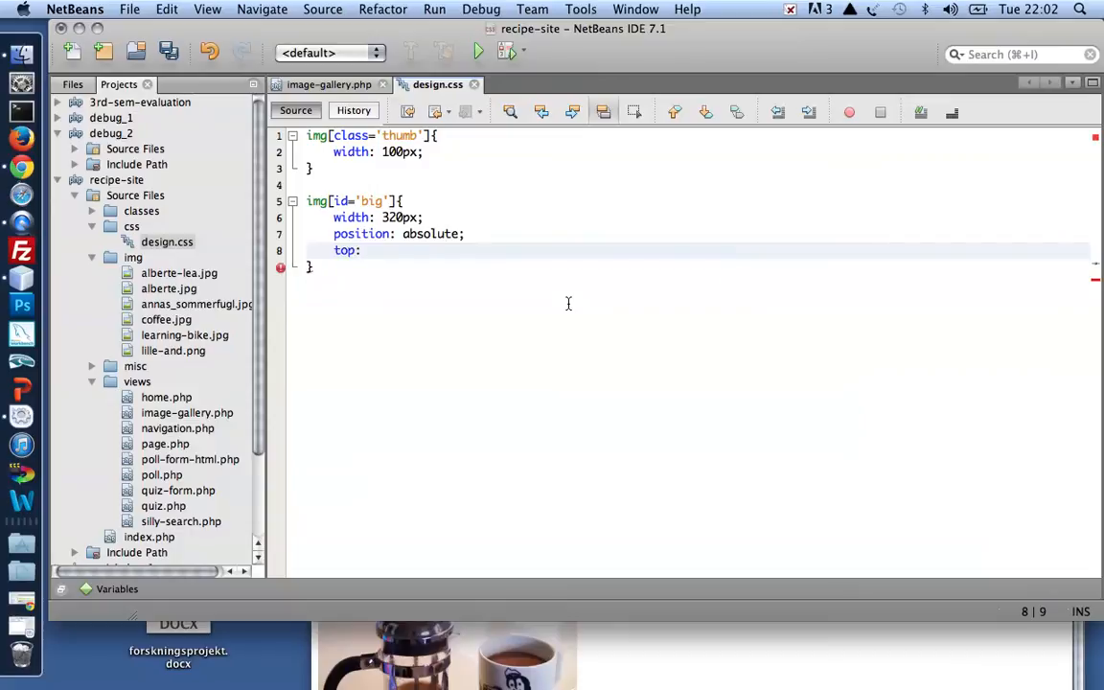
{"action": "type", "text": "45px;"}
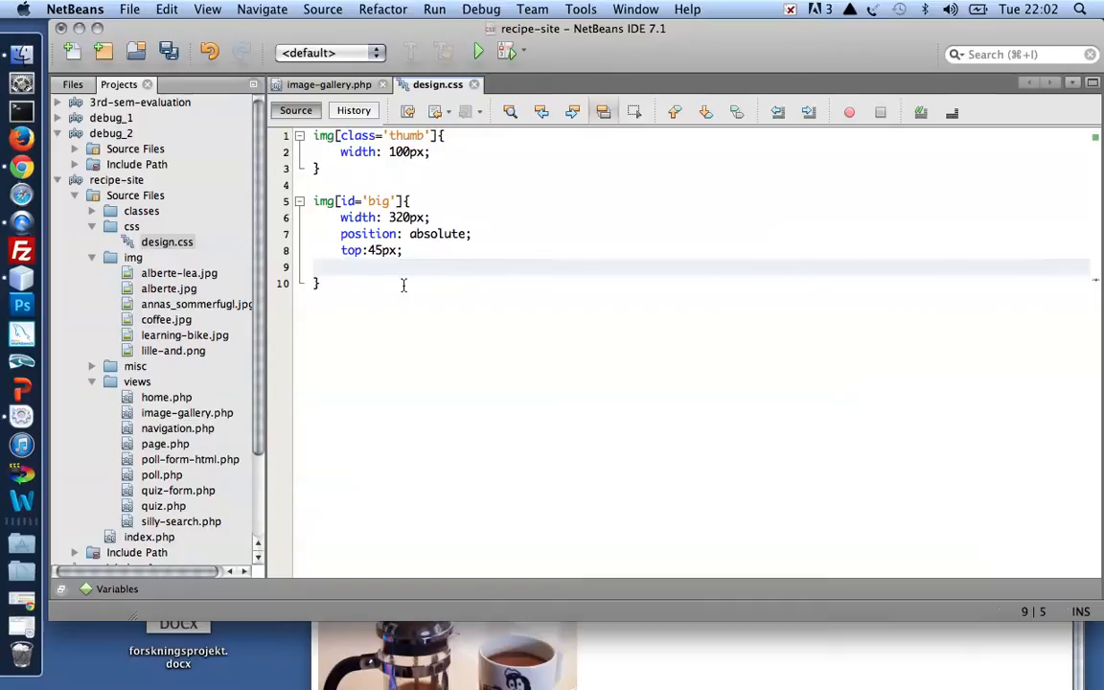
{"action": "type", "text": "left: 150px;"}
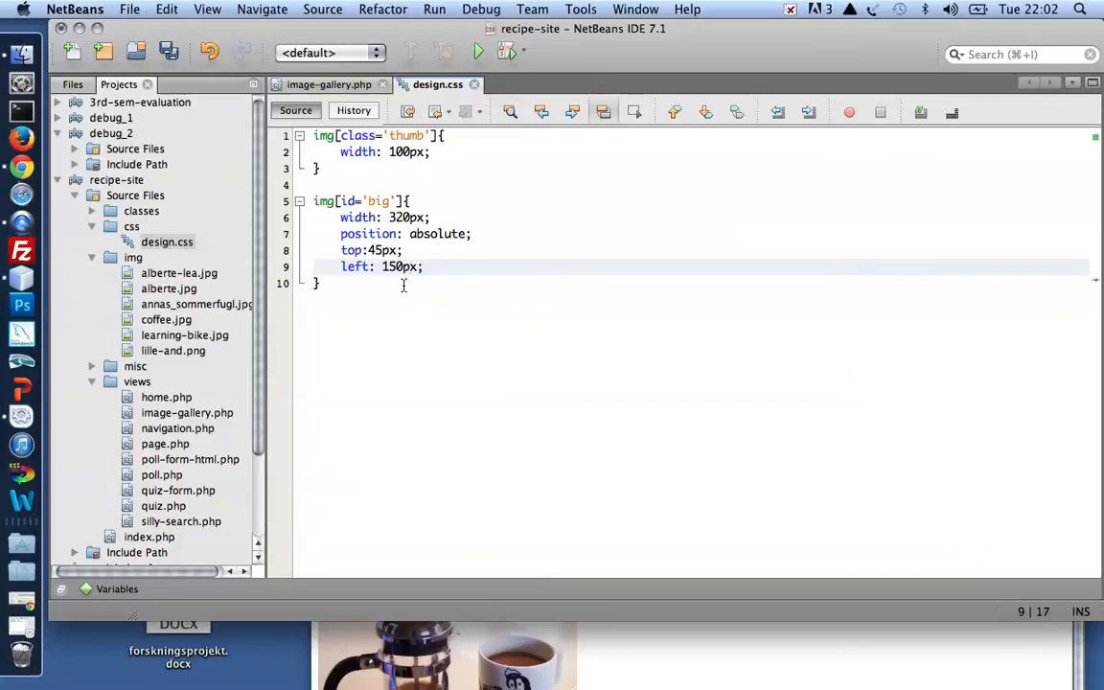
{"action": "key", "text": "enter"}
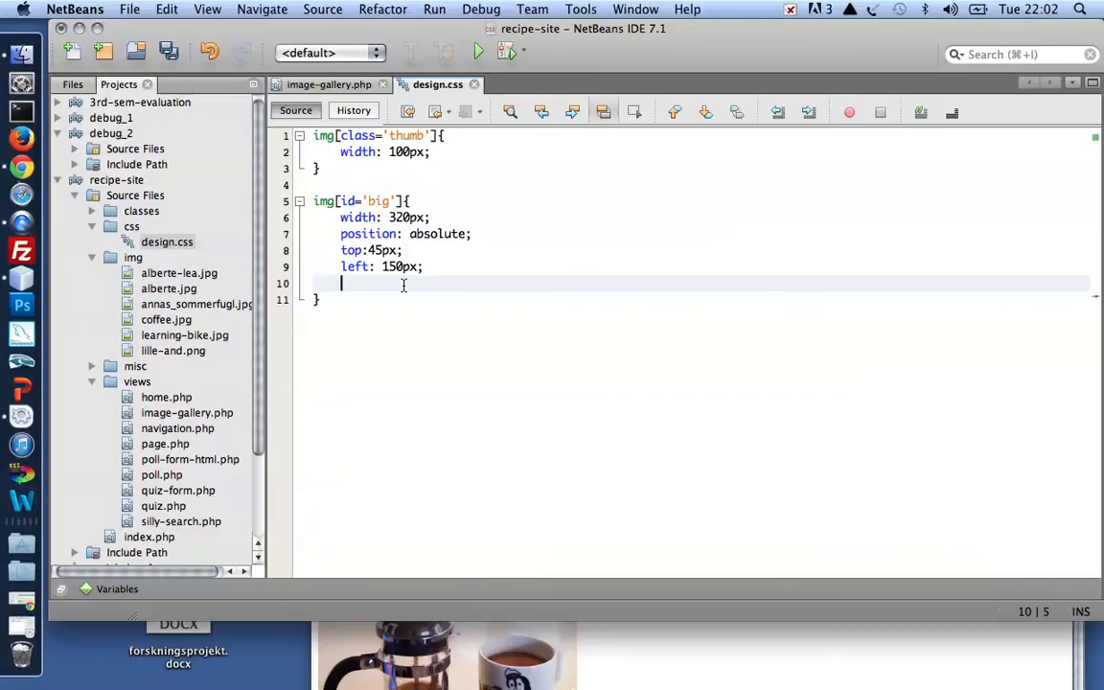
Add padding 10px, border 1px solid black and border-radius 5px to the big image rule
{"action": "type", "text": "padding:"}
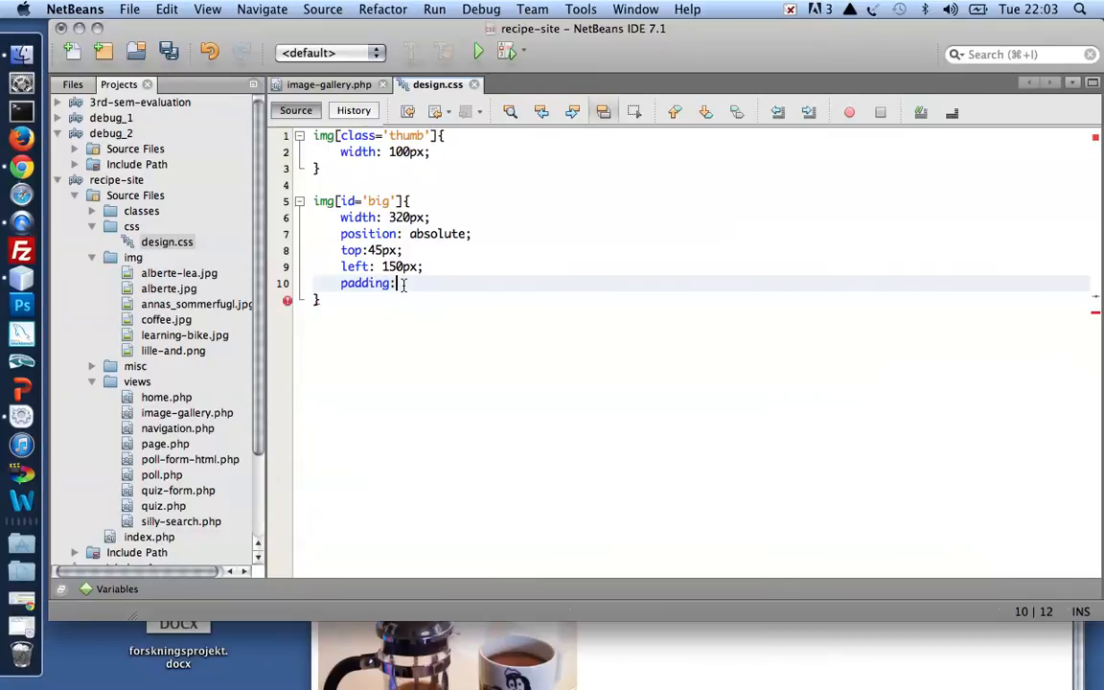
{"action": "type", "text": "10px;"}
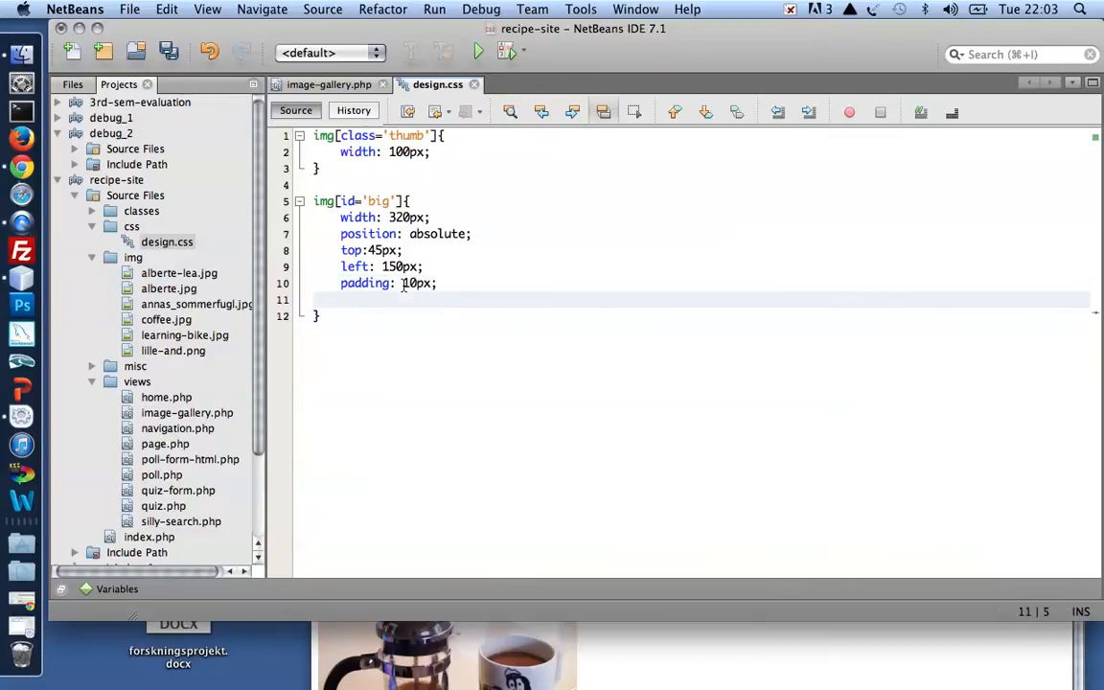
{"action": "type", "text": "border"}
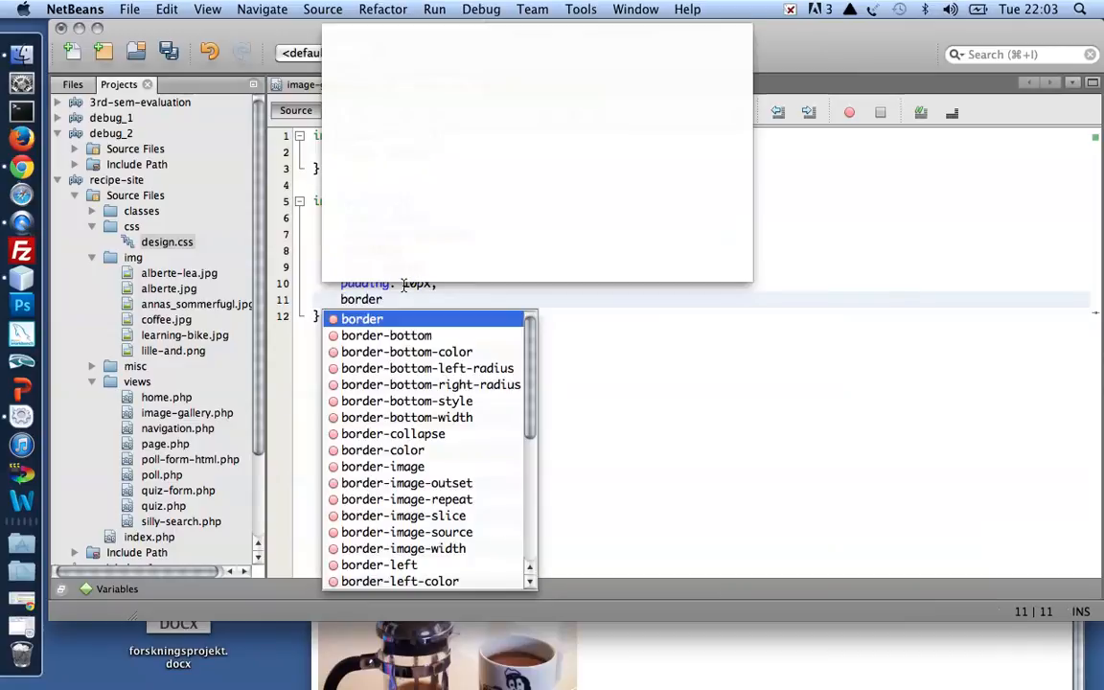
{"action": "type", "text": ":1px solid black;"}
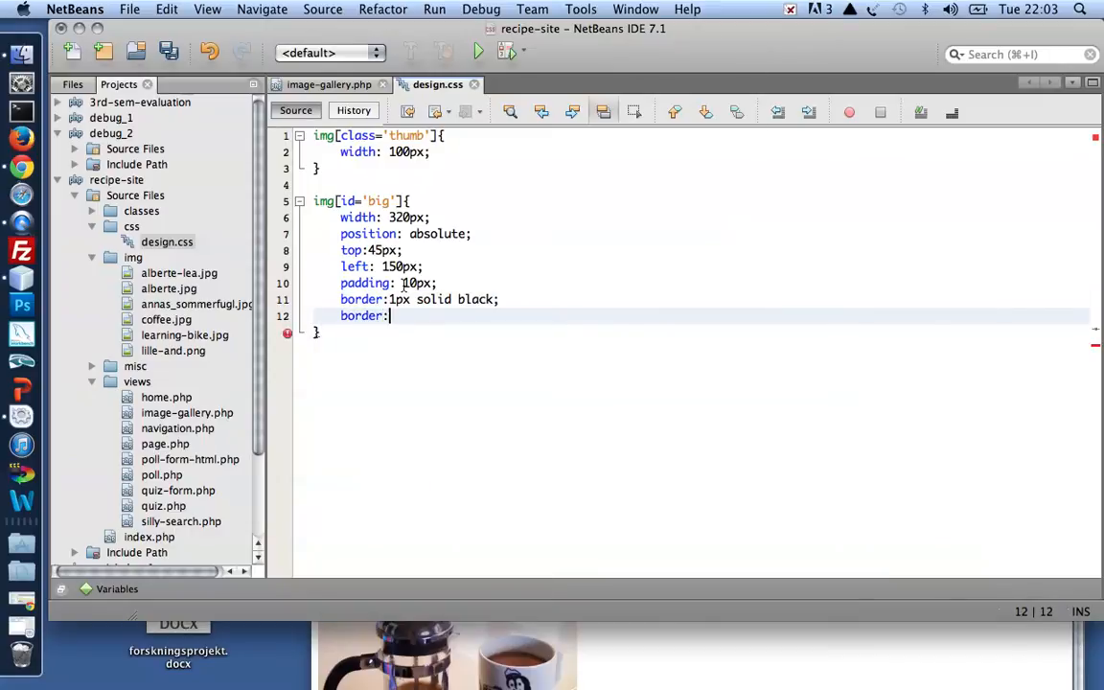
{"action": "type", "text": "-radius"}
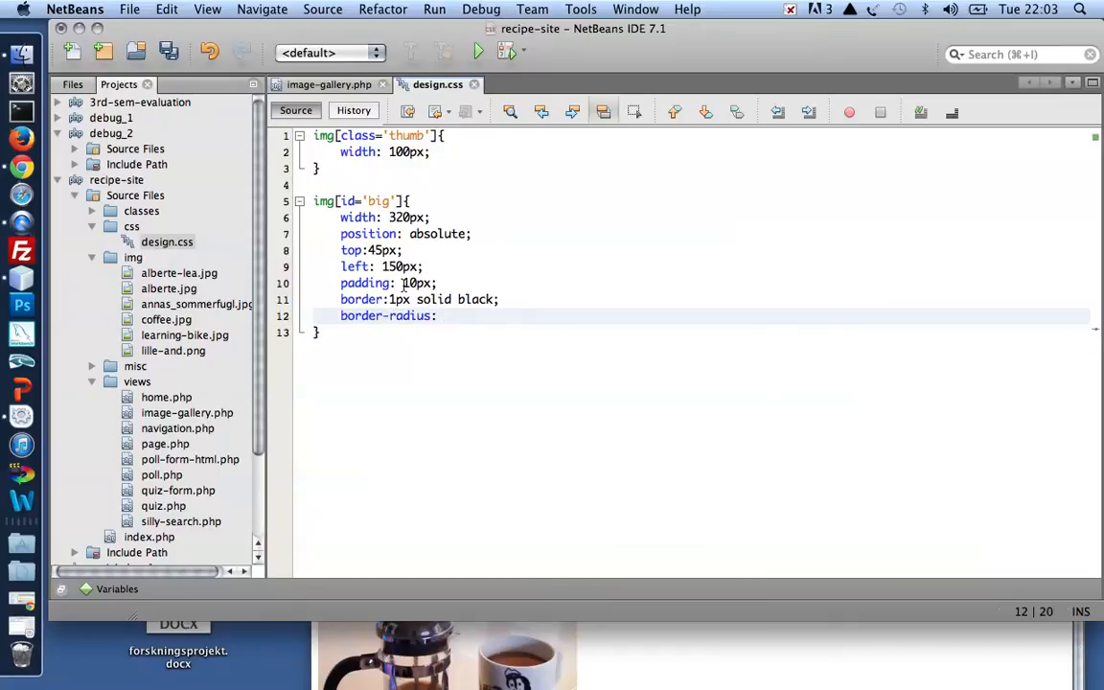
{"action": "type", "text": "5px"}
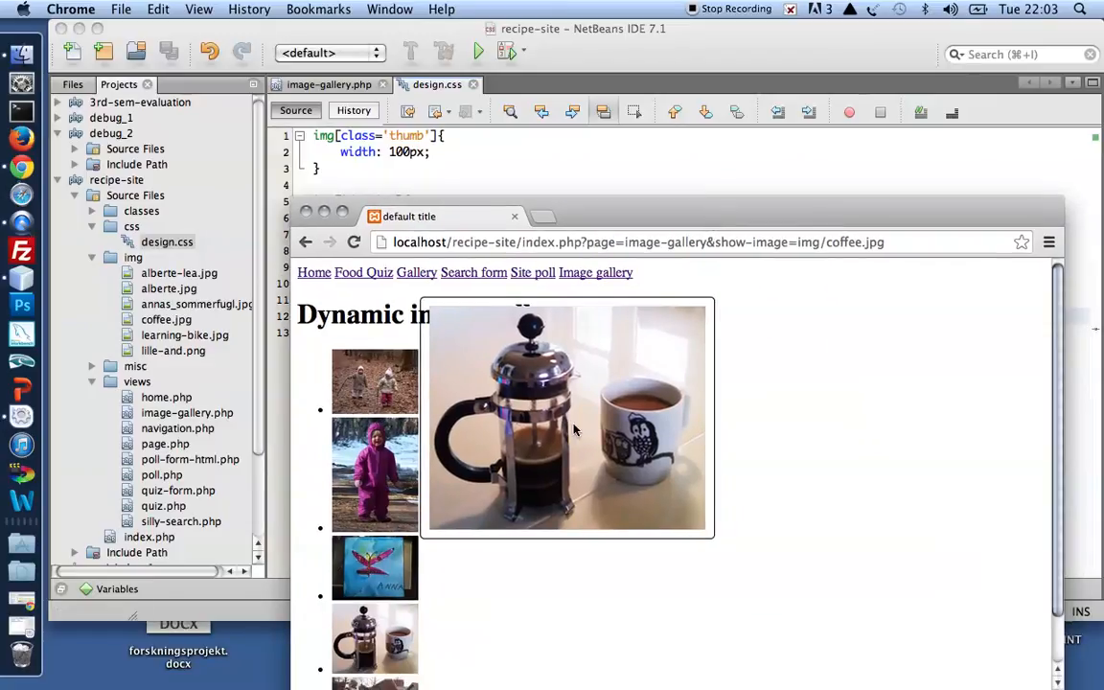
{"action": "mouse_move", "coordinate": [597, 171]}
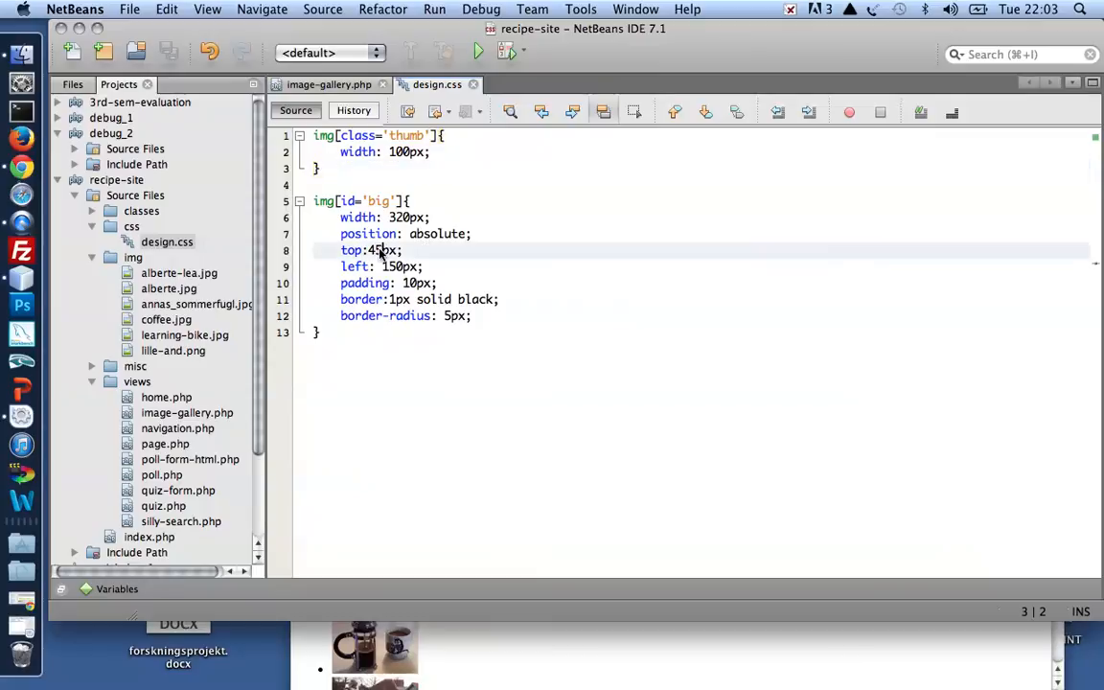
Change the big image's top offset to 65px
{"action": "type", "text": "65"}
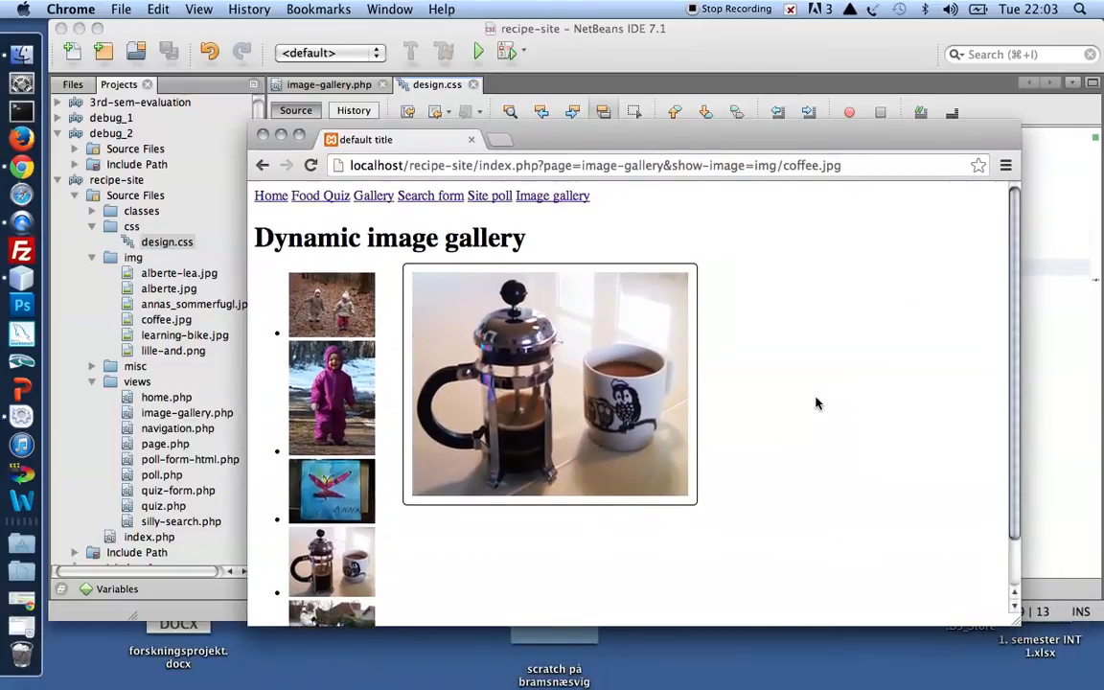
Click the forest, pink snowsuit and butterfly thumbnails to test the large image swap
{"action": "left_click", "coordinate": [332, 305]}
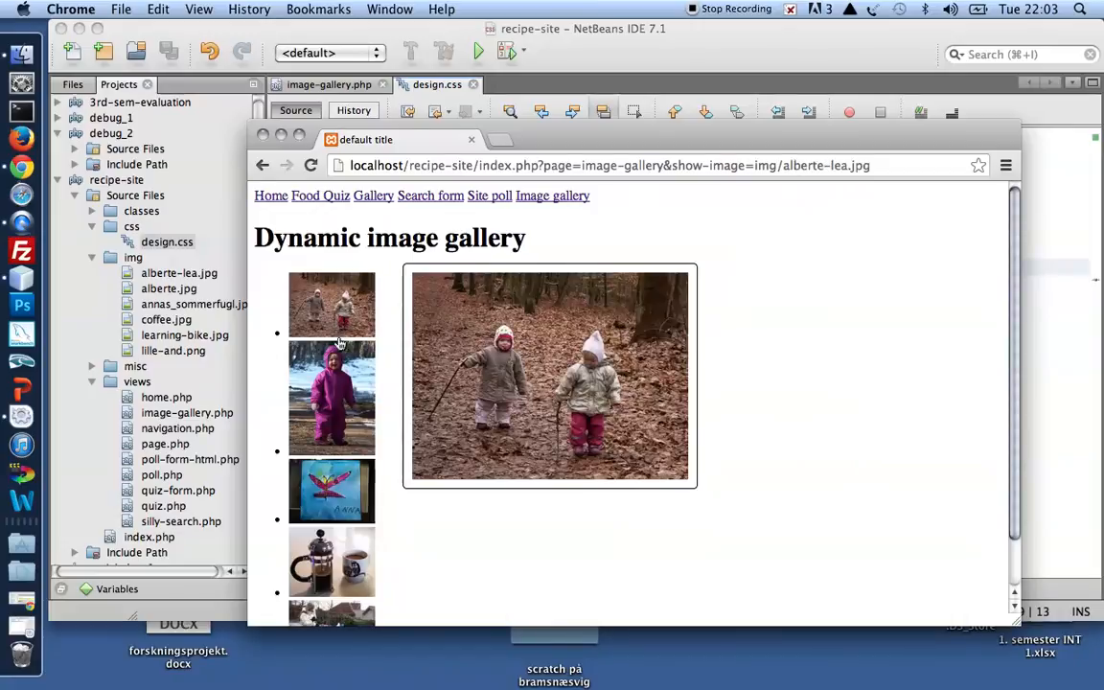
{"action": "left_click", "coordinate": [332, 490]}
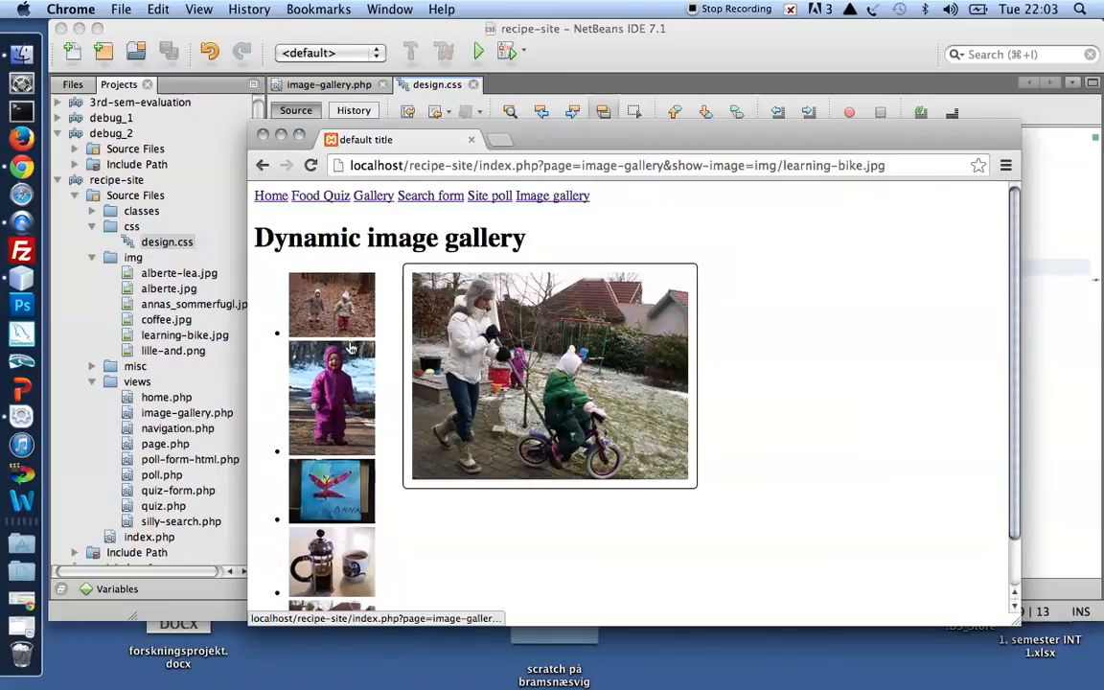
{"action": "left_click", "coordinate": [332, 397]}
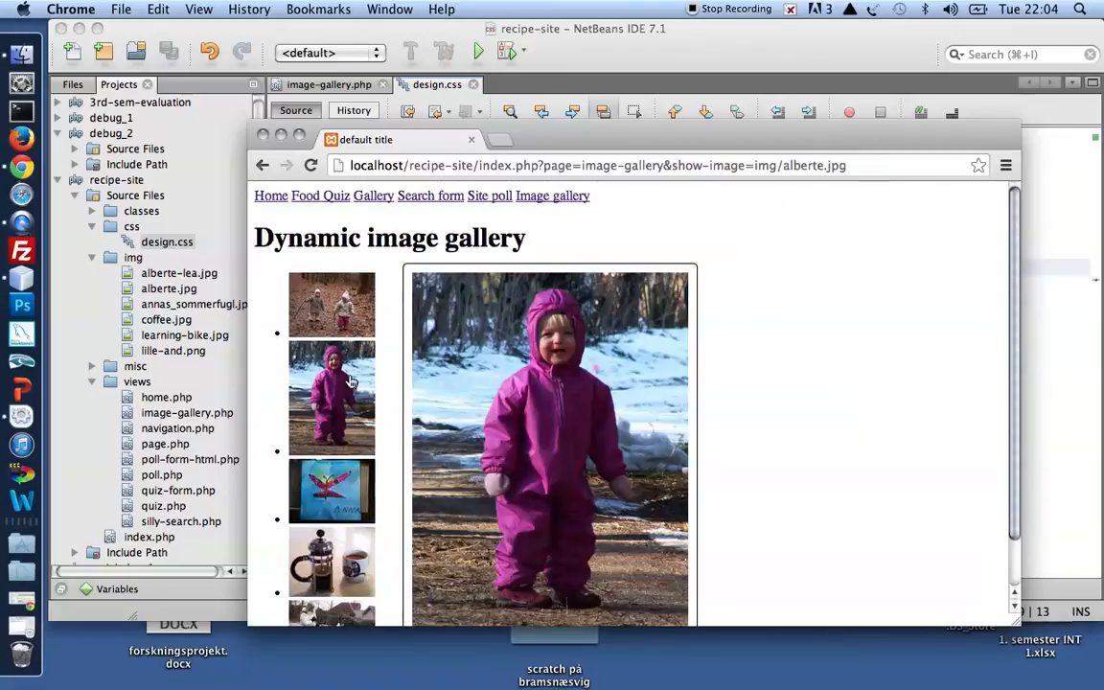
{"action": "left_click", "coordinate": [331, 491]}
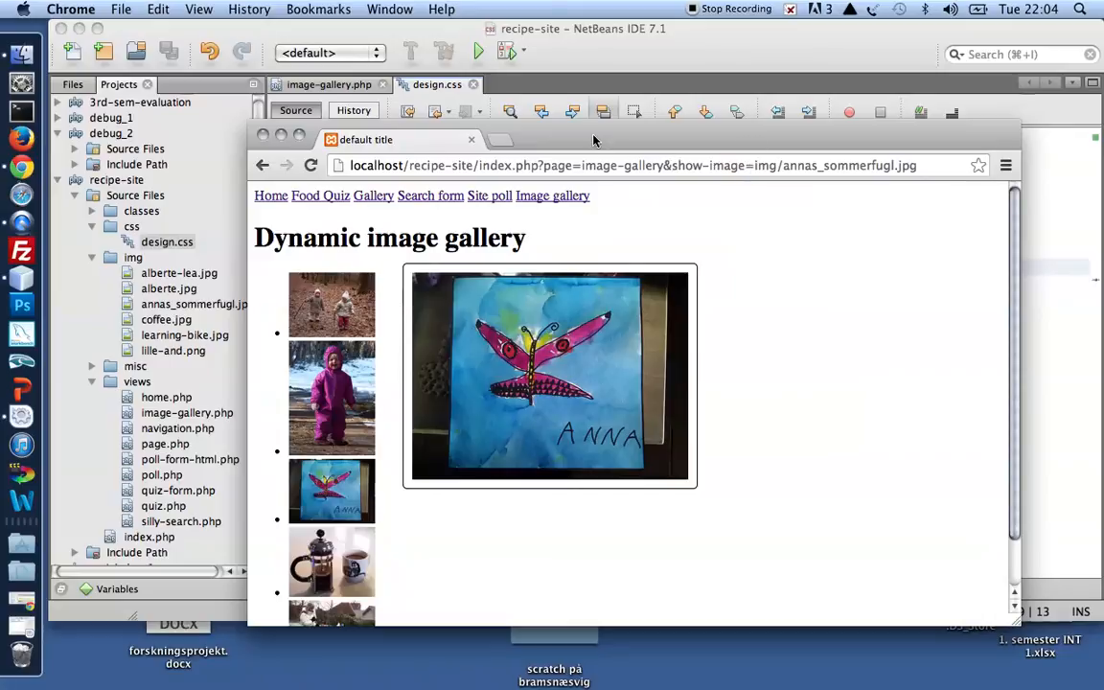
{"action": "left_click", "coordinate": [332, 397]}
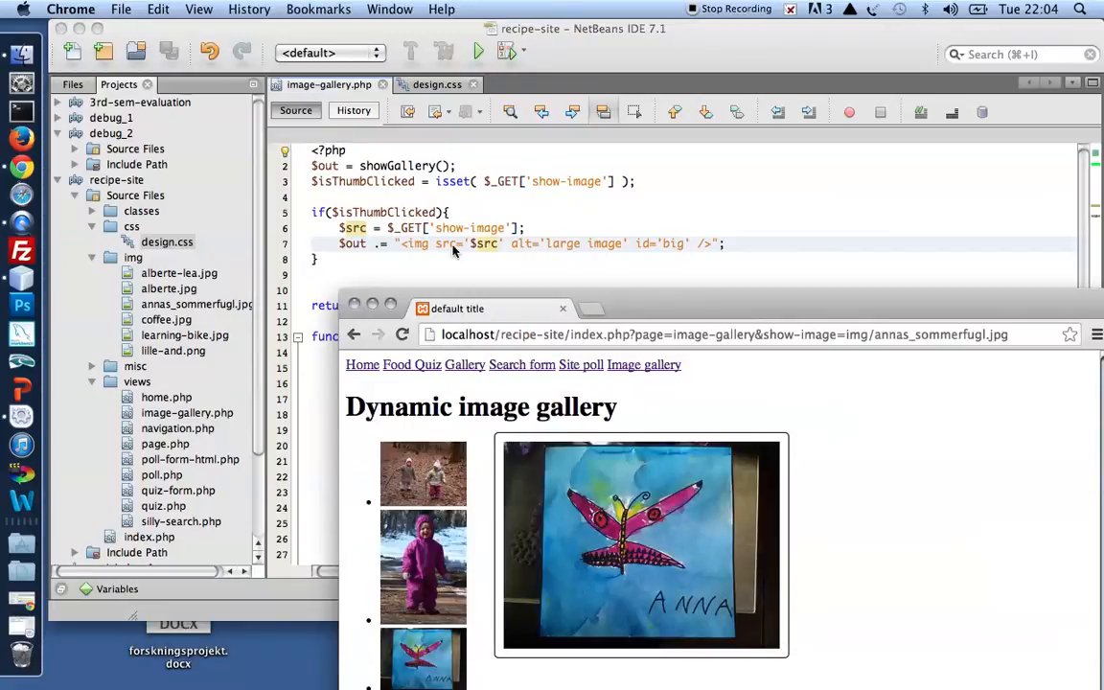
{"action": "mouse_move", "coordinate": [580, 258]}
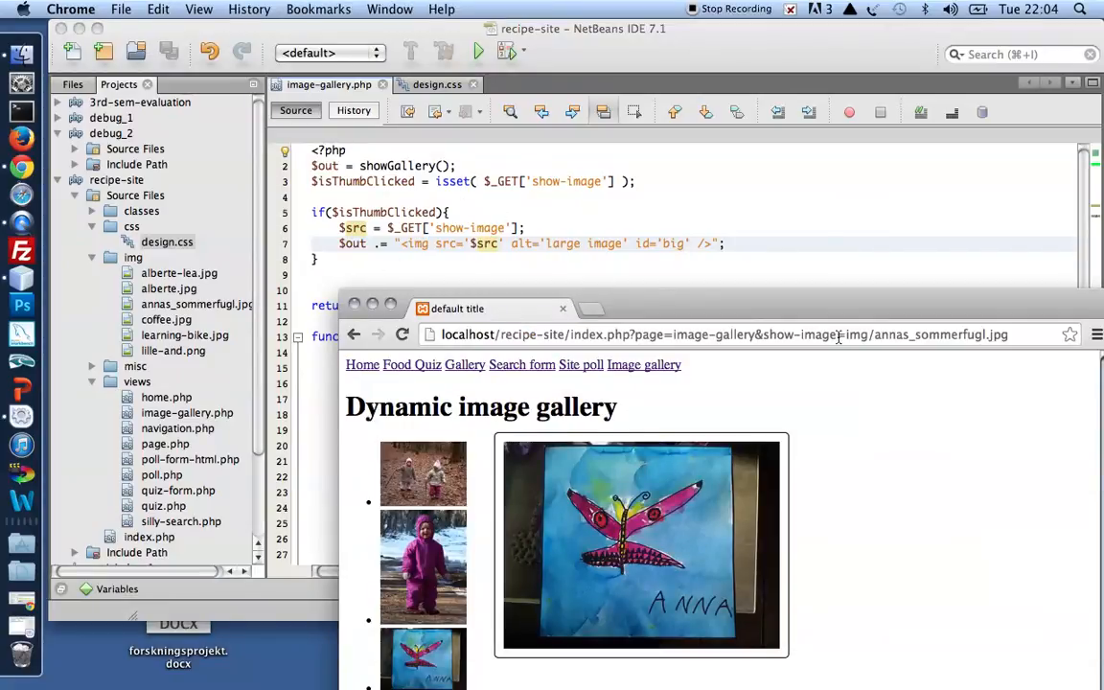
Select show-image in the address bar, then show the forest and butterfly photos large
{"action": "double_click", "coordinate": [797, 335]}
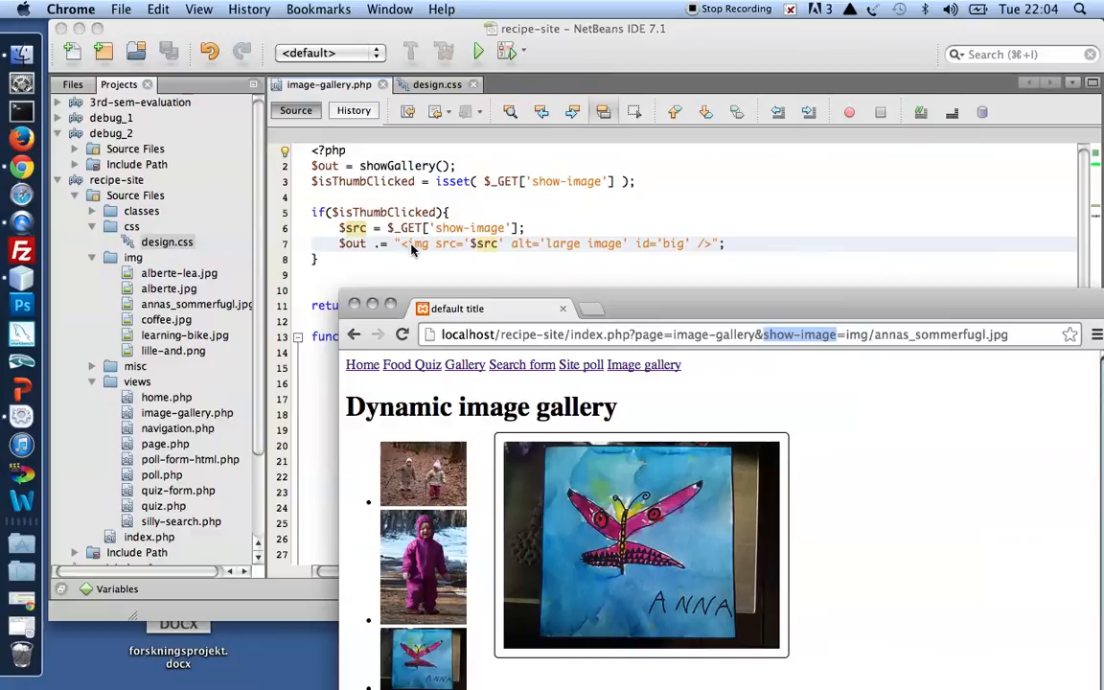
{"action": "mouse_move", "coordinate": [629, 263]}
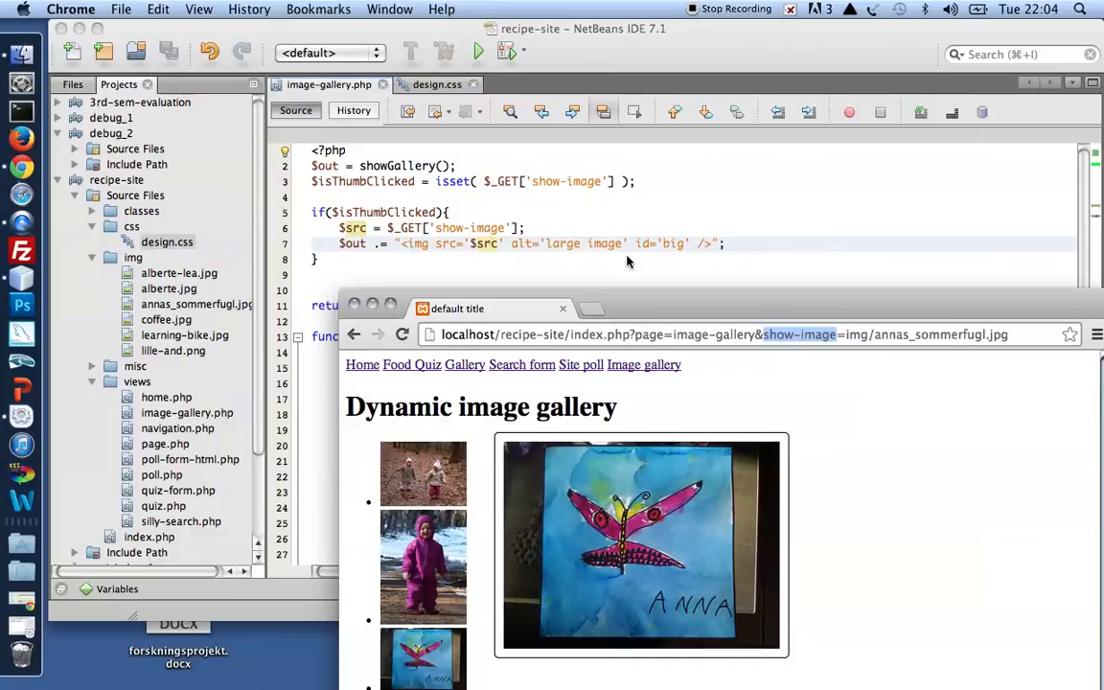
{"action": "mouse_move", "coordinate": [777, 344]}
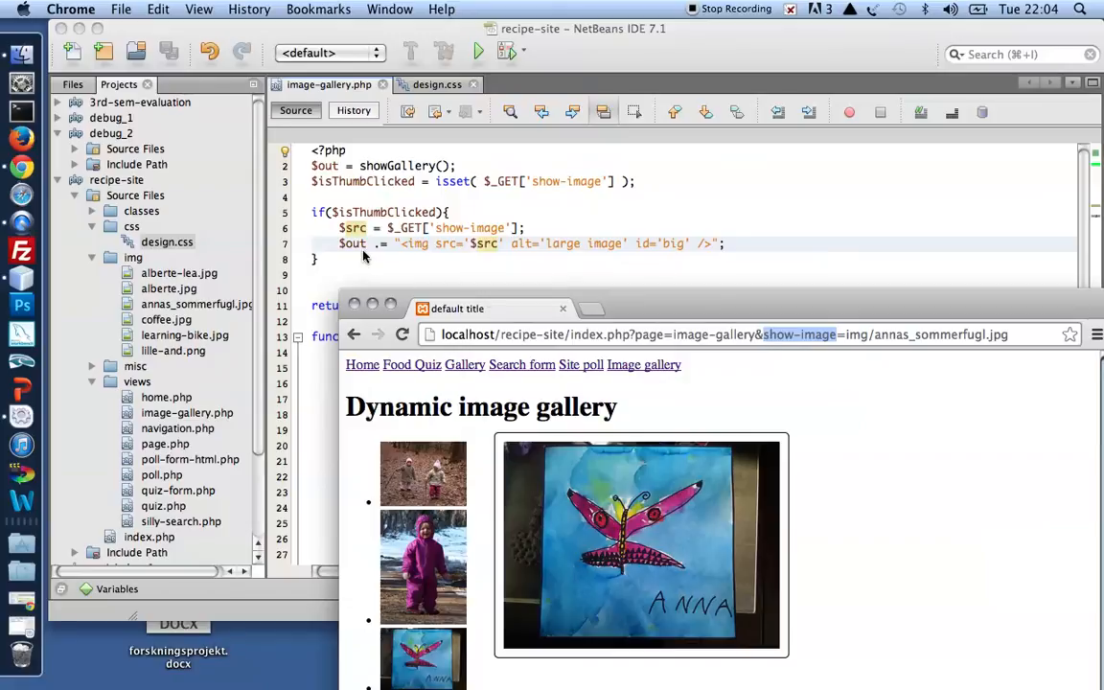
{"action": "mouse_move", "coordinate": [417, 173]}
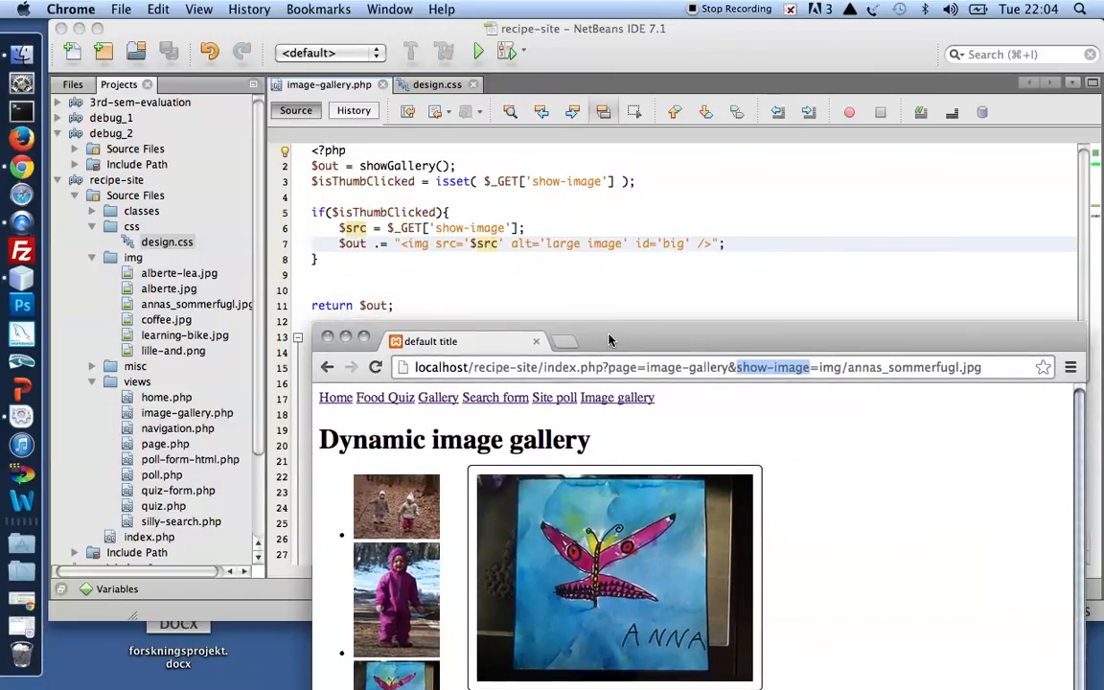
{"action": "mouse_move", "coordinate": [641, 556]}
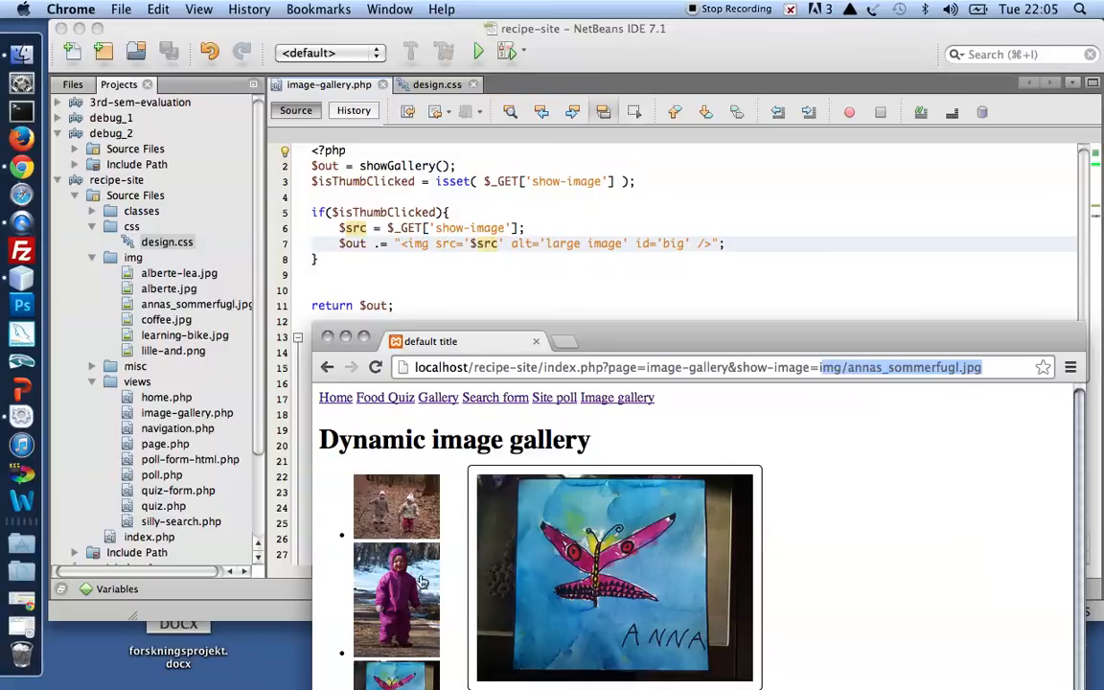
{"action": "left_click", "coordinate": [396, 506]}
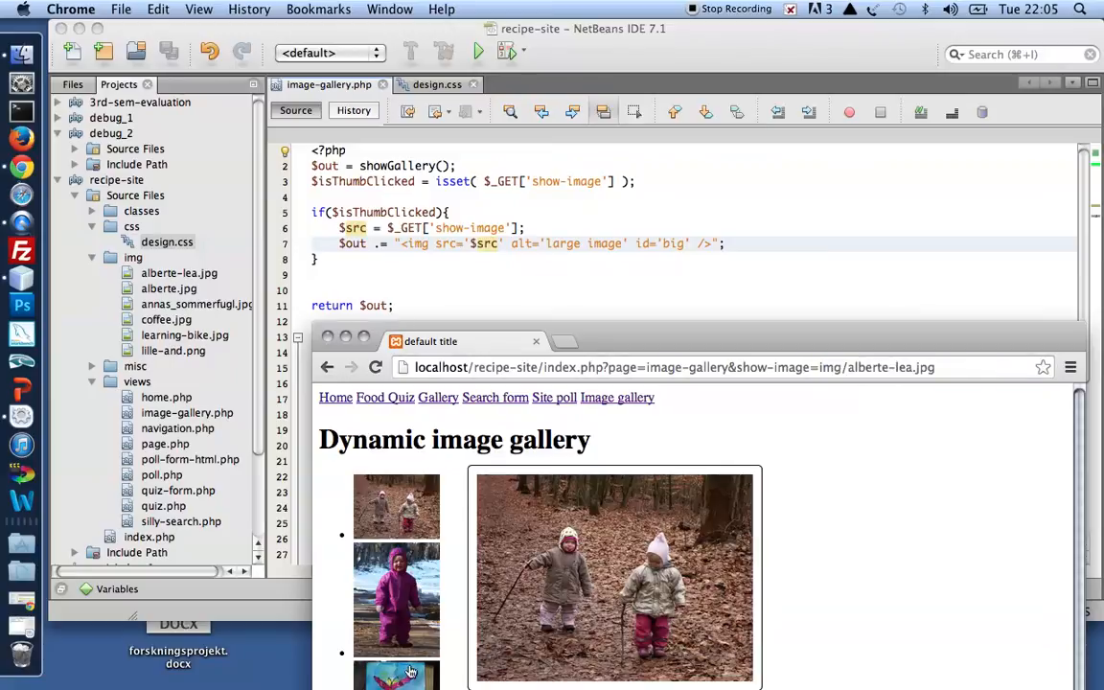
{"action": "left_click", "coordinate": [397, 671]}
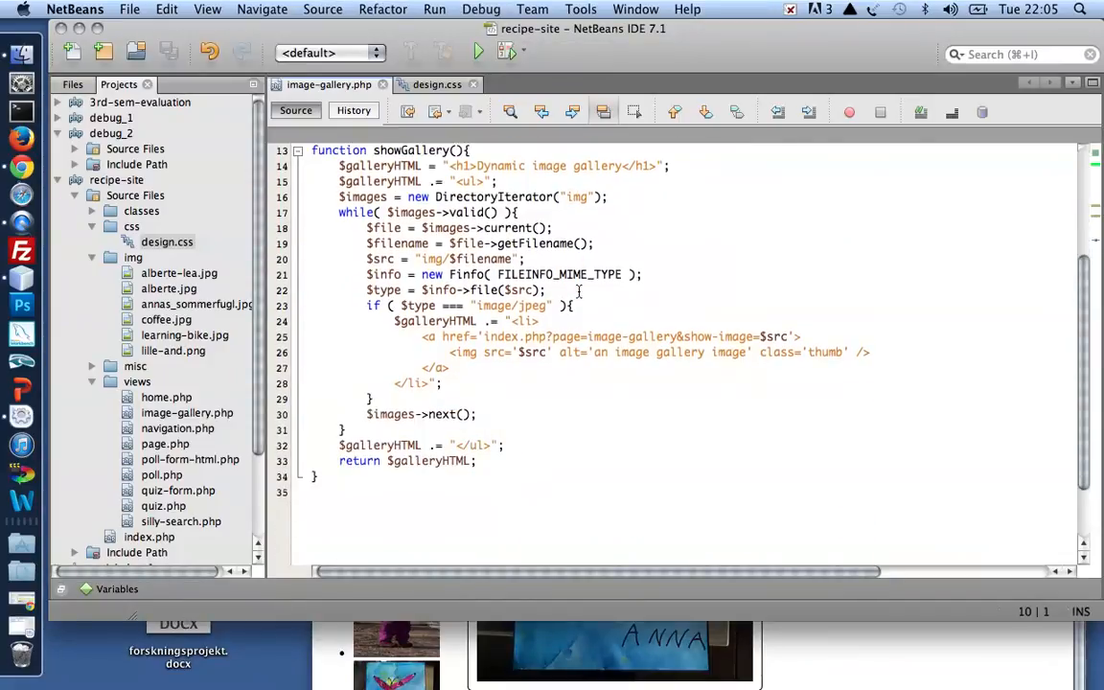
Change the thumbnail link's bare & to &amp; on line 25 and save image-gallery.php
{"action": "scroll", "scroll_direction": "down", "scroll_amount": 3}
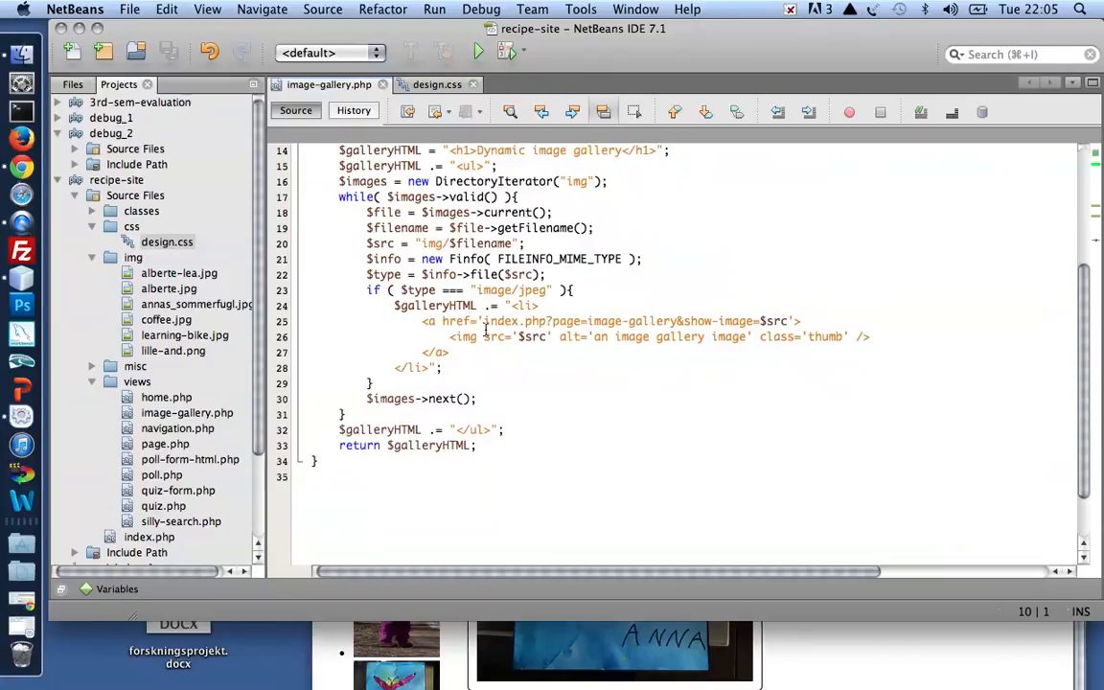
{"action": "left_click", "coordinate": [441, 321]}
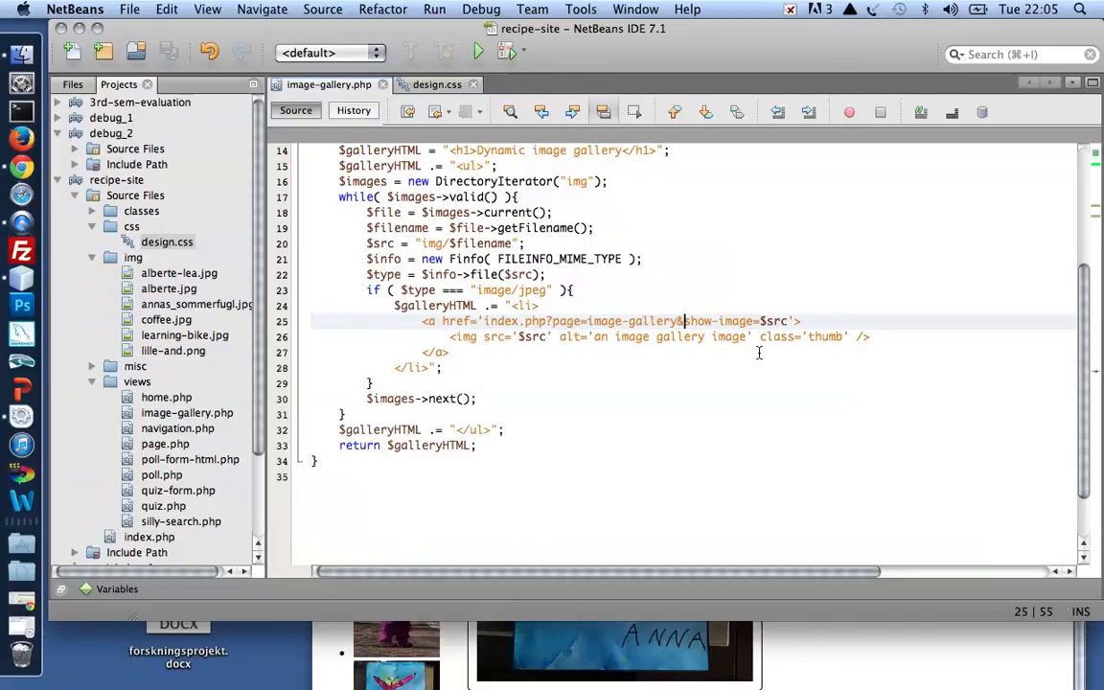
{"action": "type", "text": "amp;"}
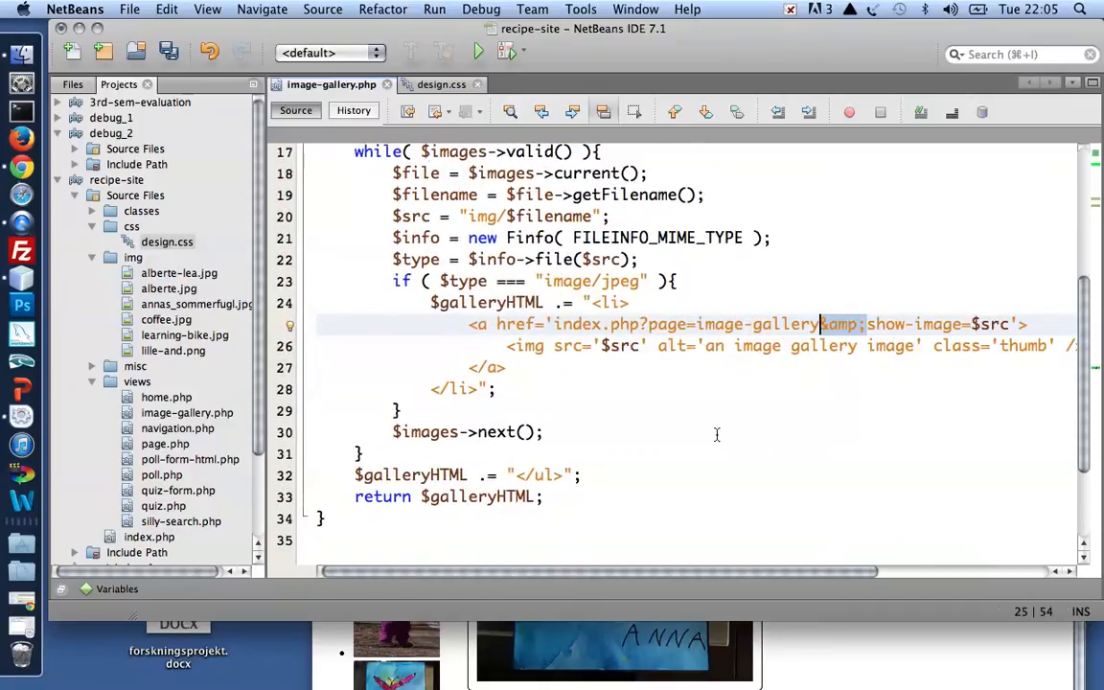
{"action": "scroll", "scroll_direction": "left", "scroll_amount": 3}
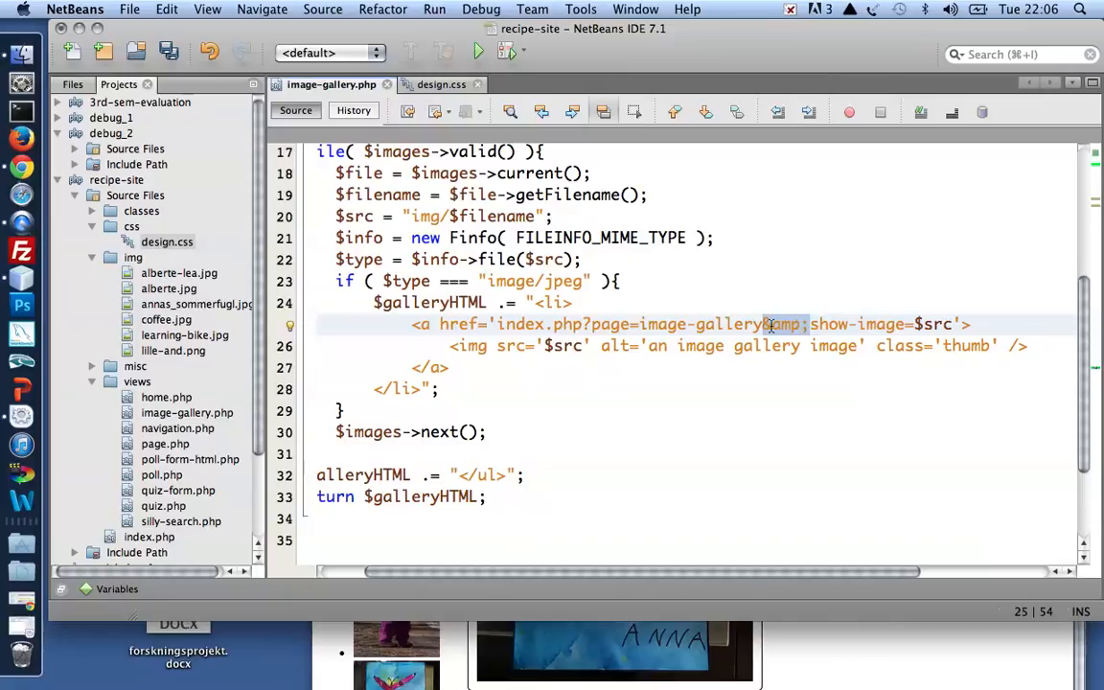
{"action": "key", "text": "cmd+s"}
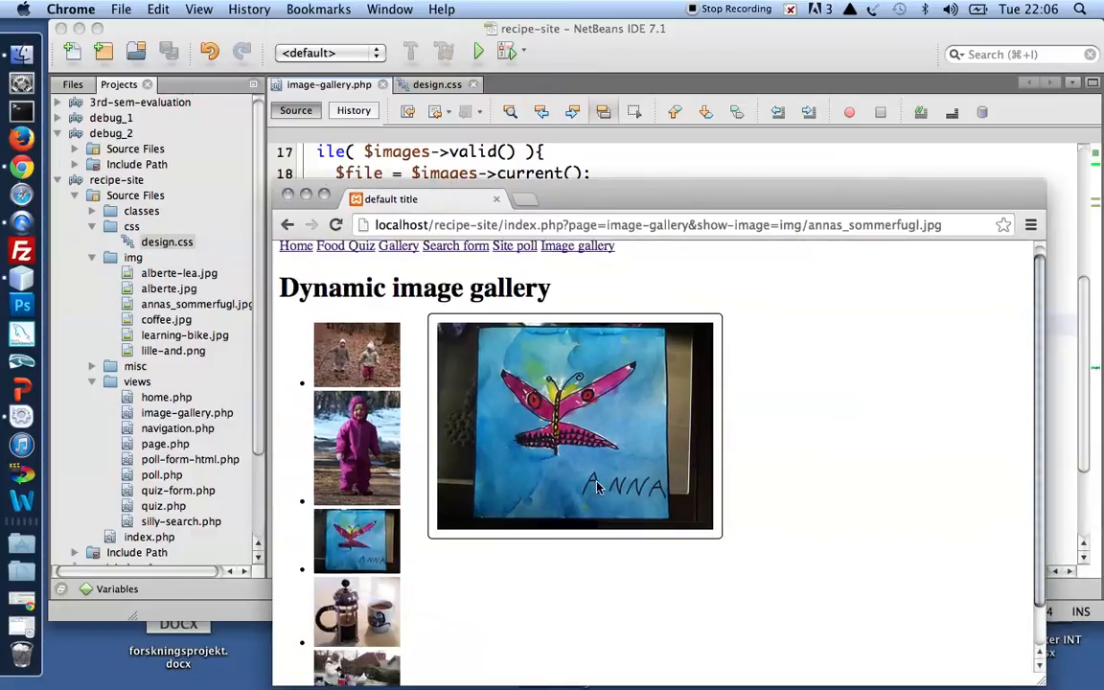
Click the coffee press thumbnail to show it as the large image
{"action": "left_click", "coordinate": [356, 610]}
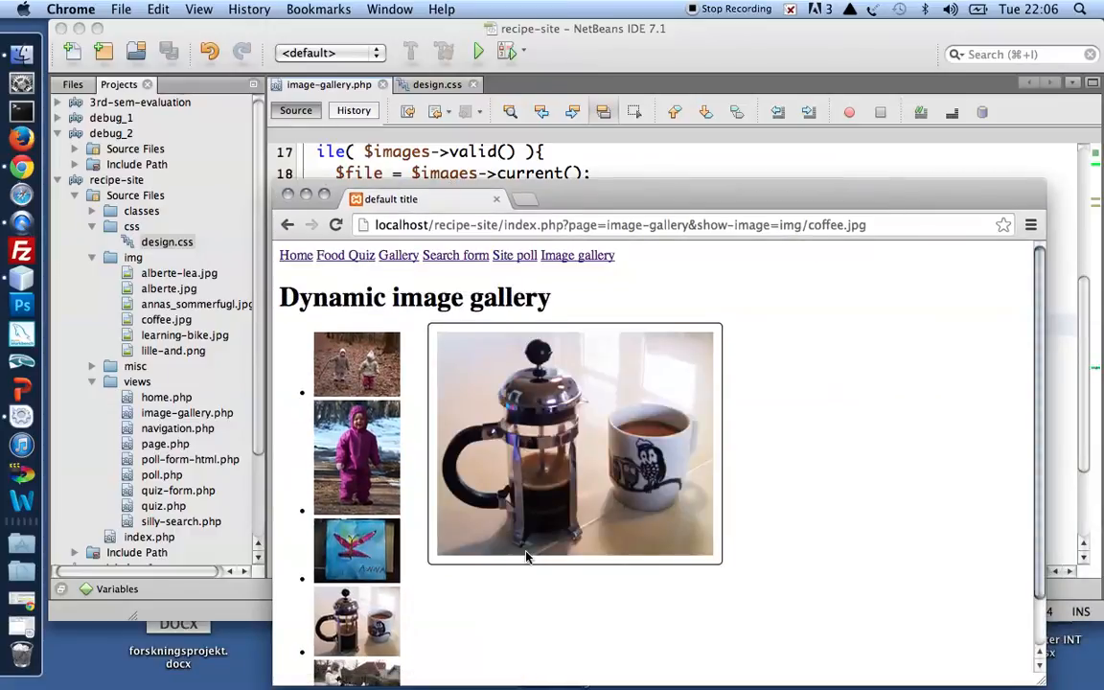